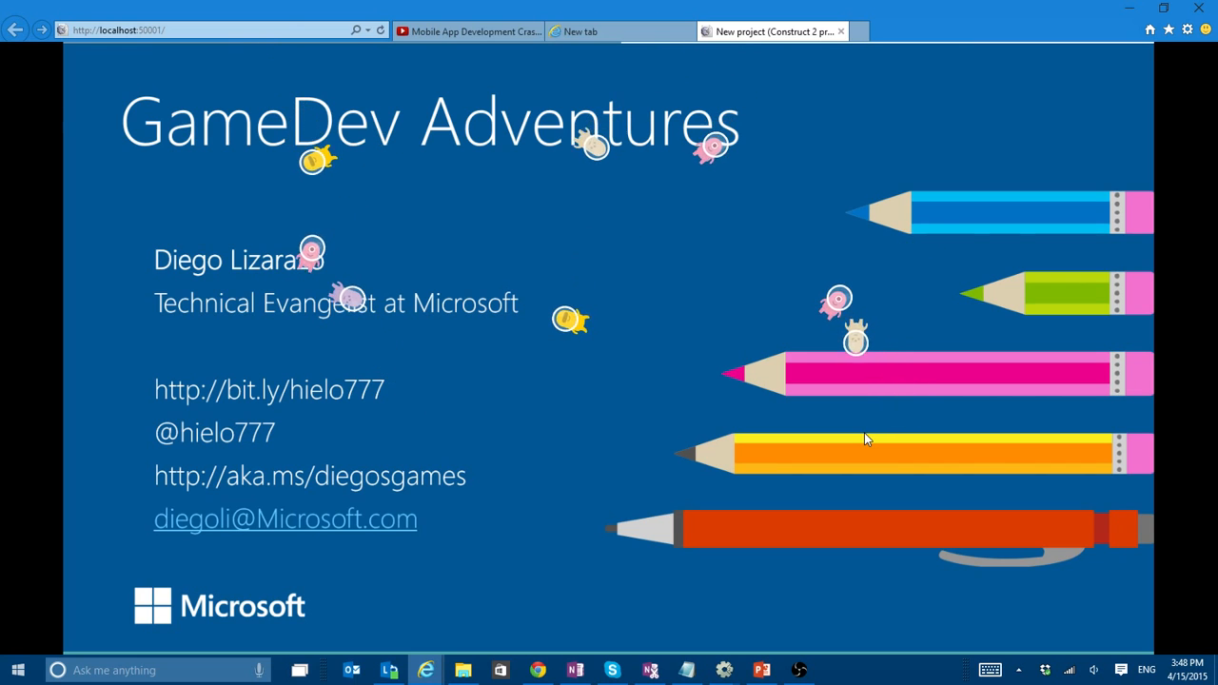
# - Start a new browser tab and head to bing.com on the way to the Game Words 777 blog
pyautogui.click(619, 31)
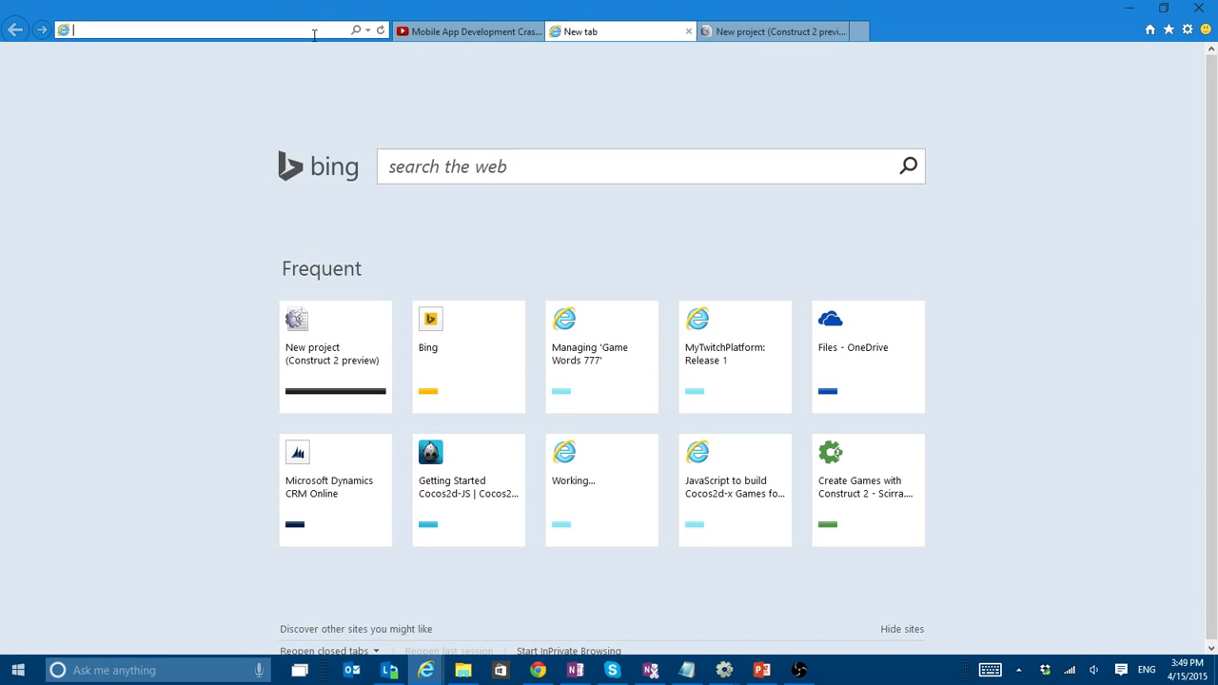
pyautogui.write('bing.com')
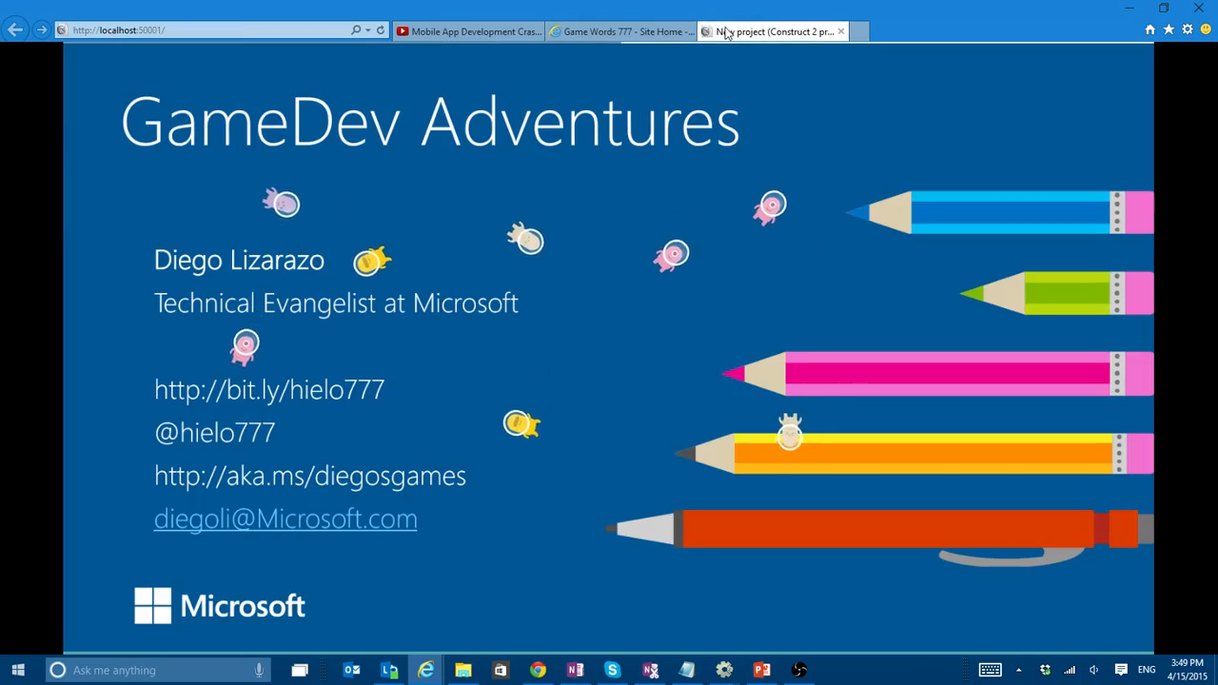
# - On the Game Words 777 blog, find and open the 'FREE Game Templates in Construct 2' post
pyautogui.click(618, 32)
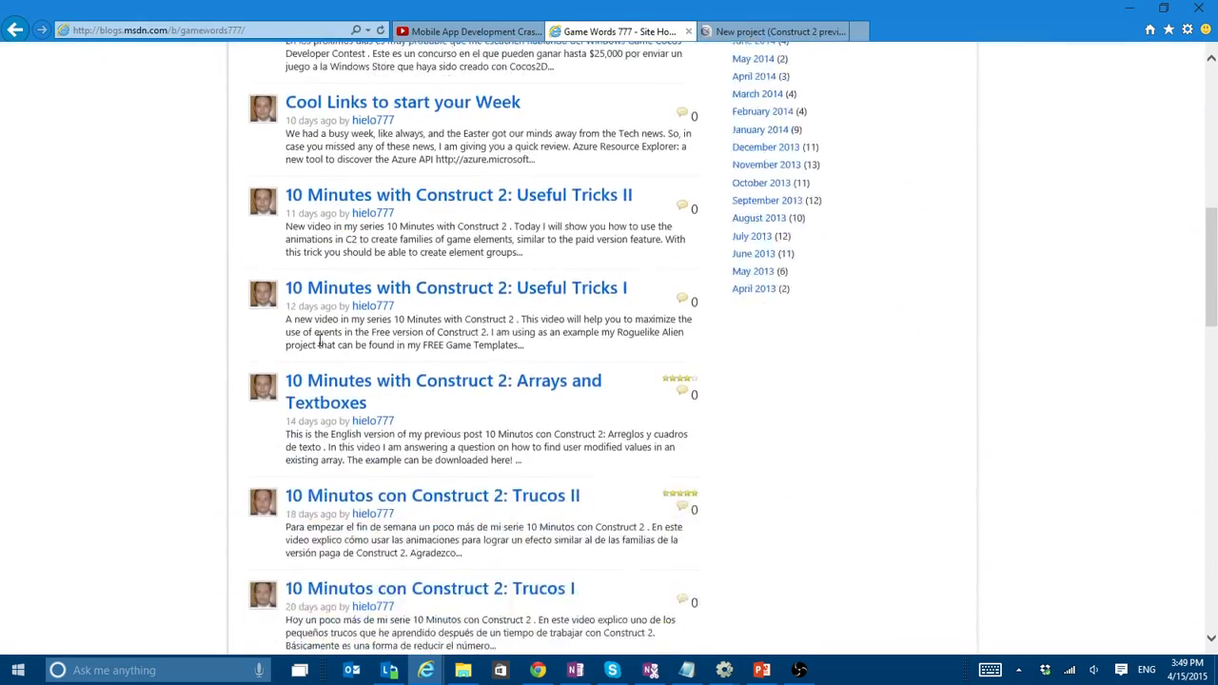
pyautogui.scroll(-3)
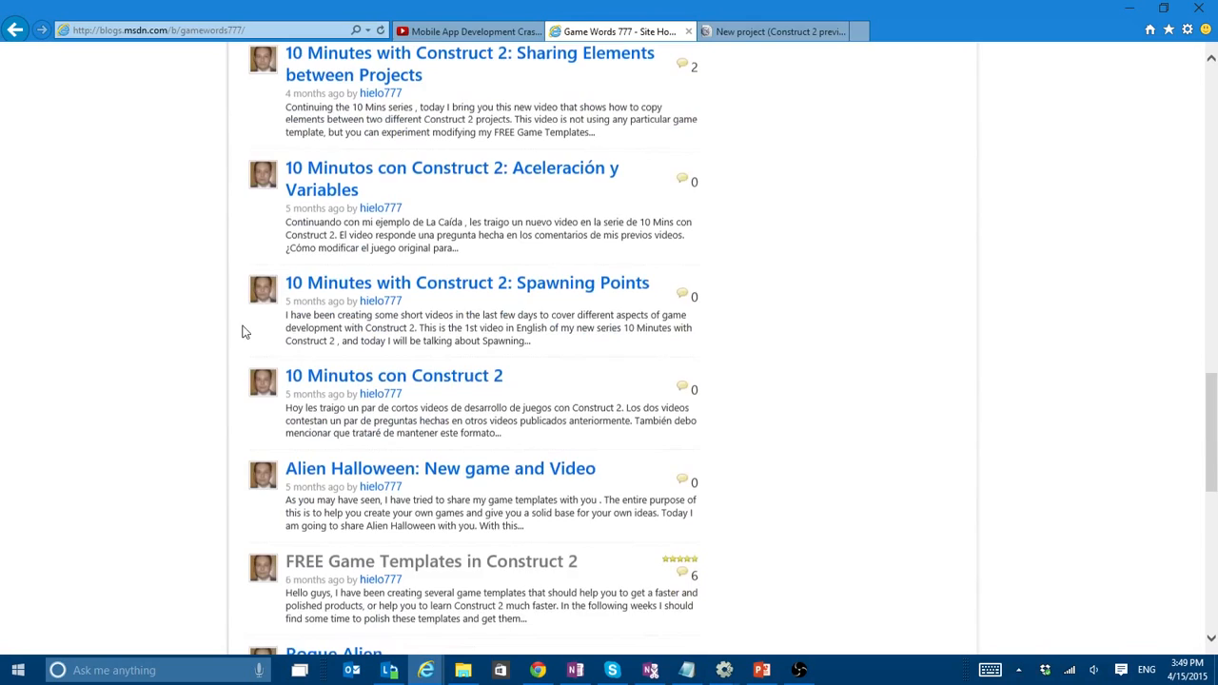
pyautogui.scroll(-3)
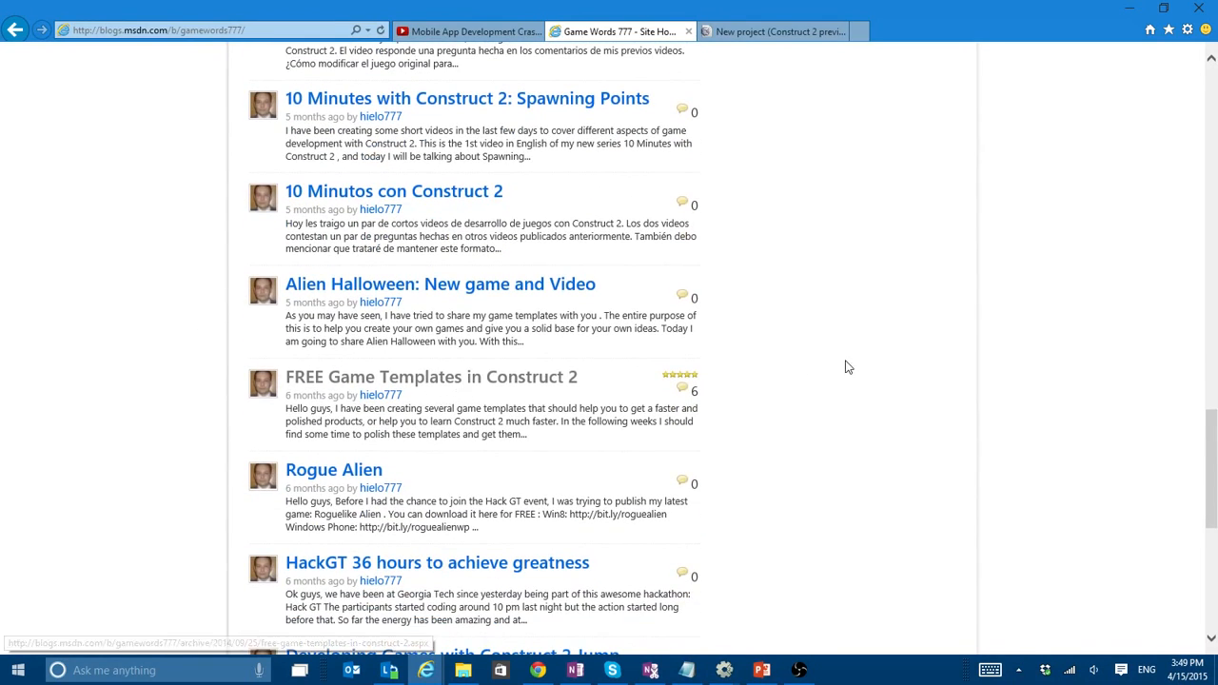
pyautogui.click(431, 376)
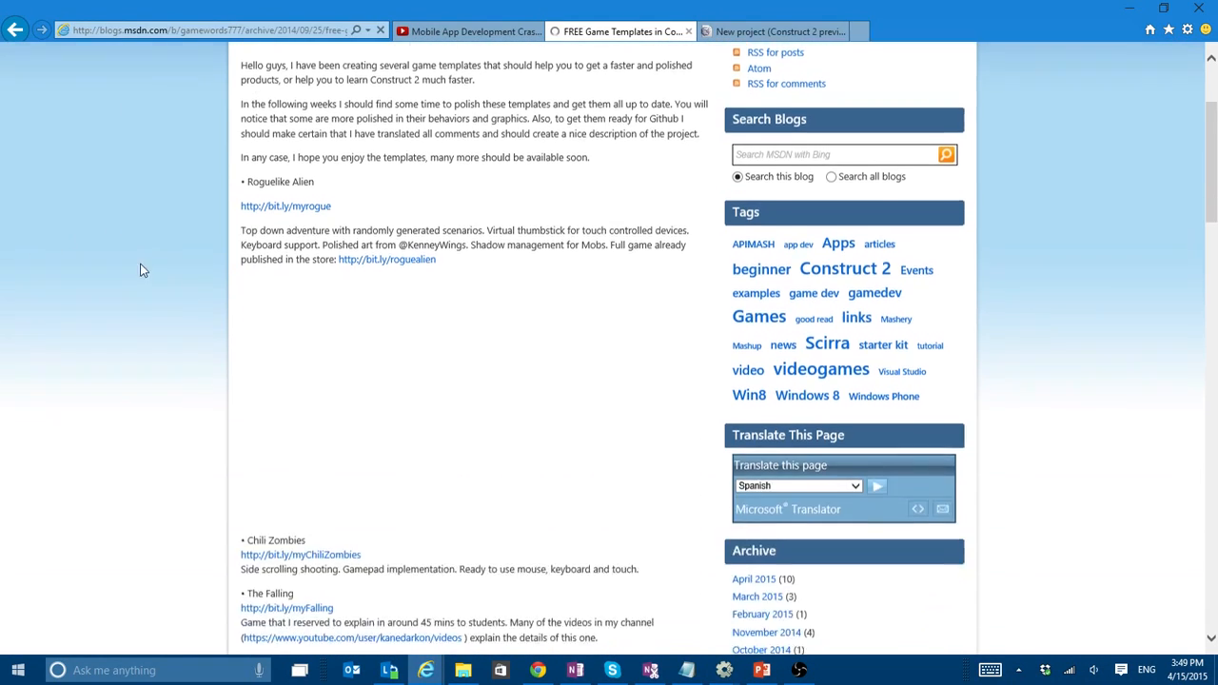
# - Scroll through the post's list of game template links, then switch over to Construct 2
pyautogui.scroll(-3)
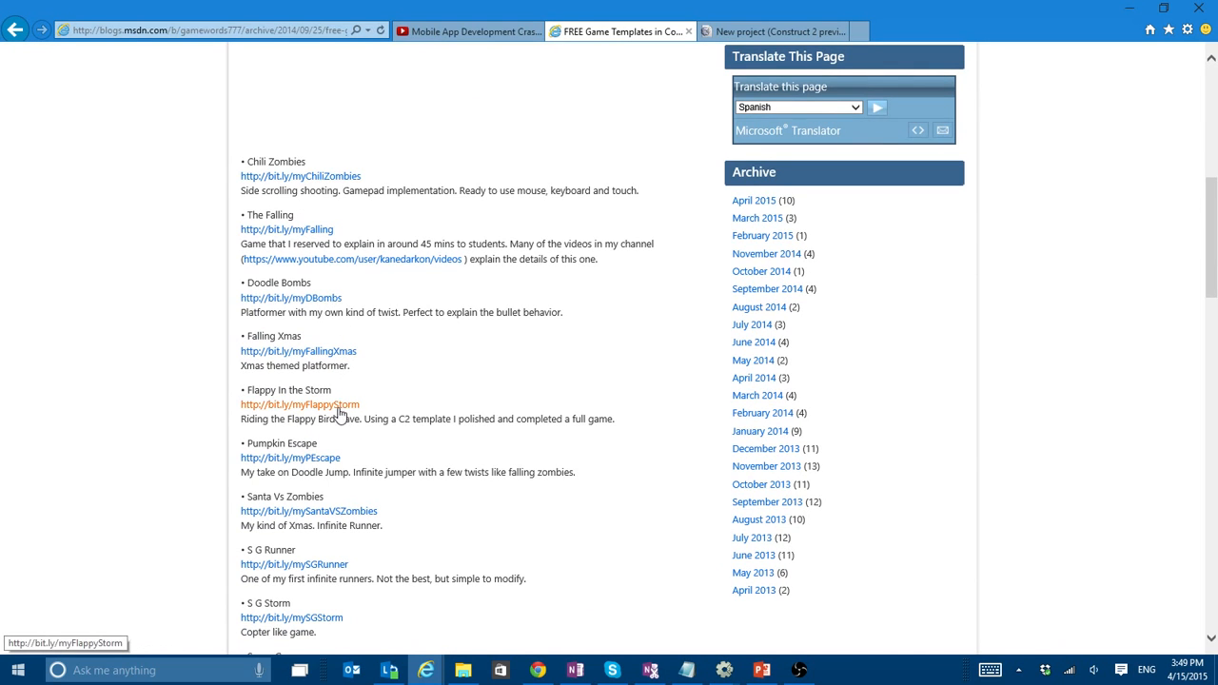
pyautogui.scroll(-3)
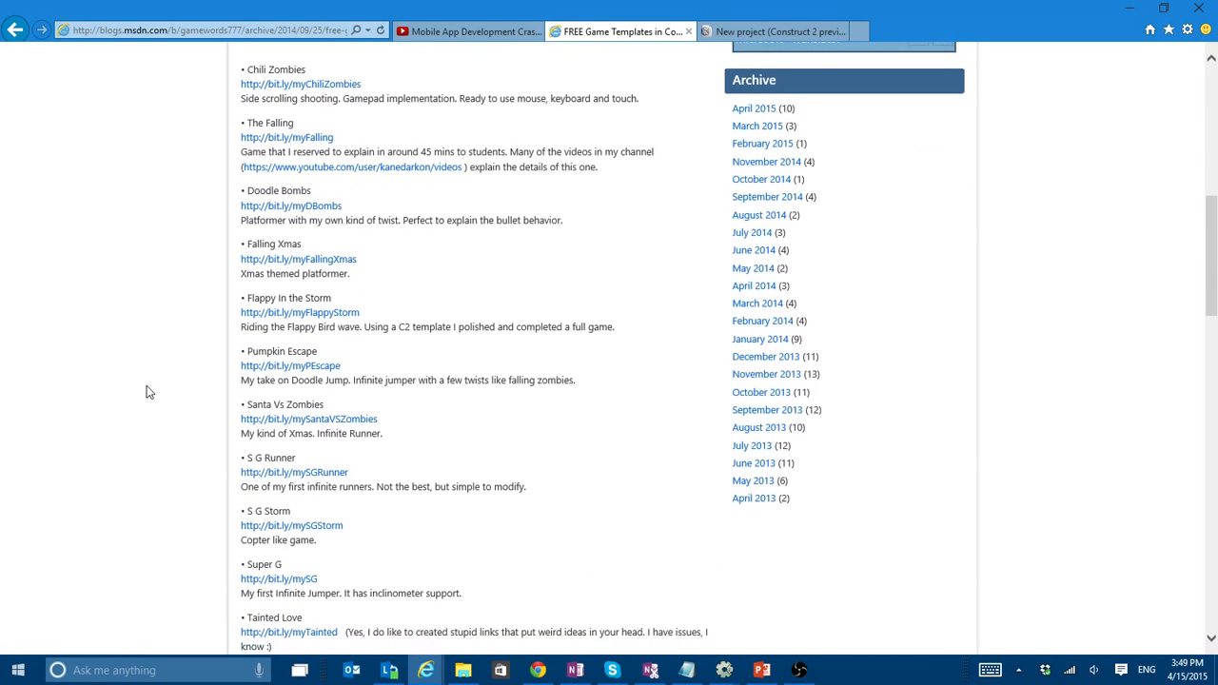
pyautogui.scroll(-3)
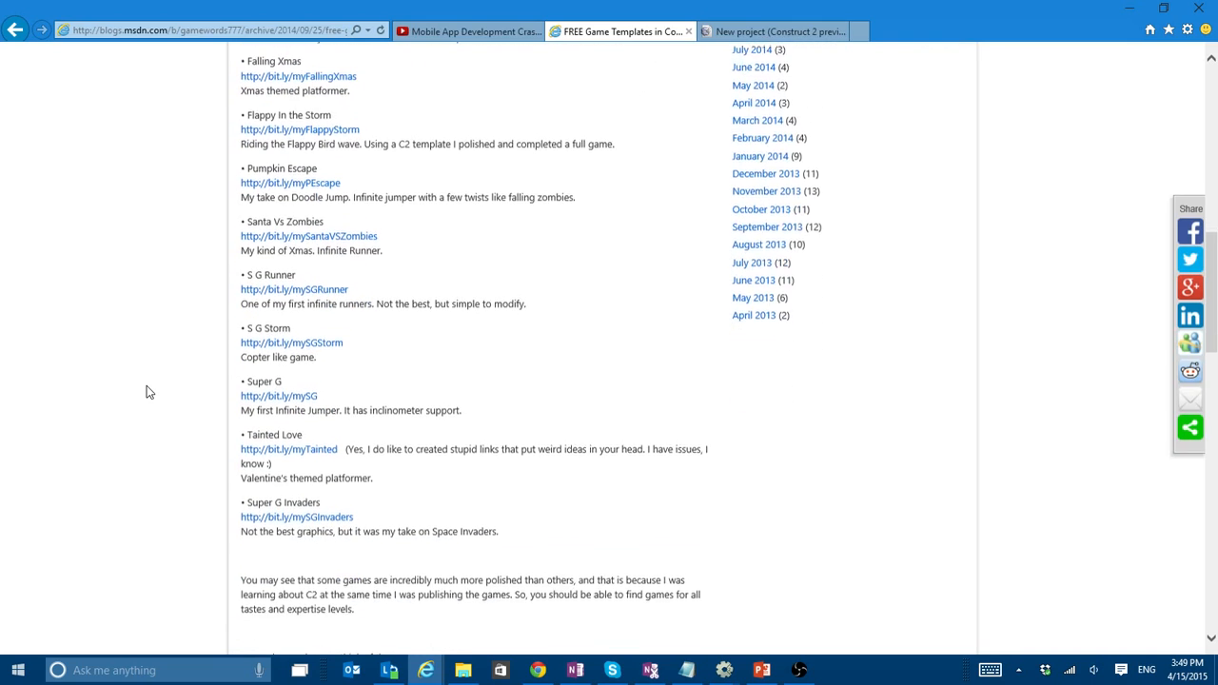
pyautogui.scroll(3)
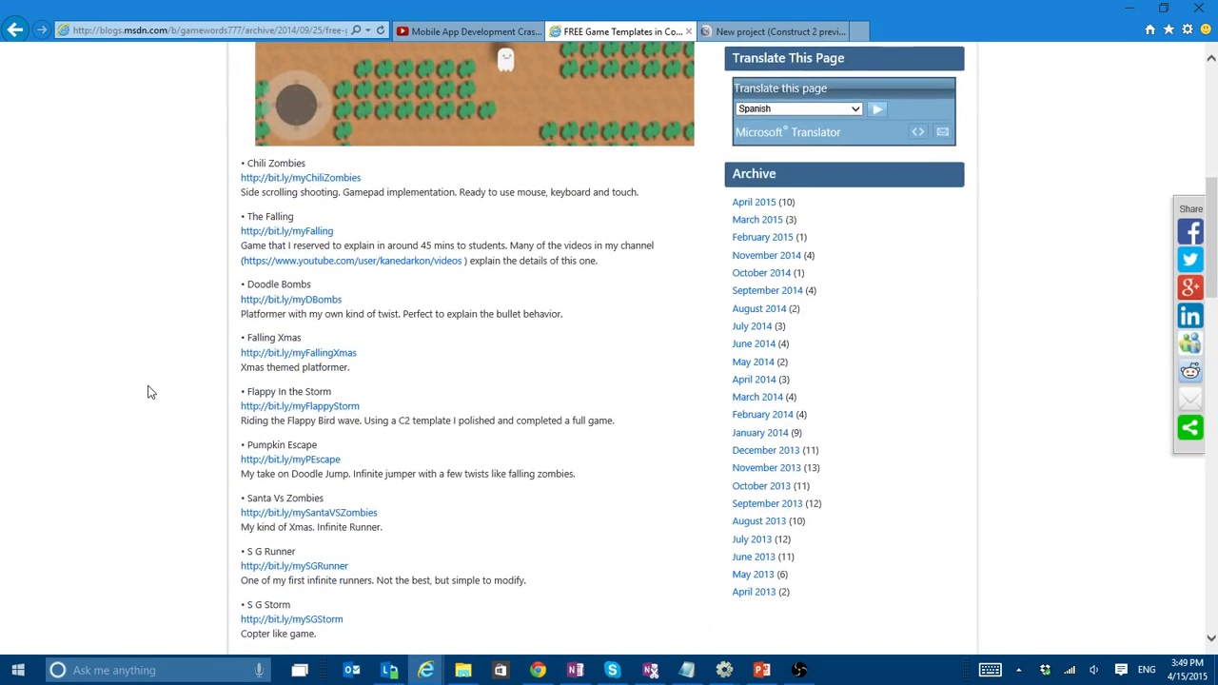
pyautogui.scroll(3)
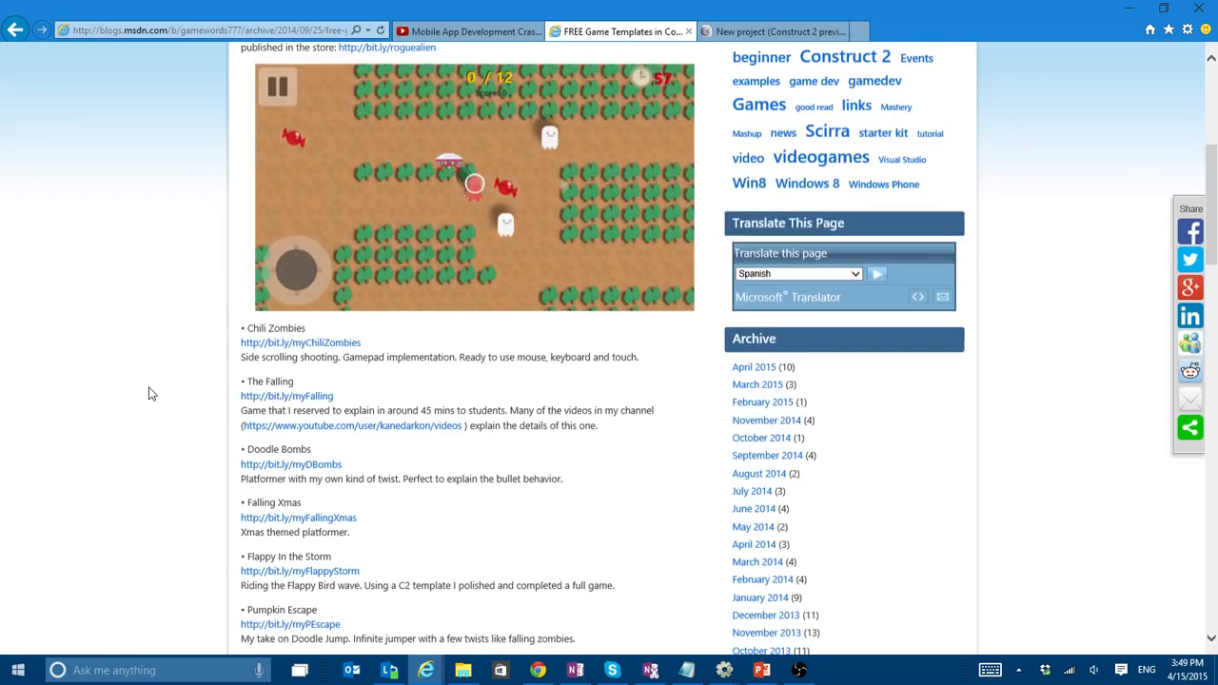
pyautogui.scroll(-3)
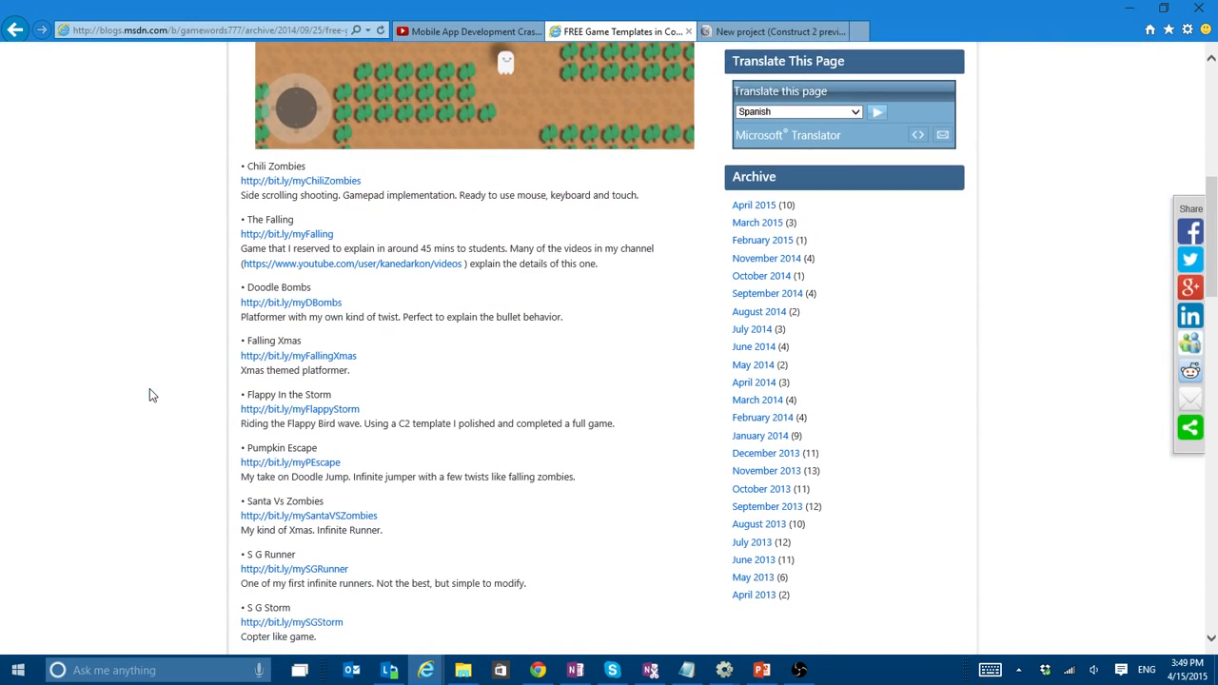
pyautogui.moveTo(163, 206)
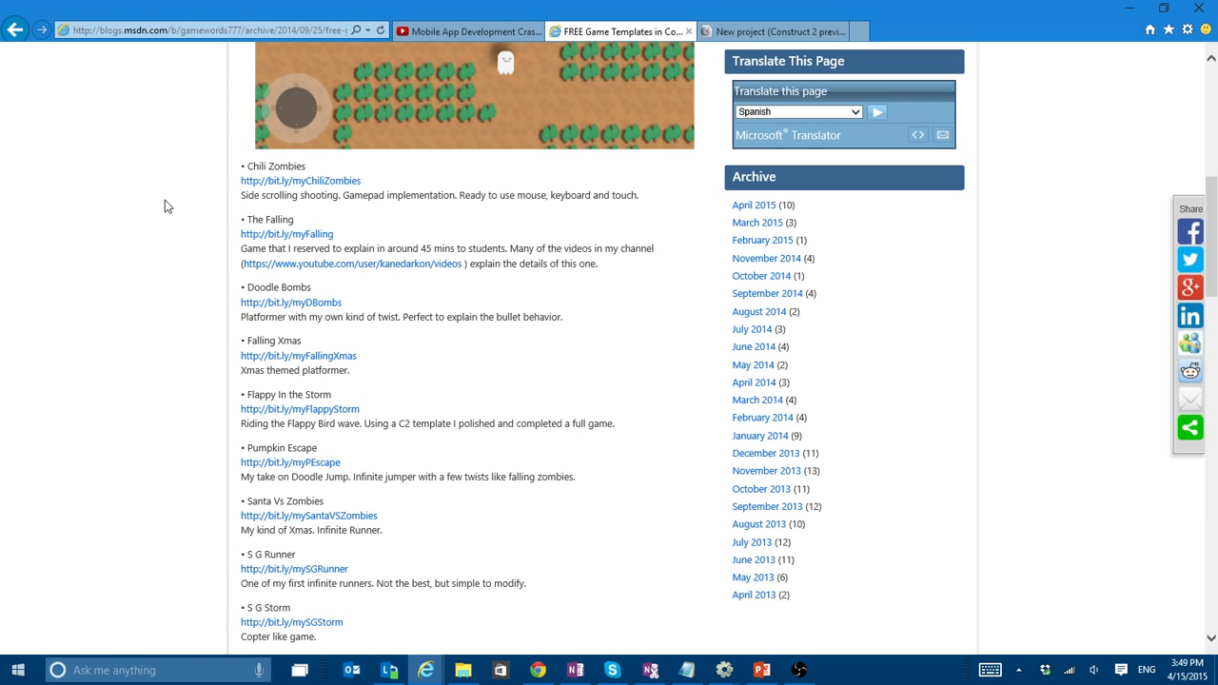
pyautogui.click(770, 31)
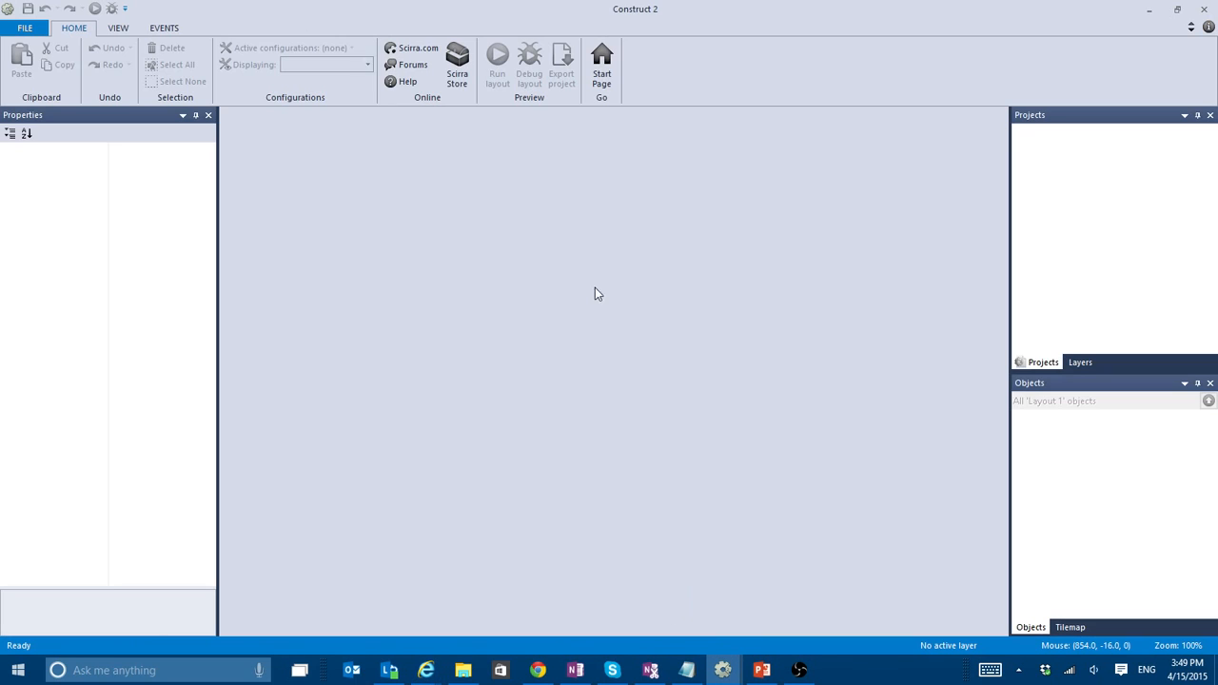
# - Create a new project from 'Example: Turret behavior' (search 'tur') and show Layout 1 with two turrets and the player
pyautogui.click(25, 27)
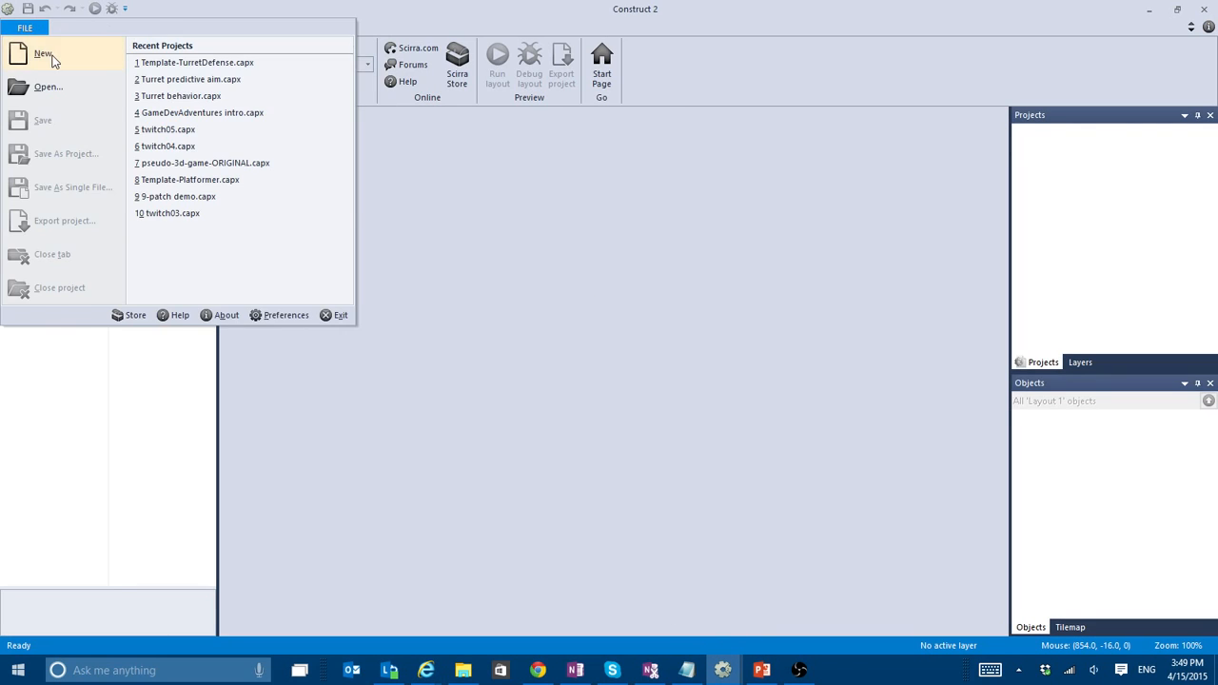
pyautogui.click(43, 53)
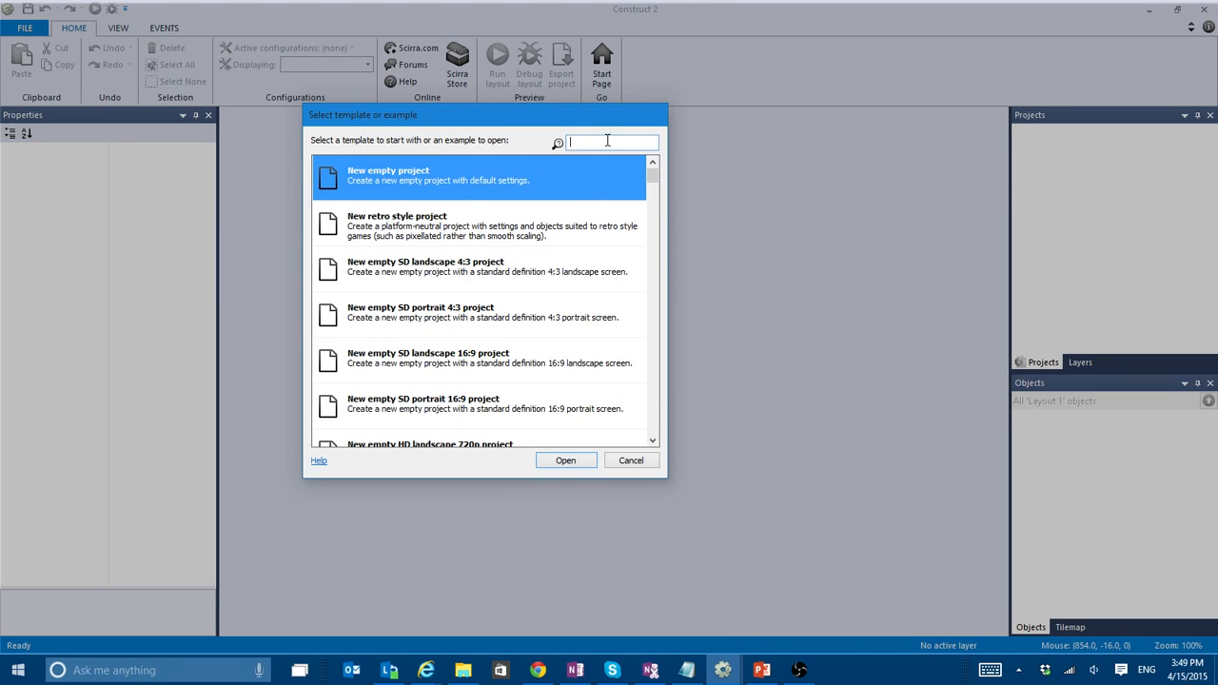
pyautogui.write('turret')
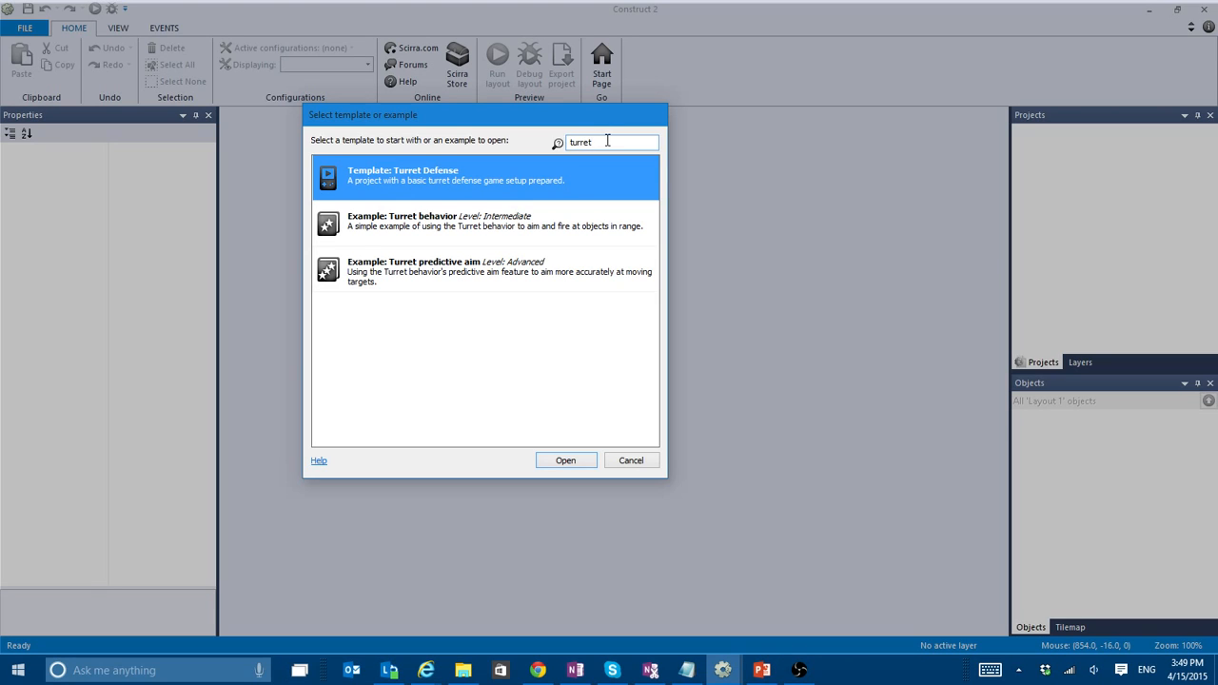
pyautogui.moveTo(633, 176)
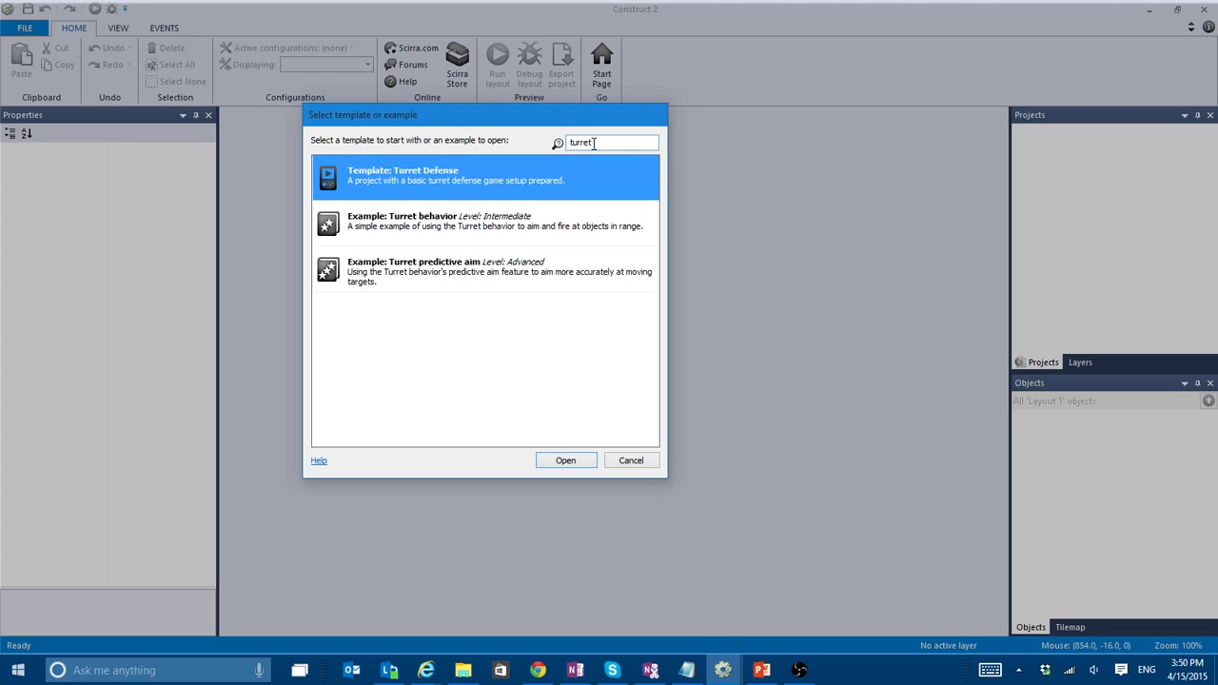
pyautogui.moveTo(548, 154)
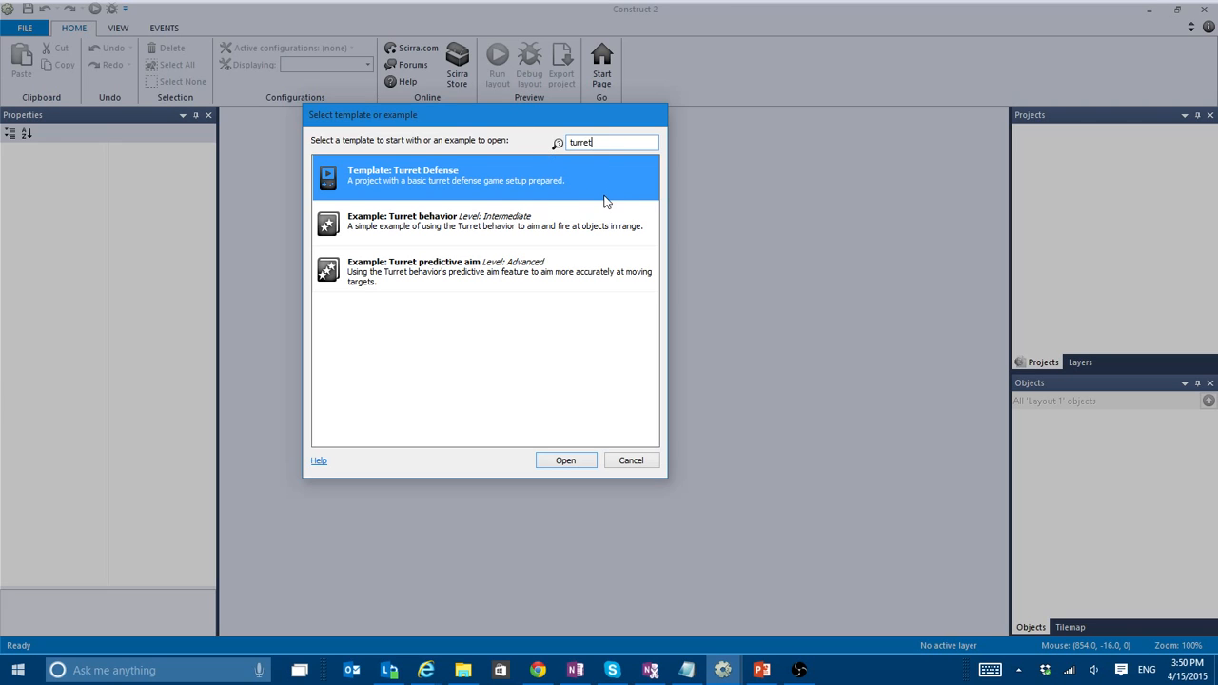
pyautogui.moveTo(487, 232)
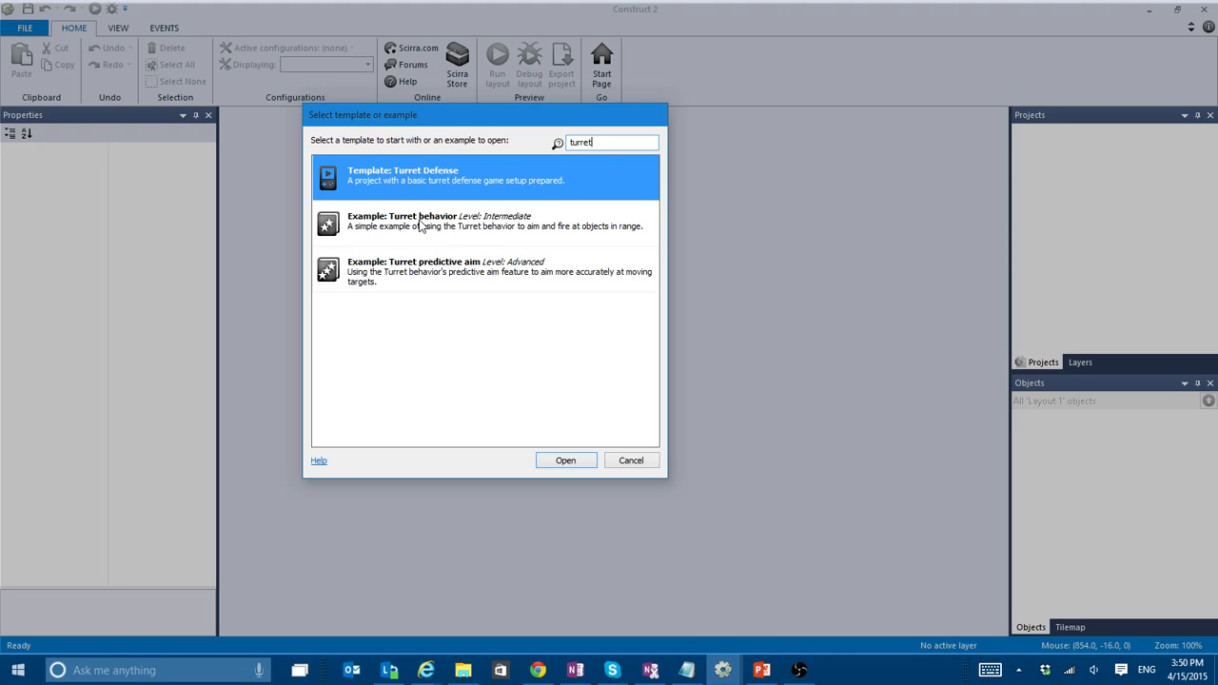
pyautogui.click(565, 459)
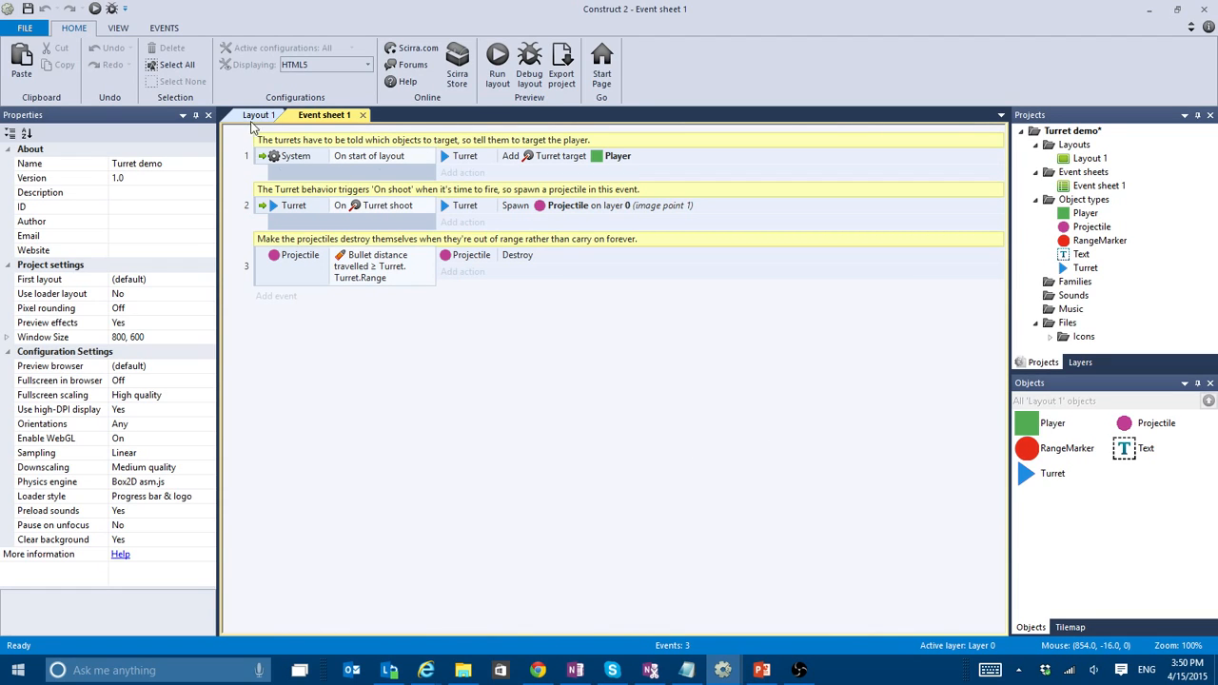
pyautogui.click(258, 114)
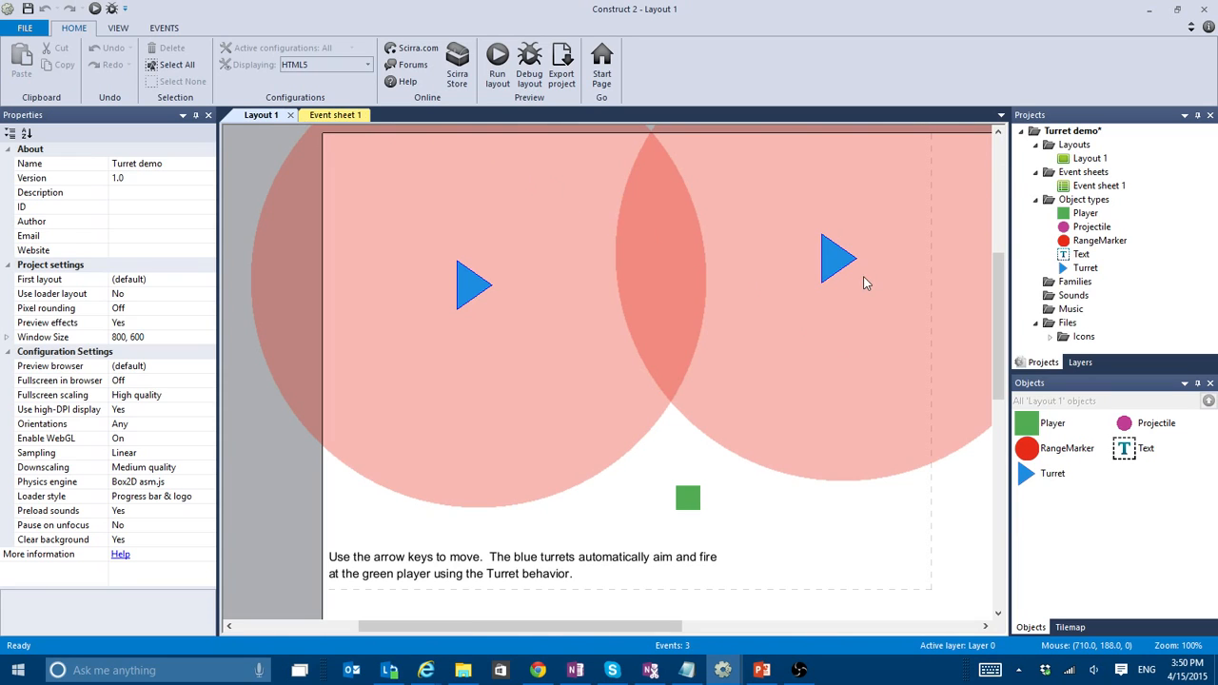
# - In the preview, move the green player with the arrow keys into range so the turrets aim at it
pyautogui.click(496, 64)
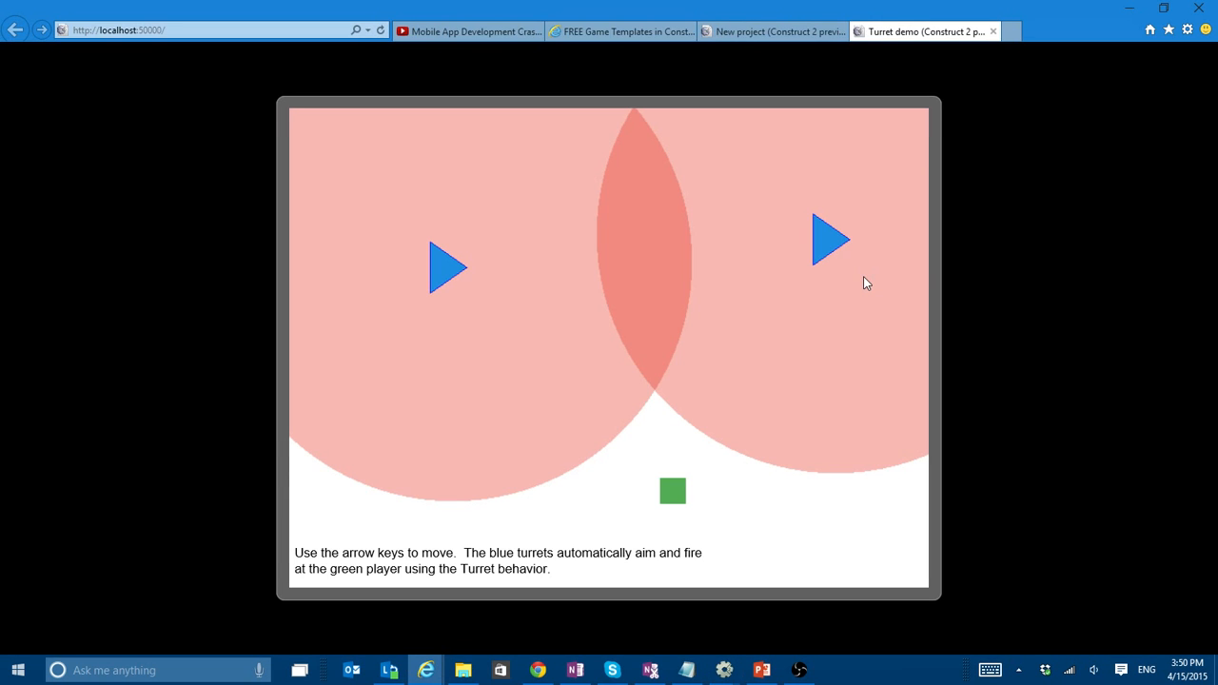
pyautogui.moveTo(378, 271)
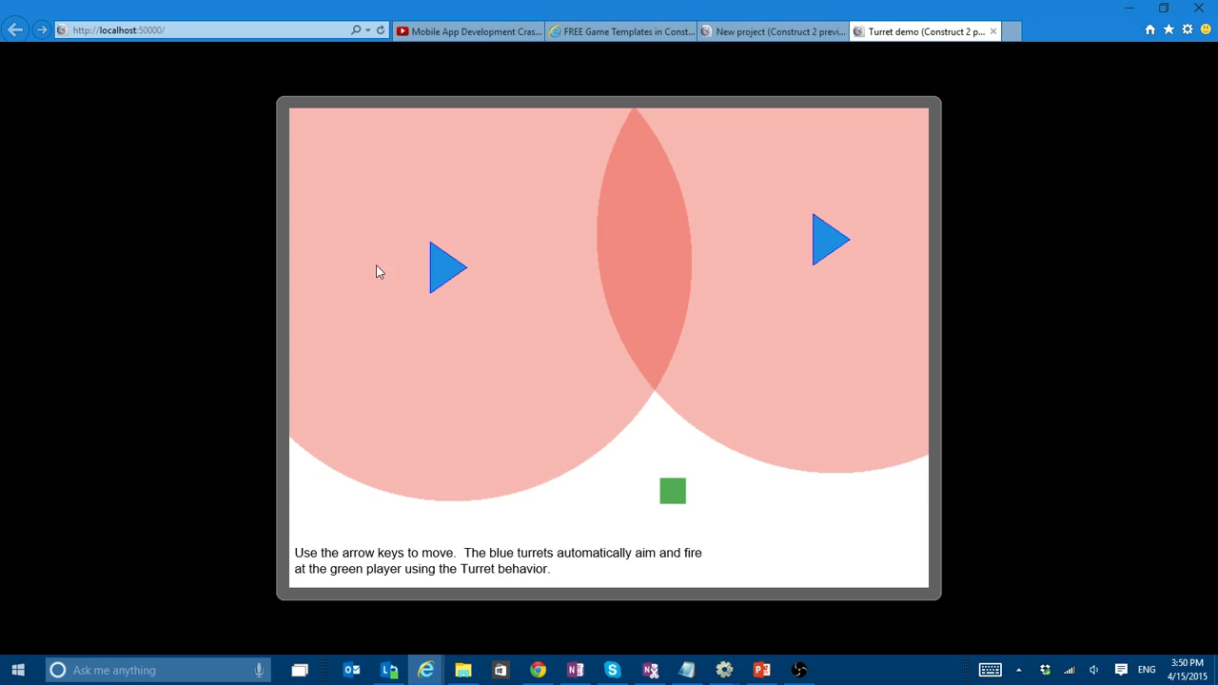
pyautogui.moveTo(861, 300)
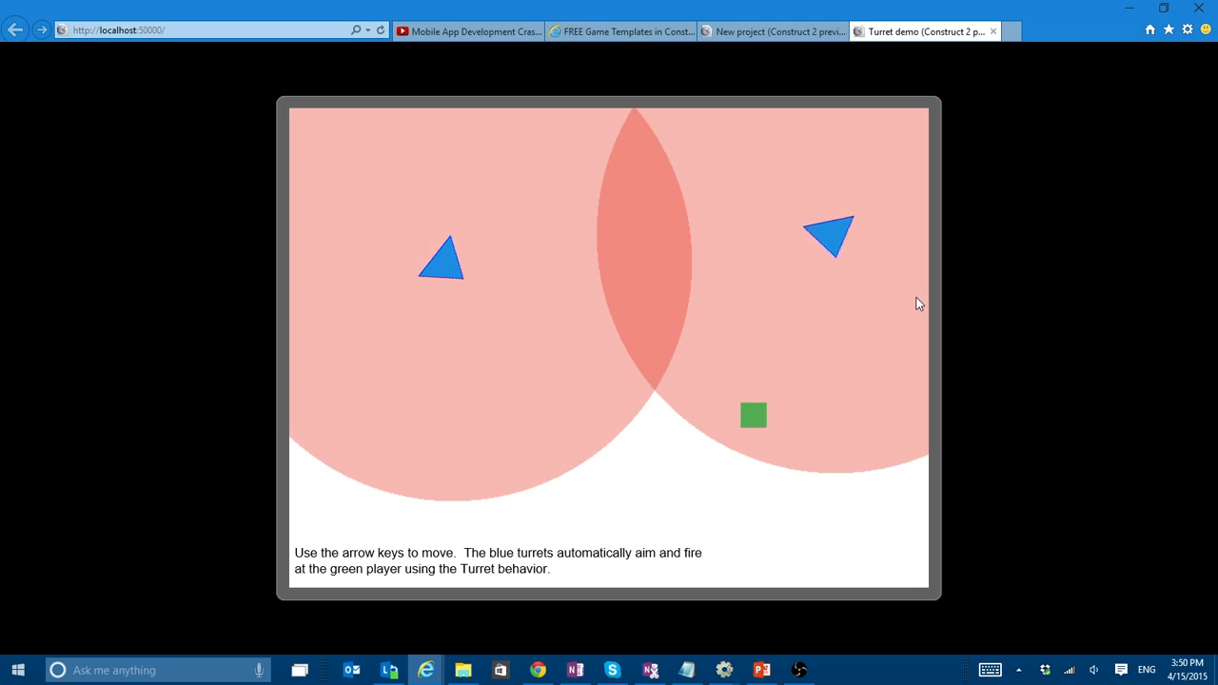
pyautogui.press('Up')
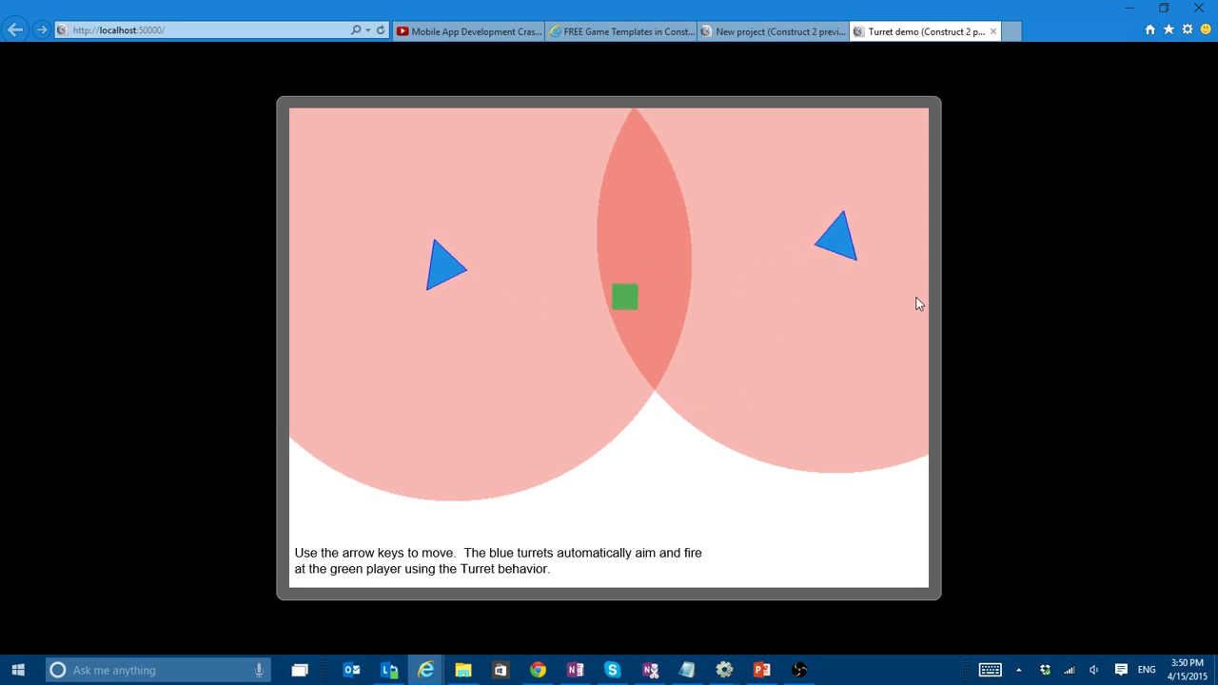
pyautogui.press('Down')
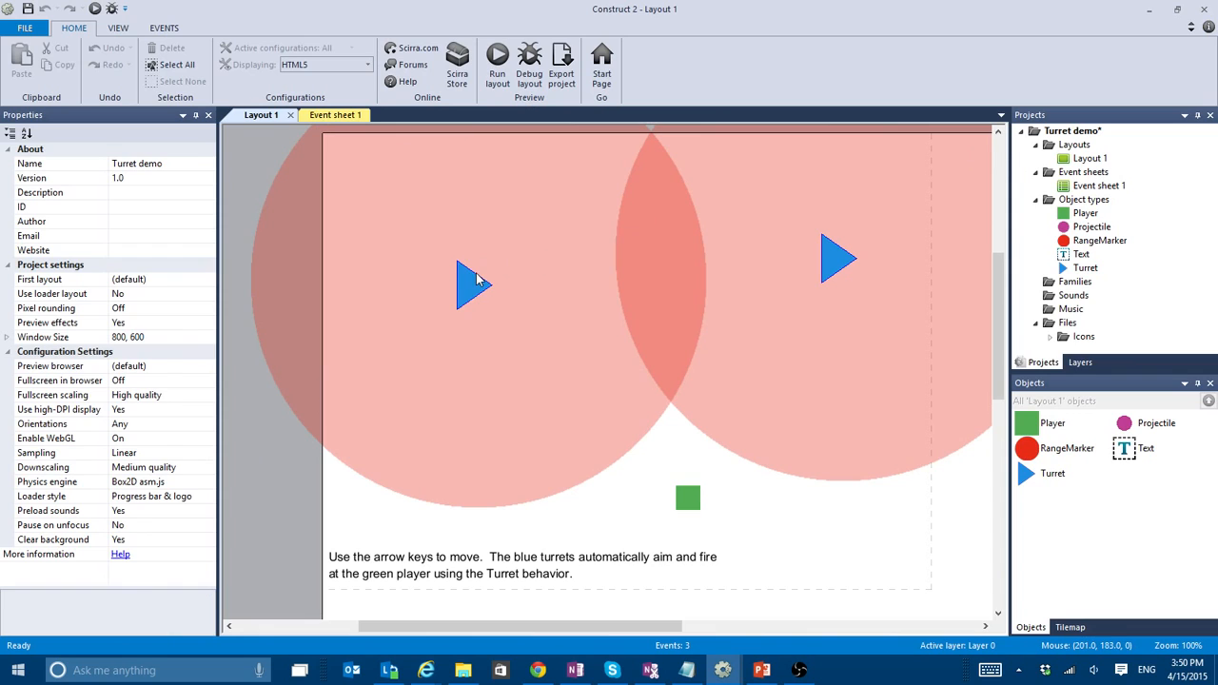
# - Select the left turret and review its Turret behavior rate of fire and predictive aim settings
pyautogui.click(474, 285)
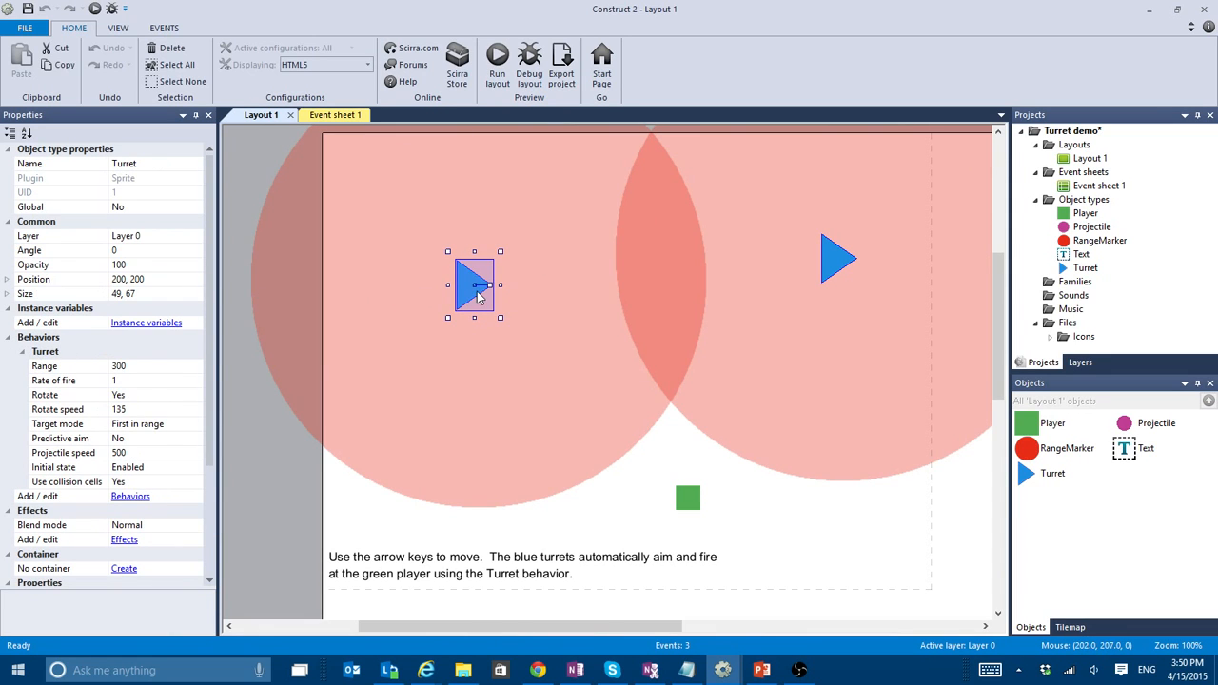
pyautogui.moveTo(456, 295)
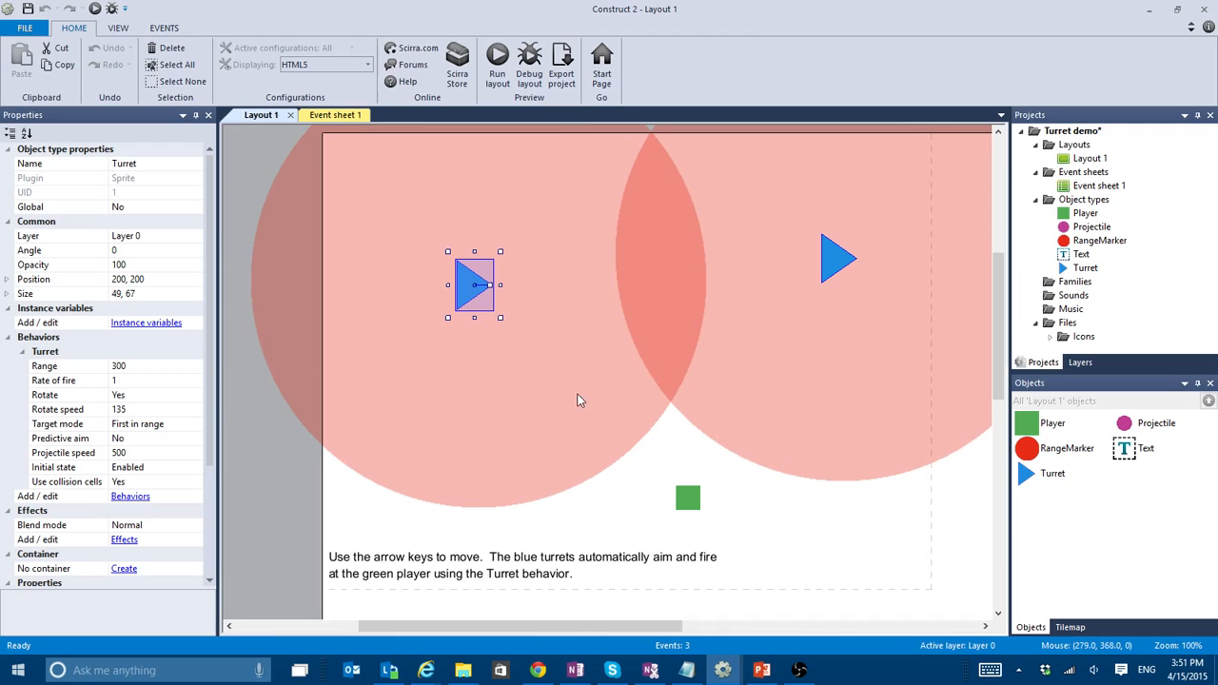
pyautogui.moveTo(121, 407)
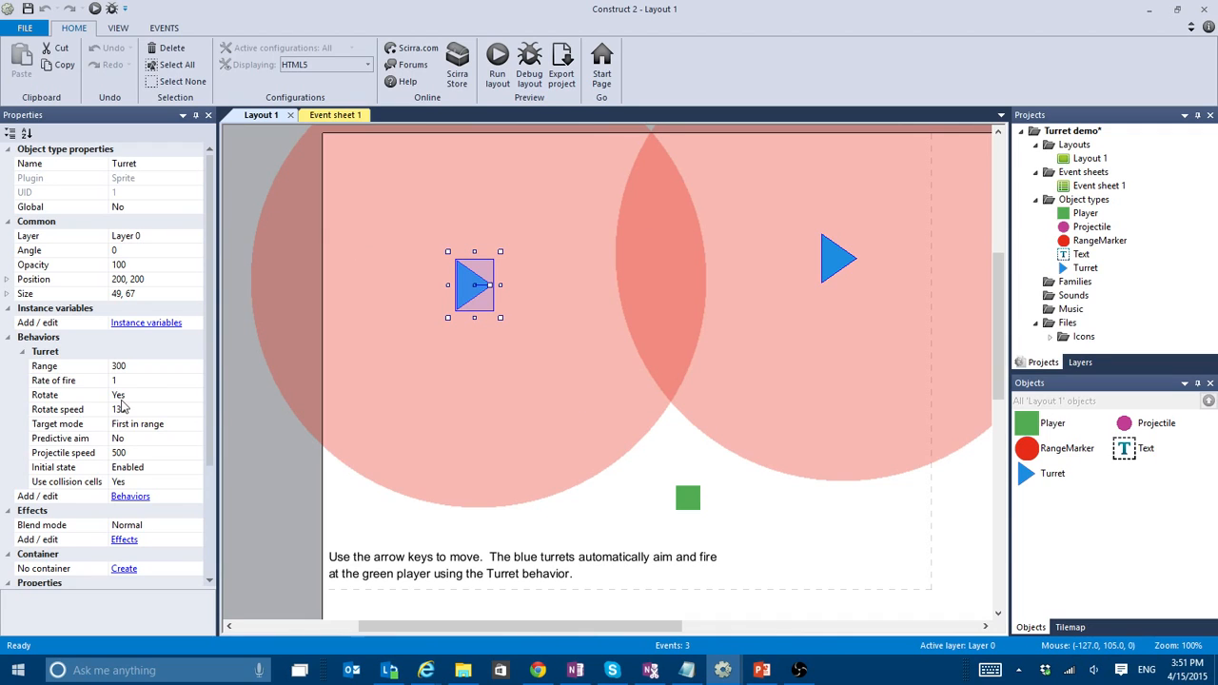
pyautogui.click(148, 379)
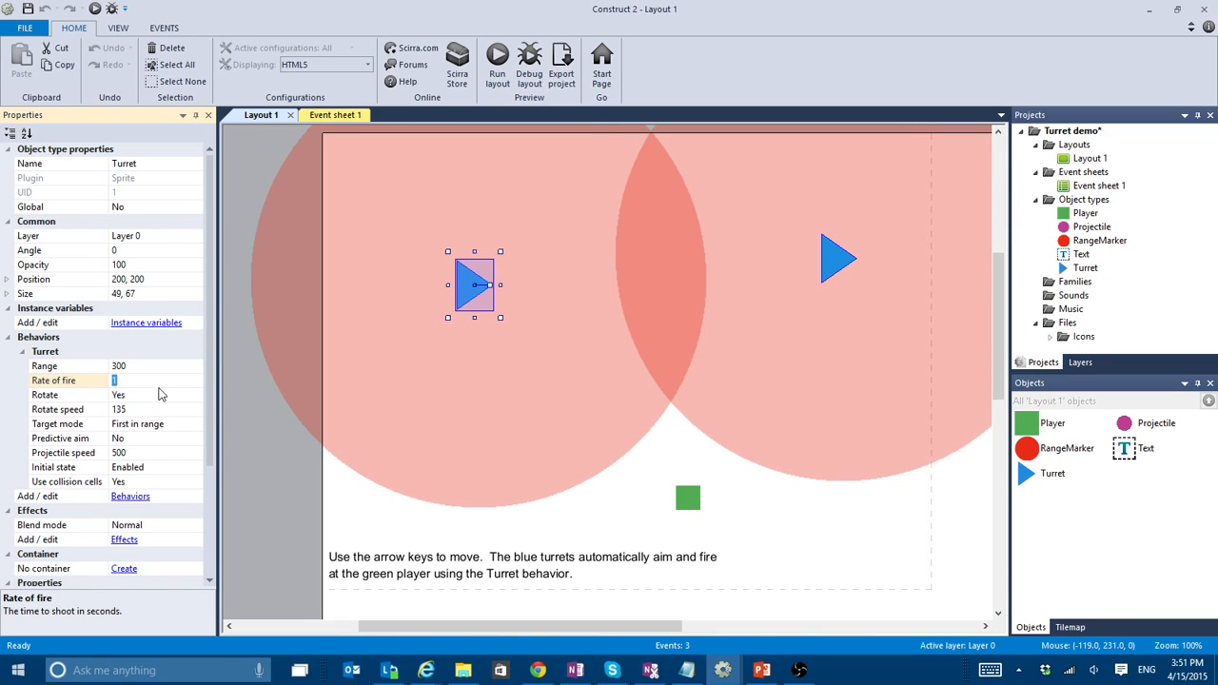
pyautogui.moveTo(157, 423)
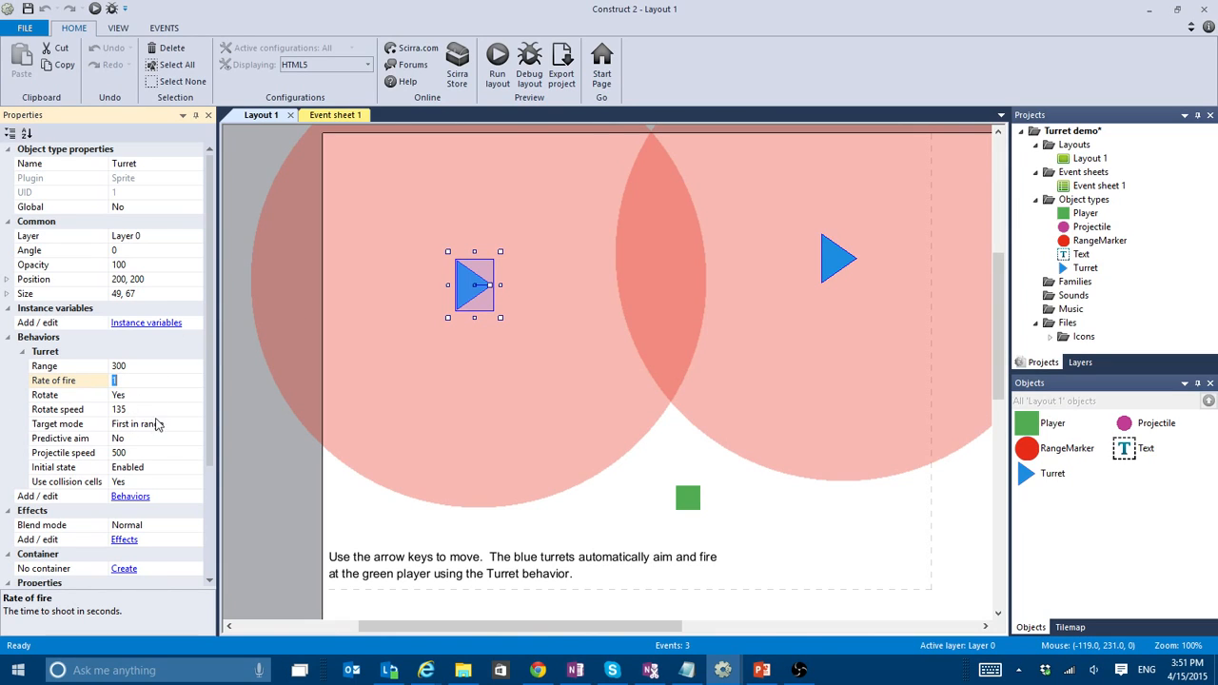
pyautogui.click(61, 437)
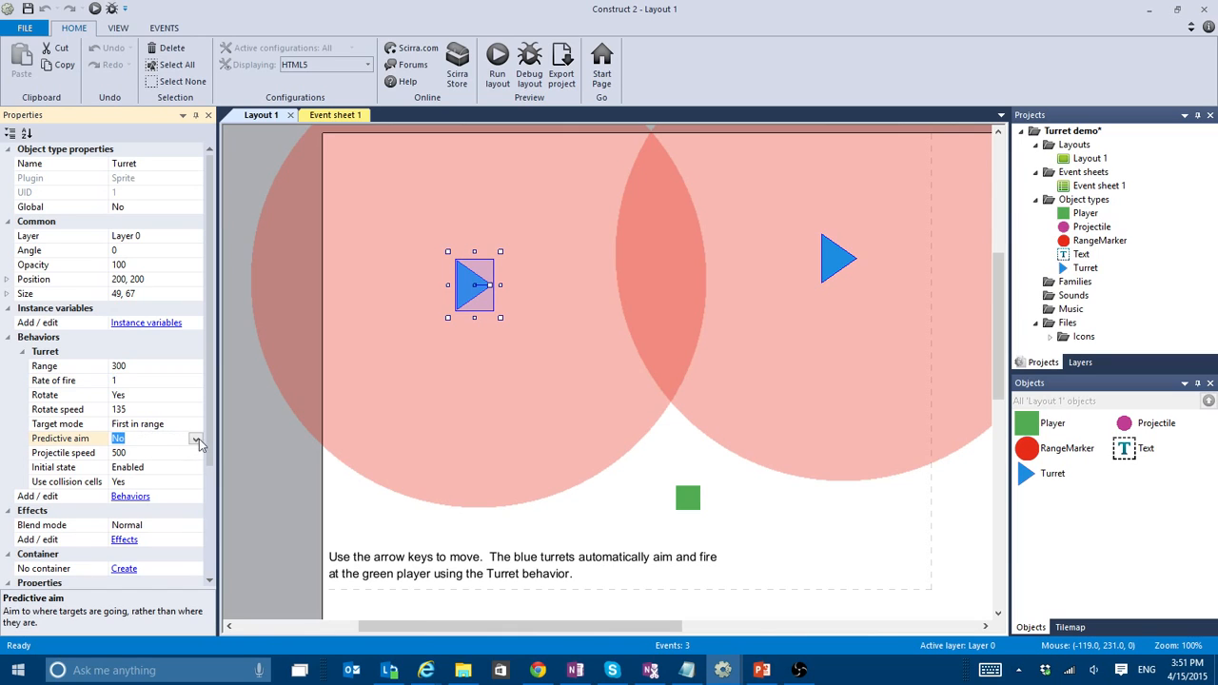
pyautogui.moveTo(236, 453)
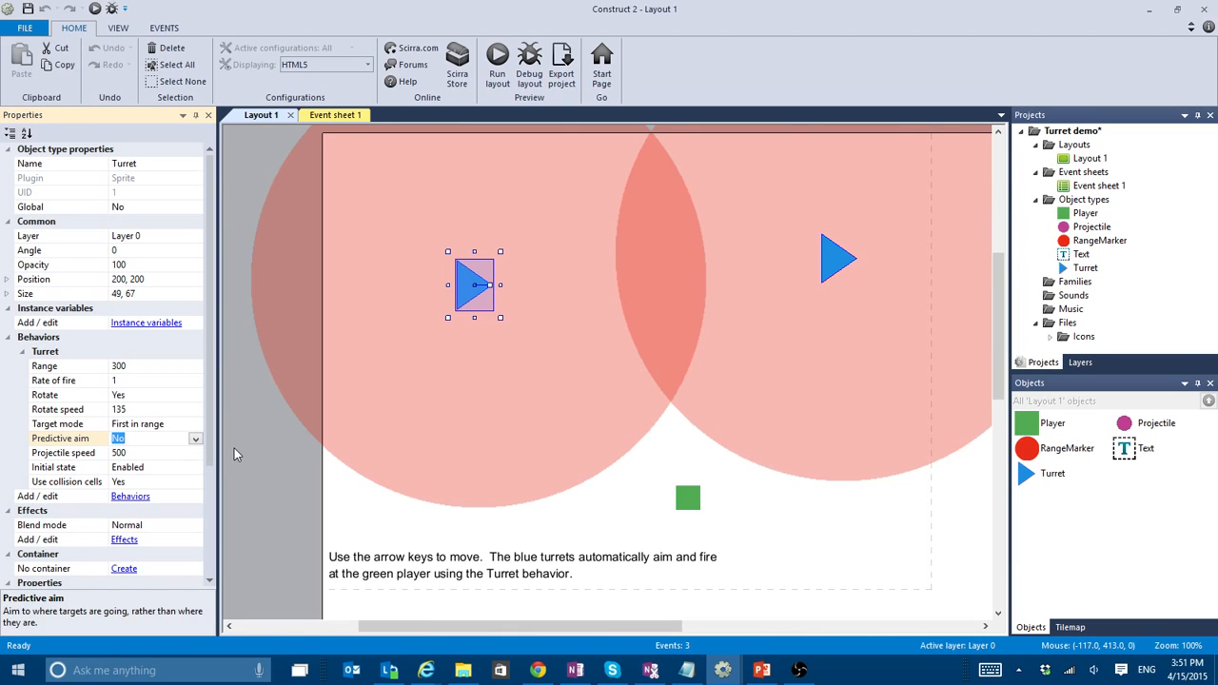
# - On Event sheet 1, toggle the player-targeting event disabled and run the layout again
pyautogui.click(328, 114)
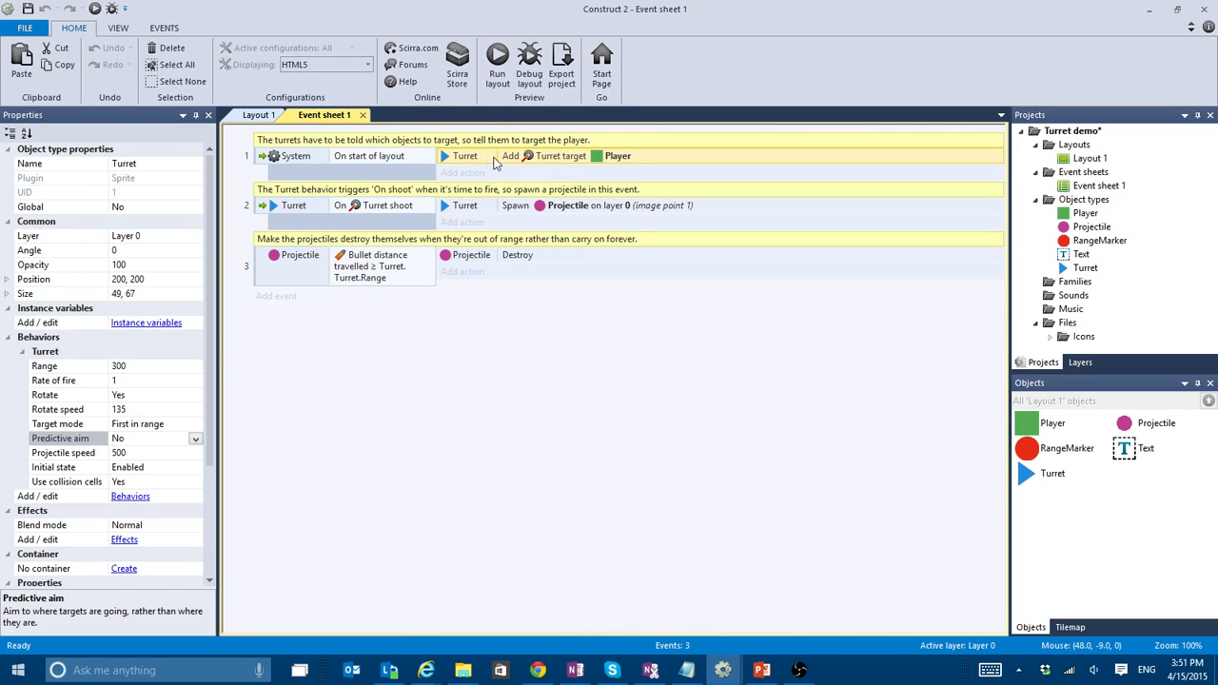
pyautogui.moveTo(475, 156)
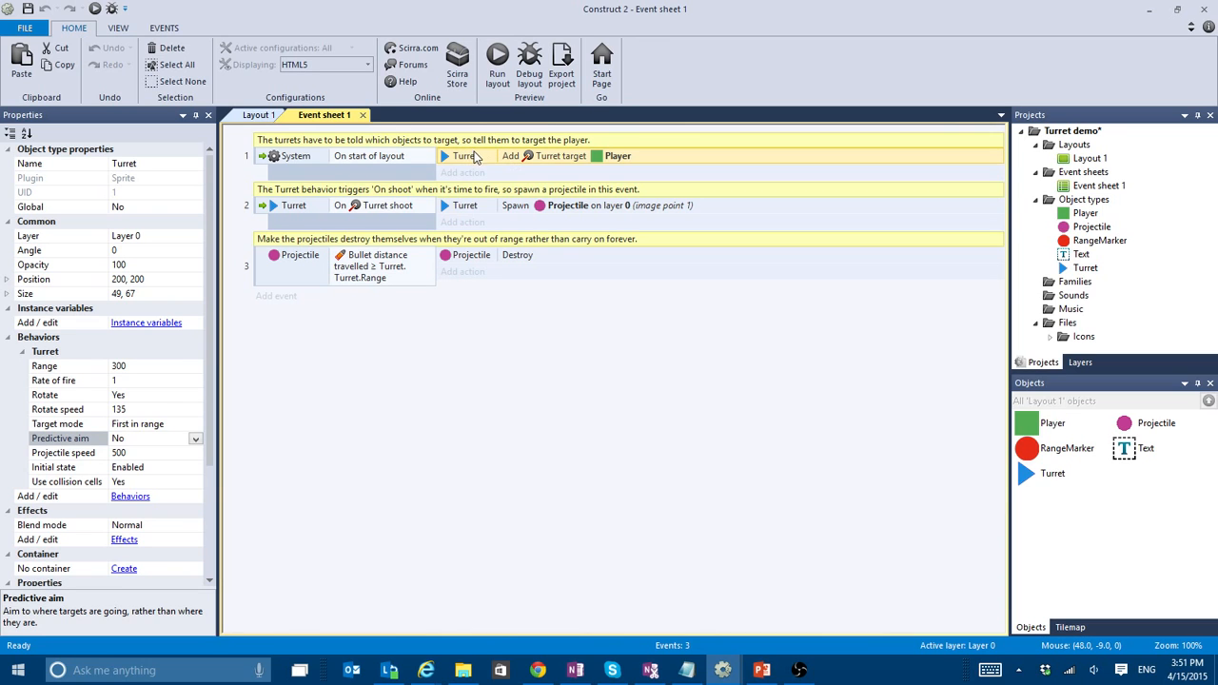
pyautogui.rightClick(297, 155)
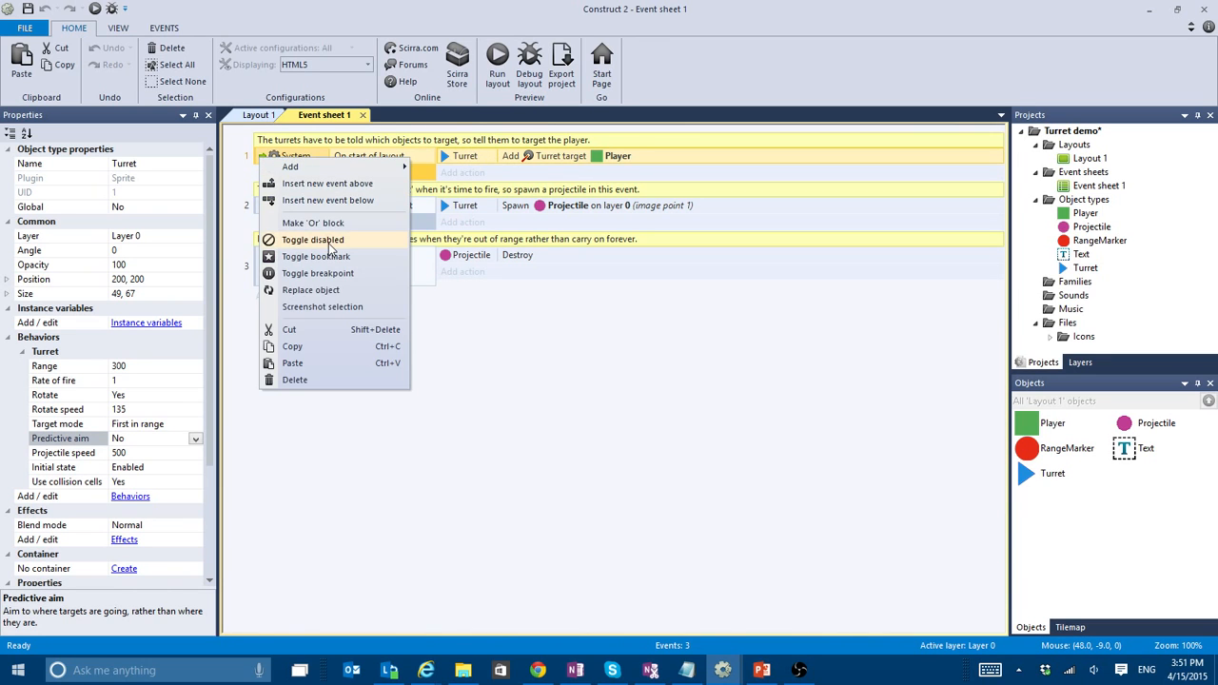
pyautogui.click(497, 65)
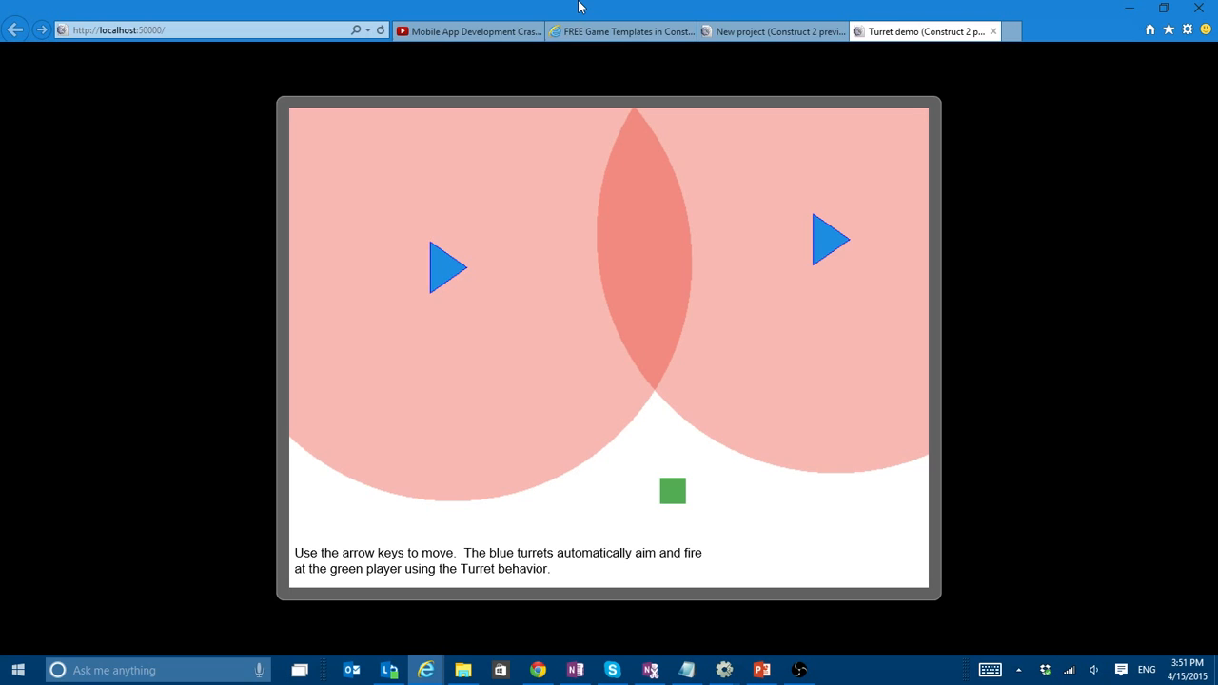
# - Walk the green player into the red range circles to show the turrets no longer aim or fire
pyautogui.press('Up')
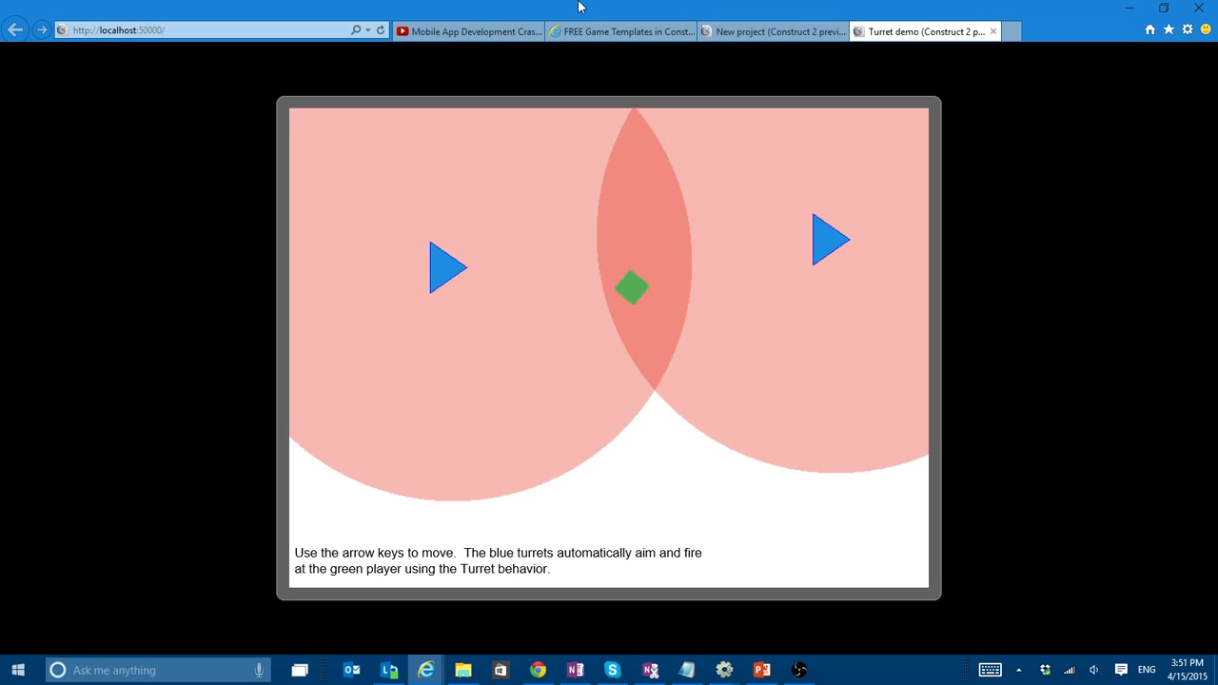
pyautogui.press('Down')
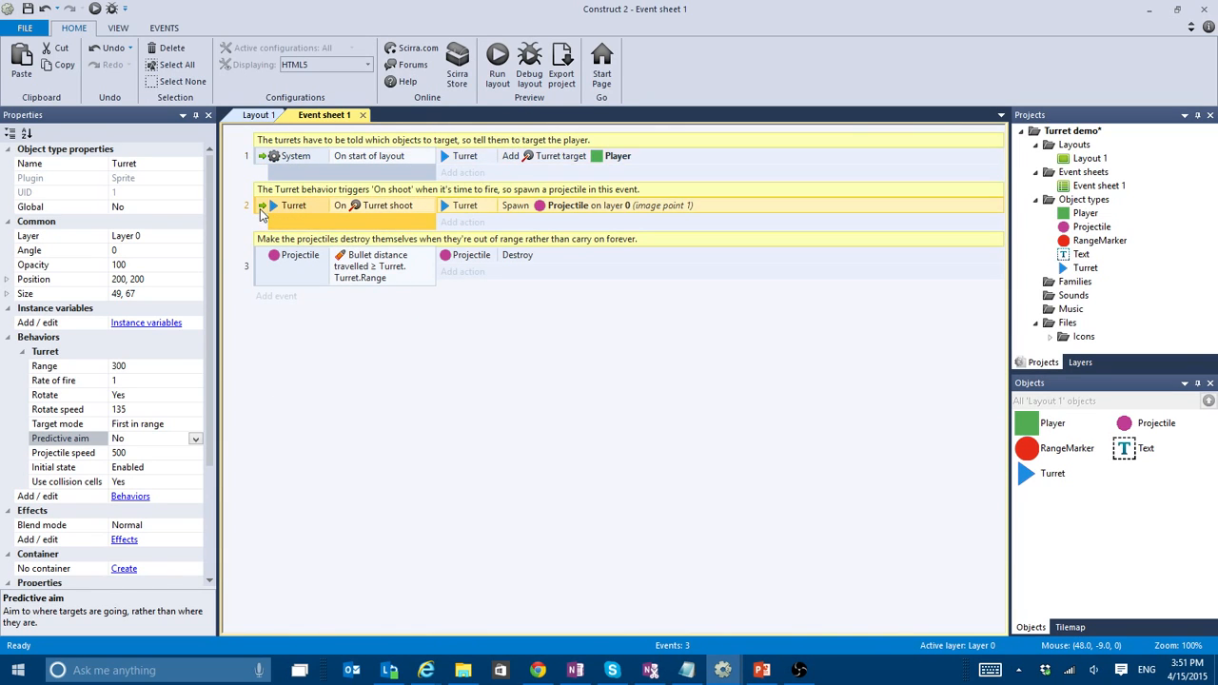
pyautogui.moveTo(623, 167)
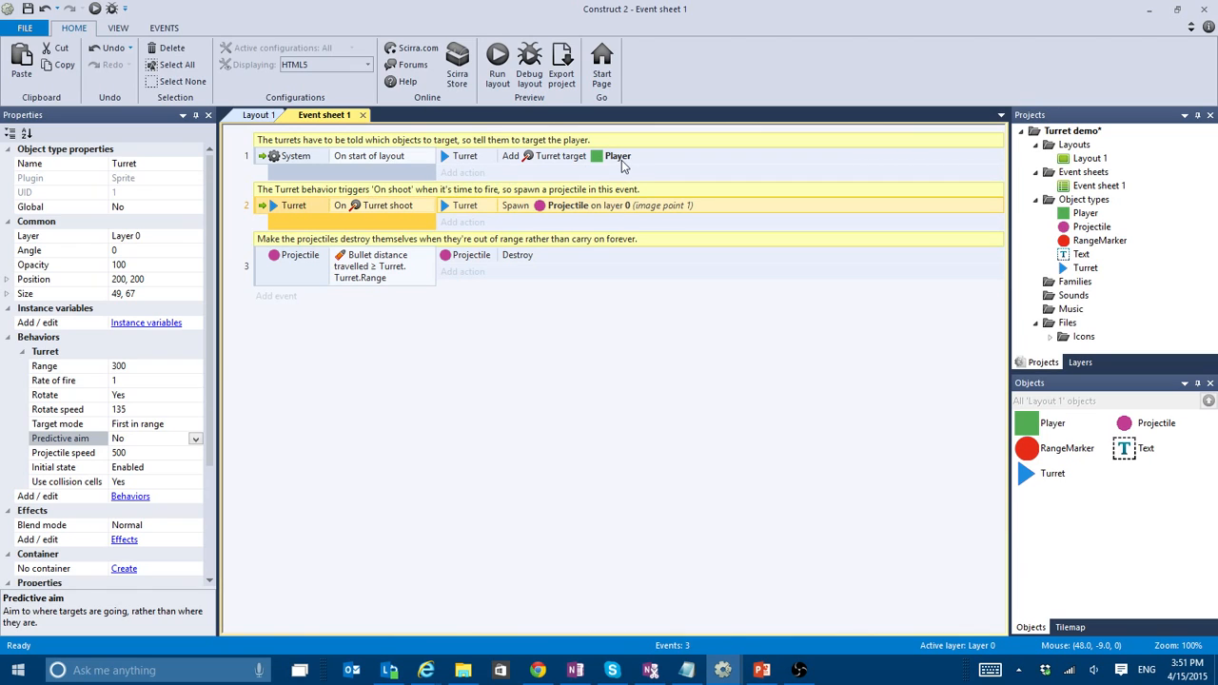
pyautogui.moveTo(55, 383)
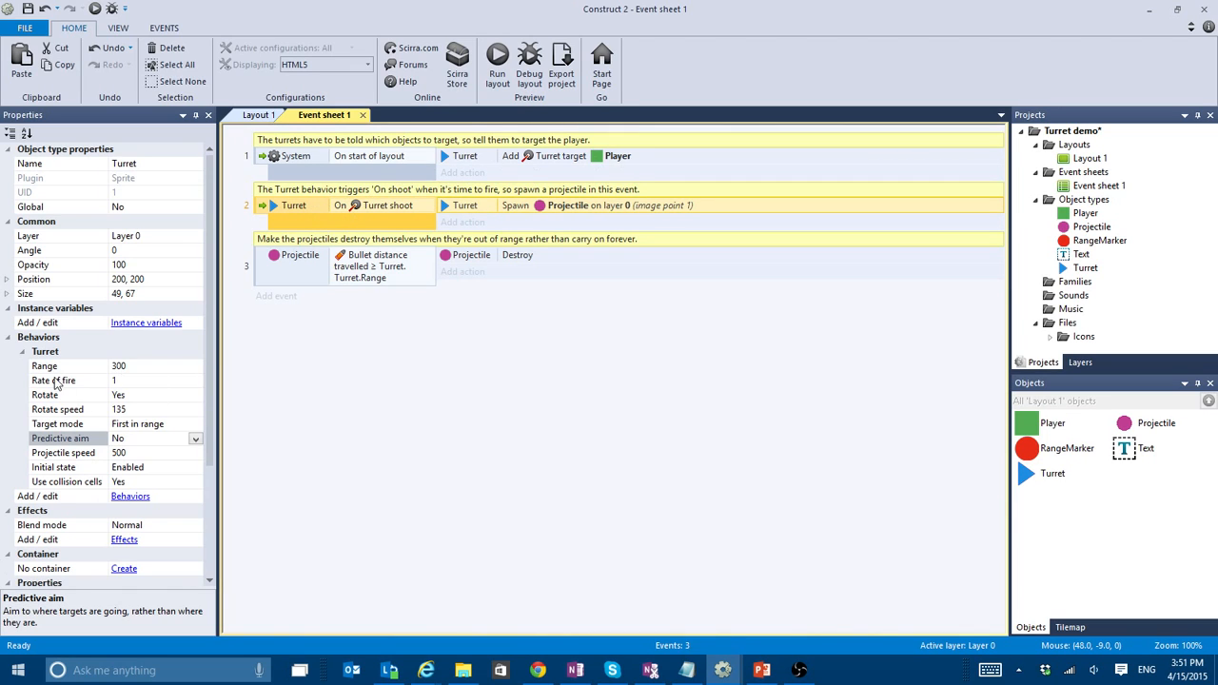
pyautogui.moveTo(476, 219)
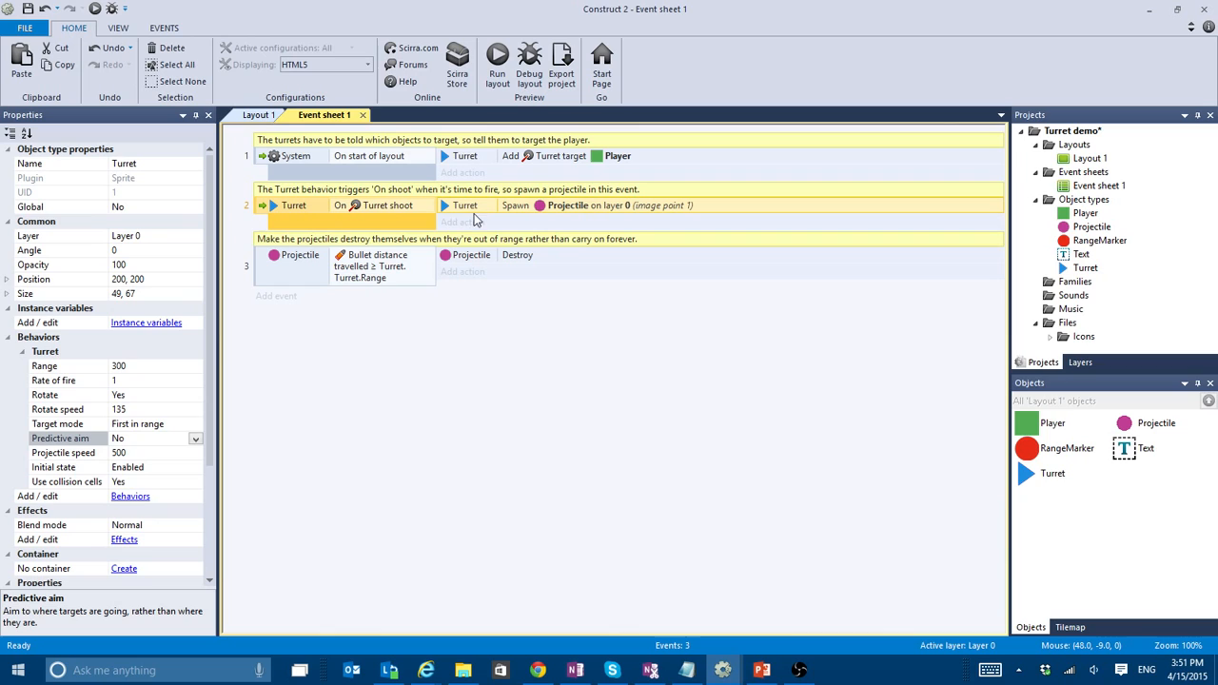
pyautogui.moveTo(528, 204)
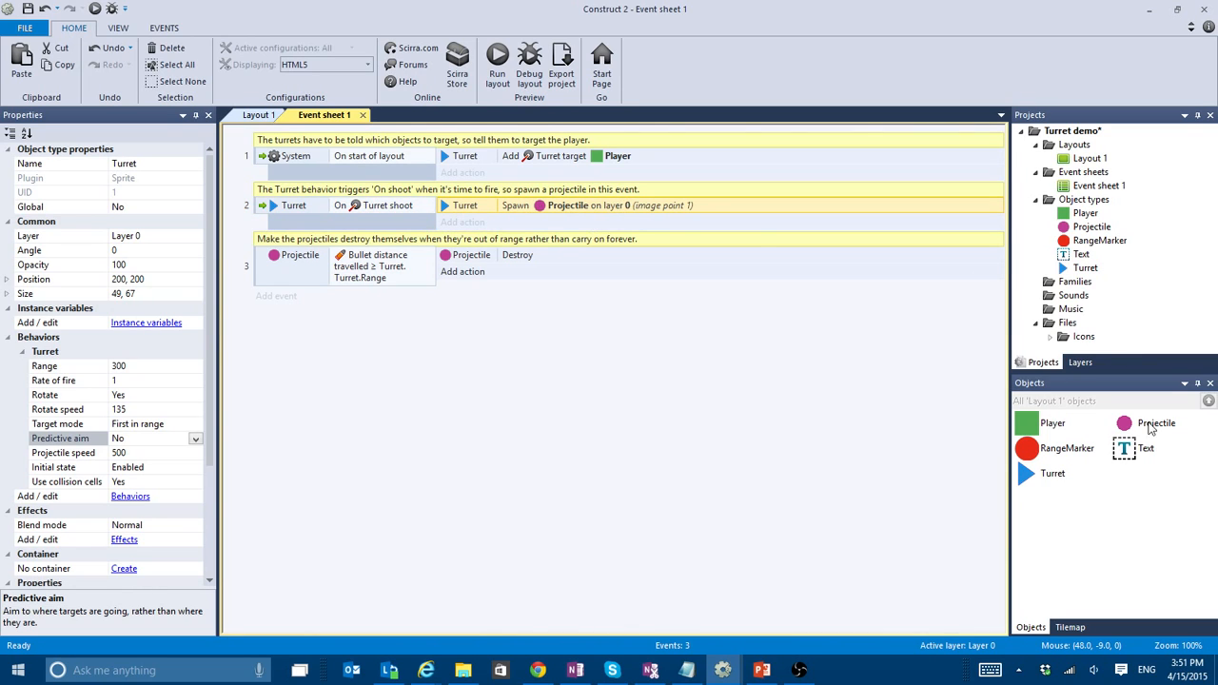
# - Inspect the Projectile object's Bullet behavior and toggle the Spawn Projectile action disabled in event 2
pyautogui.click(1155, 423)
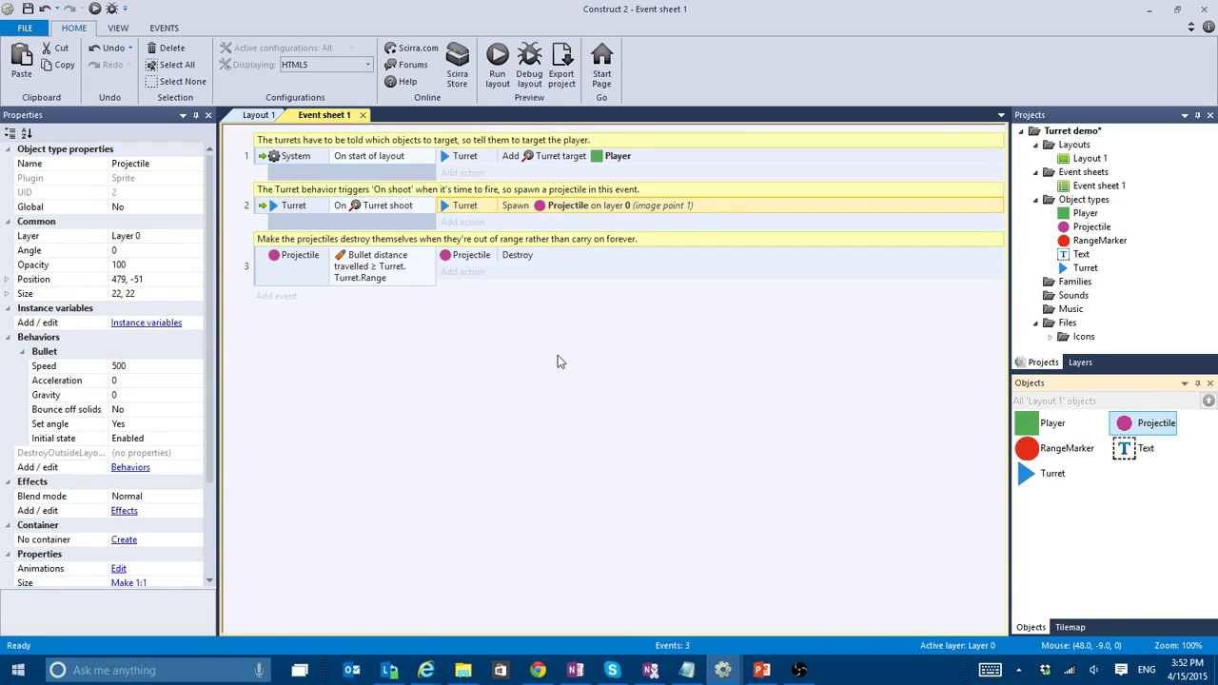
pyautogui.rightClick(515, 205)
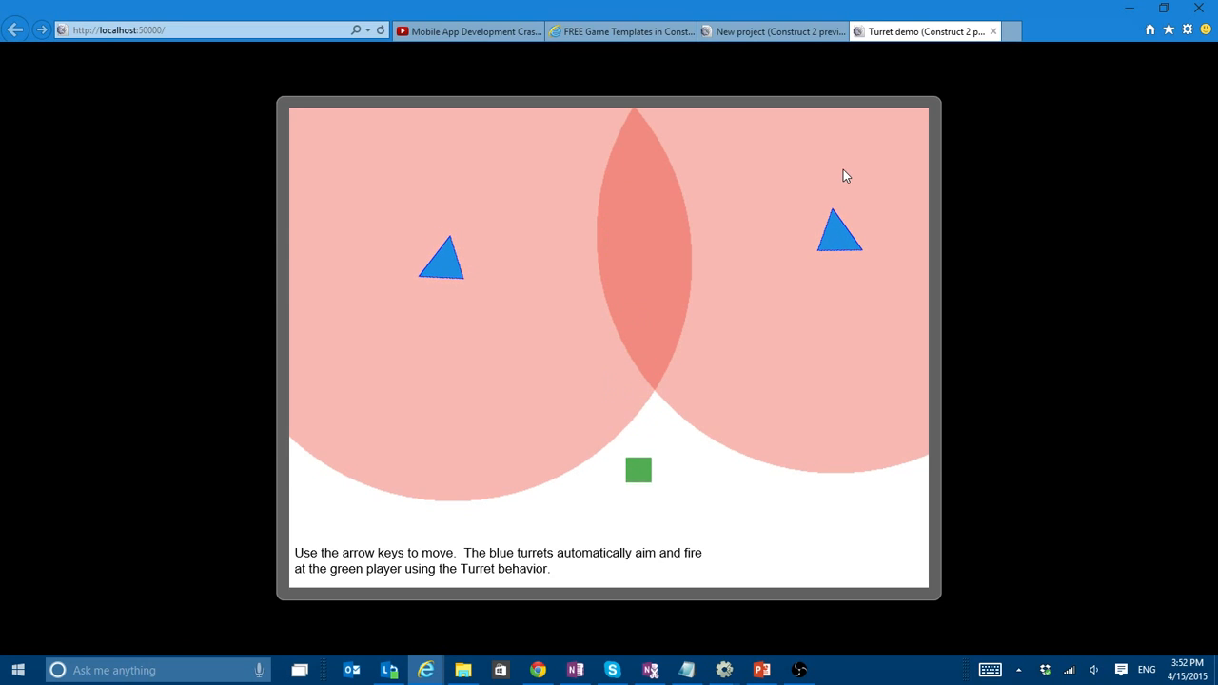
# - Leave the firing-free preview and bring up the Turret demo project's options in the Projects bar
pyautogui.click(424, 670)
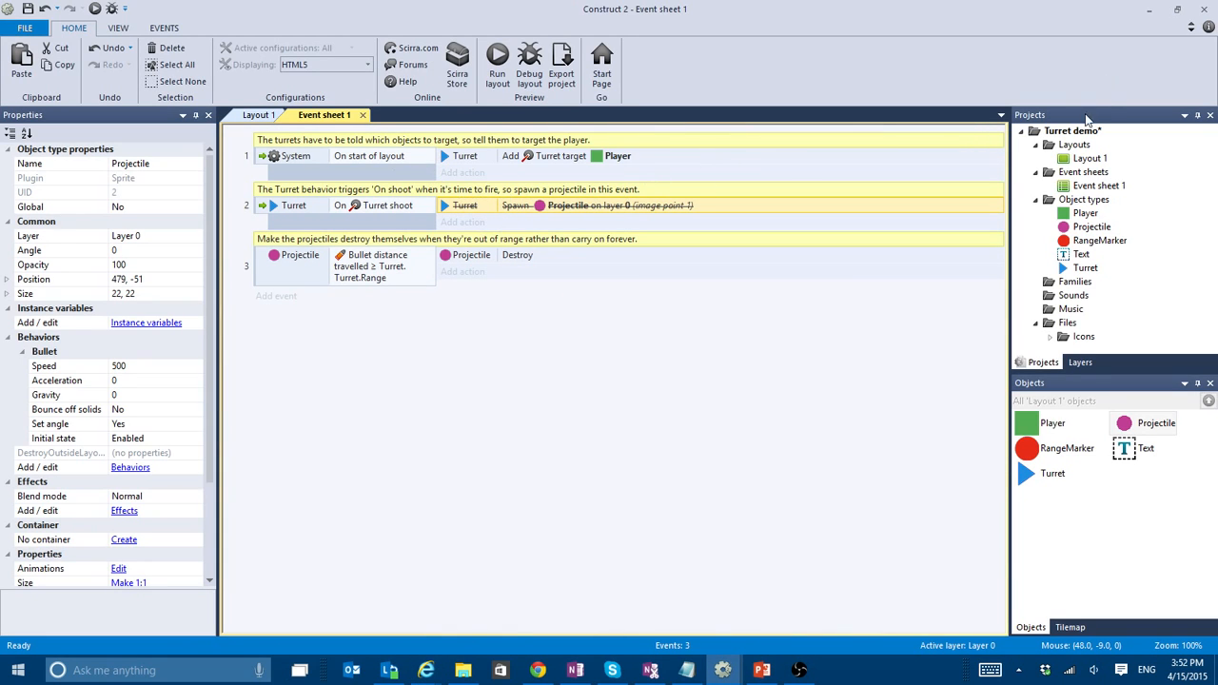
pyautogui.rightClick(1073, 131)
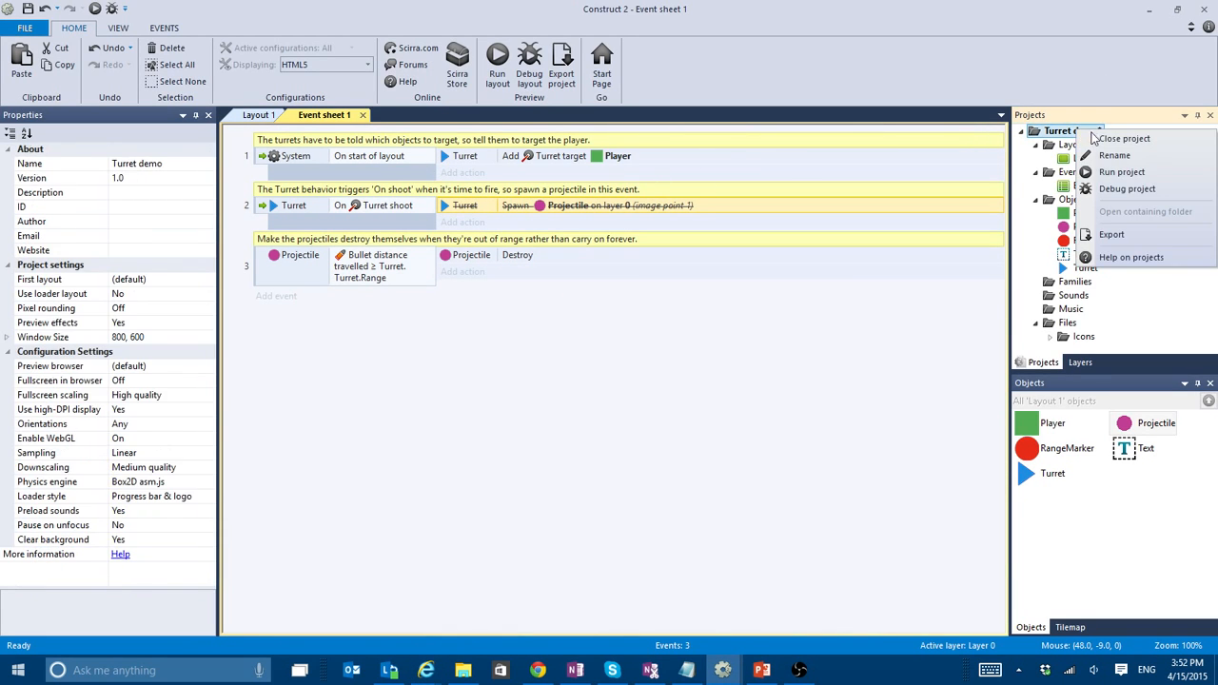
# - Close the Turret demo and create a new project from 'Example: Turret predictive aim' (search 'turr')
pyautogui.click(1126, 138)
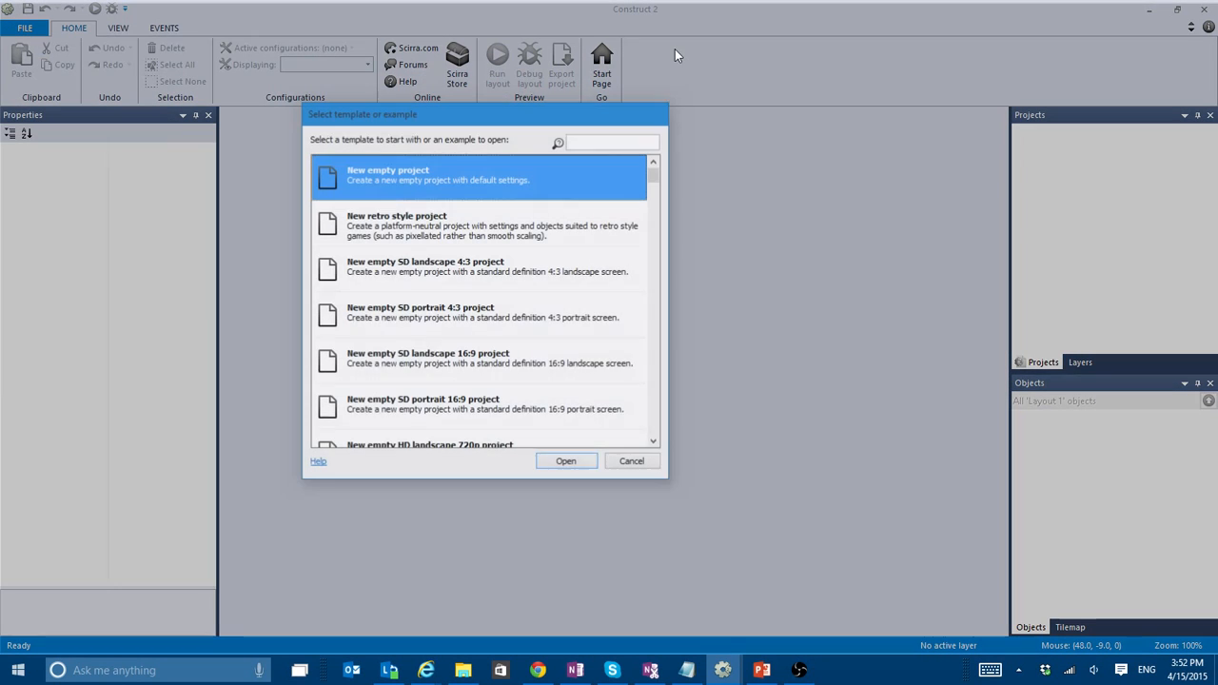
pyautogui.write('tur')
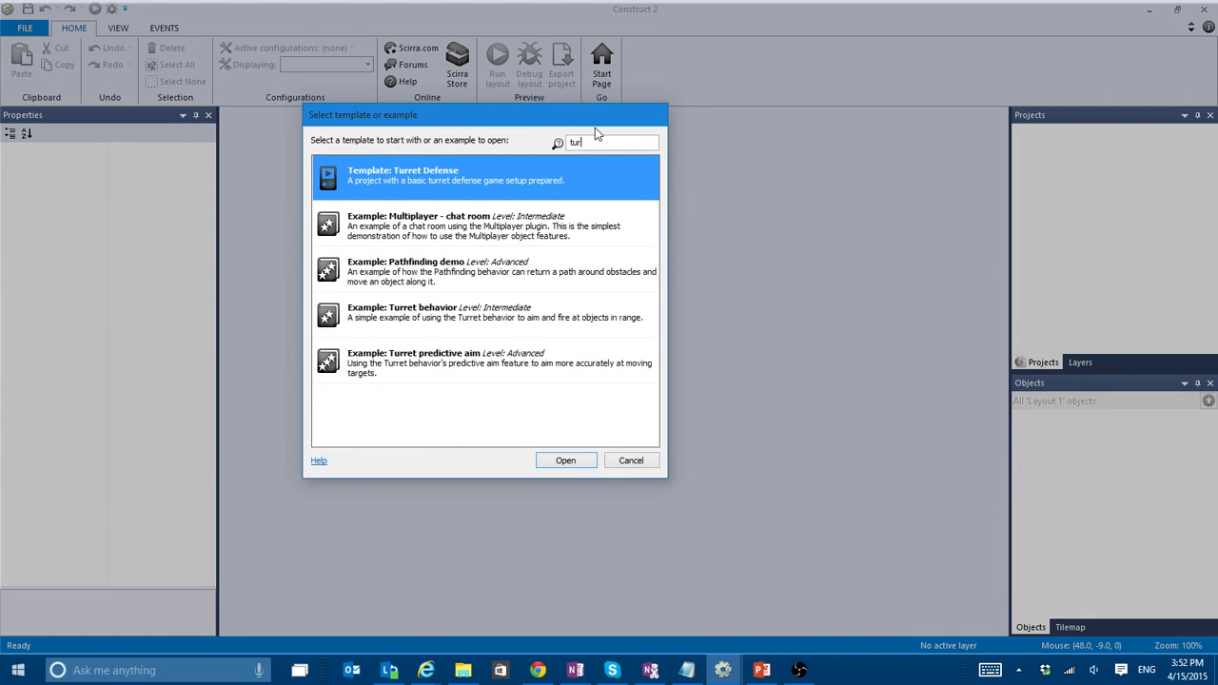
pyautogui.write('r')
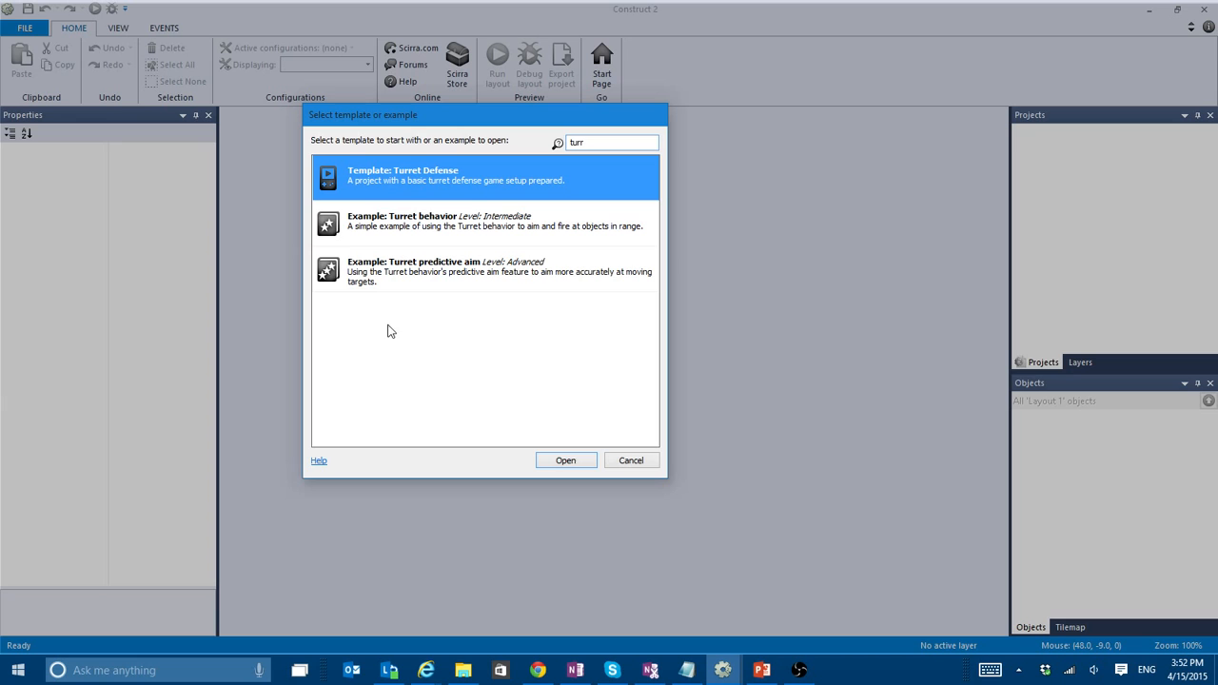
pyautogui.click(565, 460)
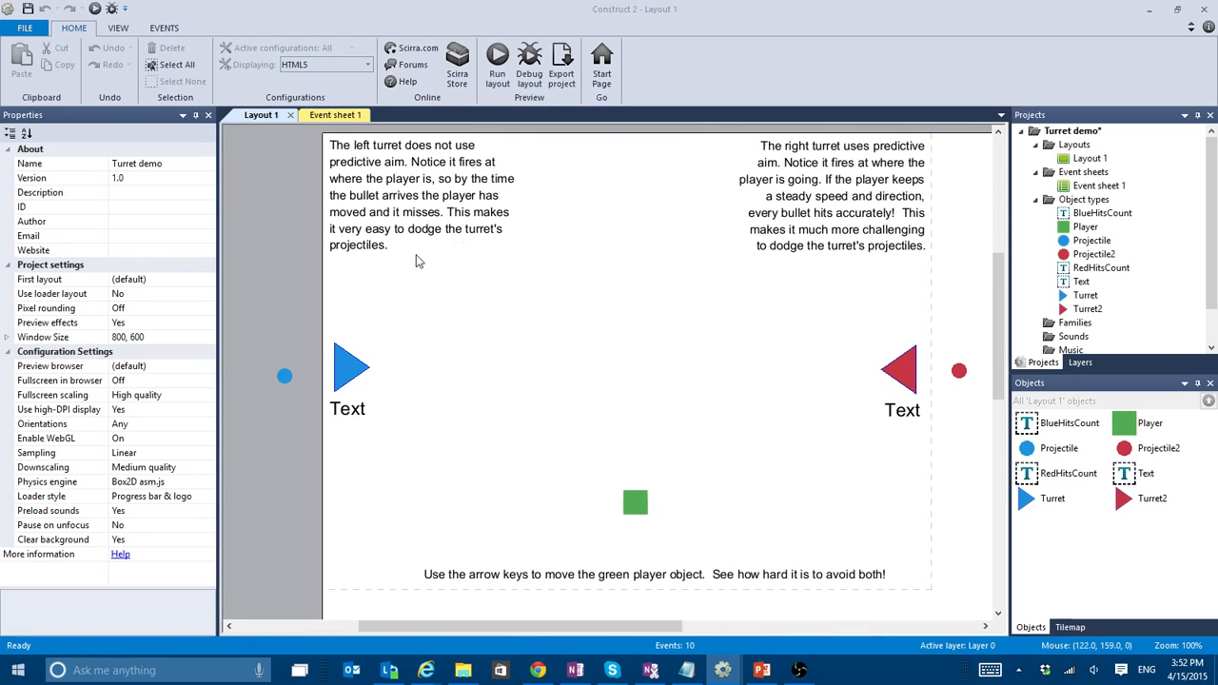
# - Review the non-predictive left and predictive right turrets, then close the predictive aim example via File
pyautogui.click(497, 57)
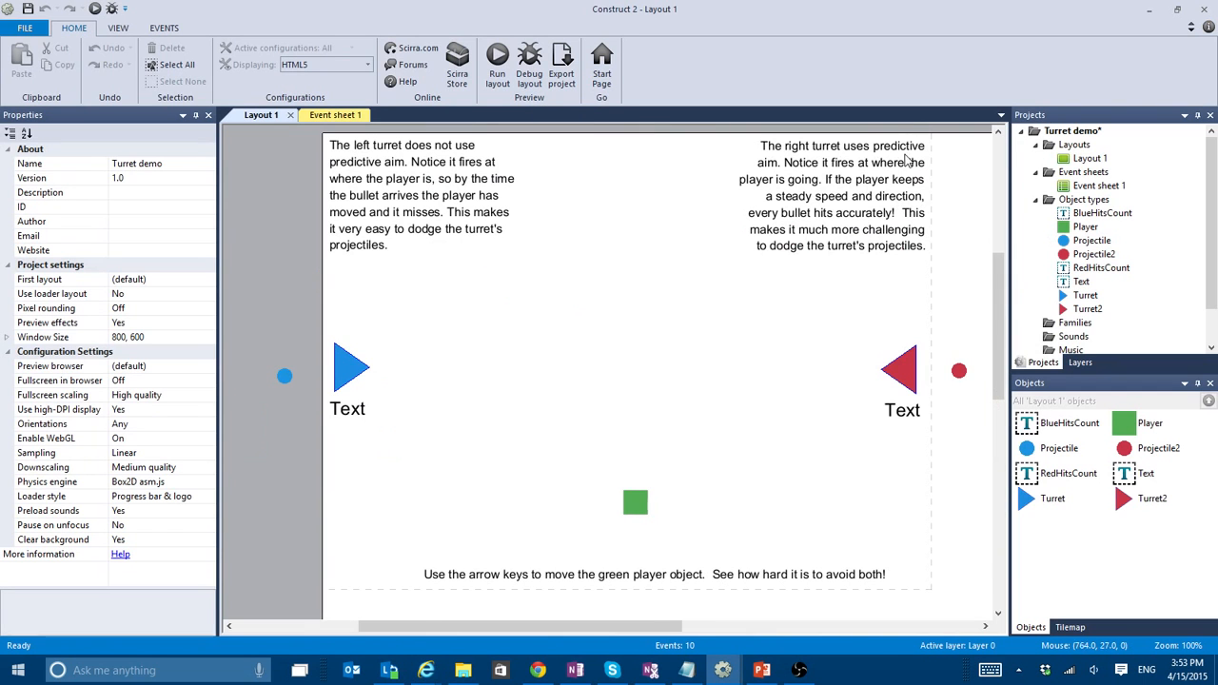
pyautogui.click(25, 28)
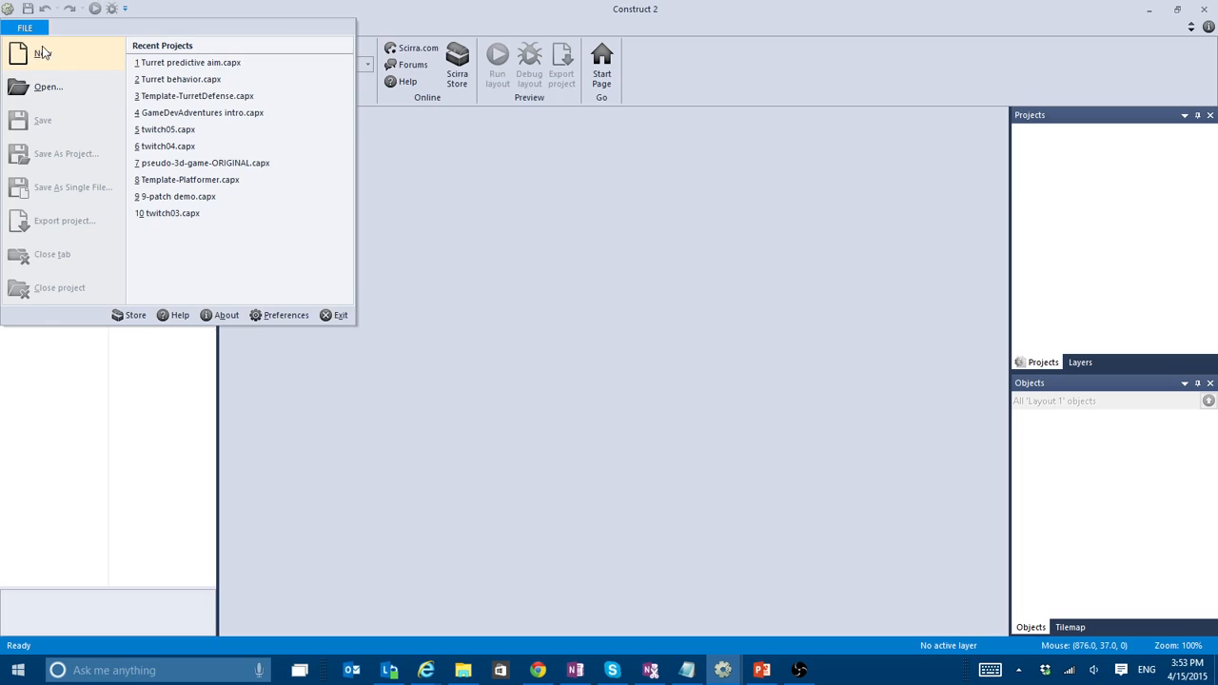
# - Start a new project from the Turret Defense template found by searching 'turre'
pyautogui.click(43, 53)
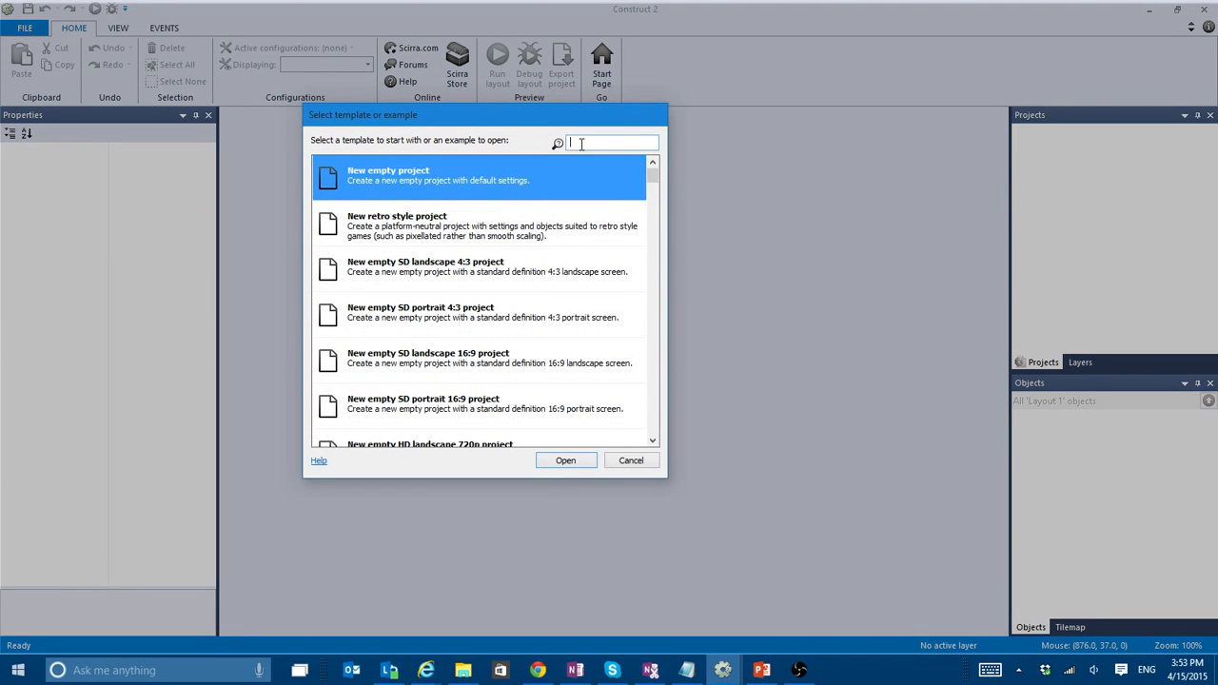
pyautogui.write('turre')
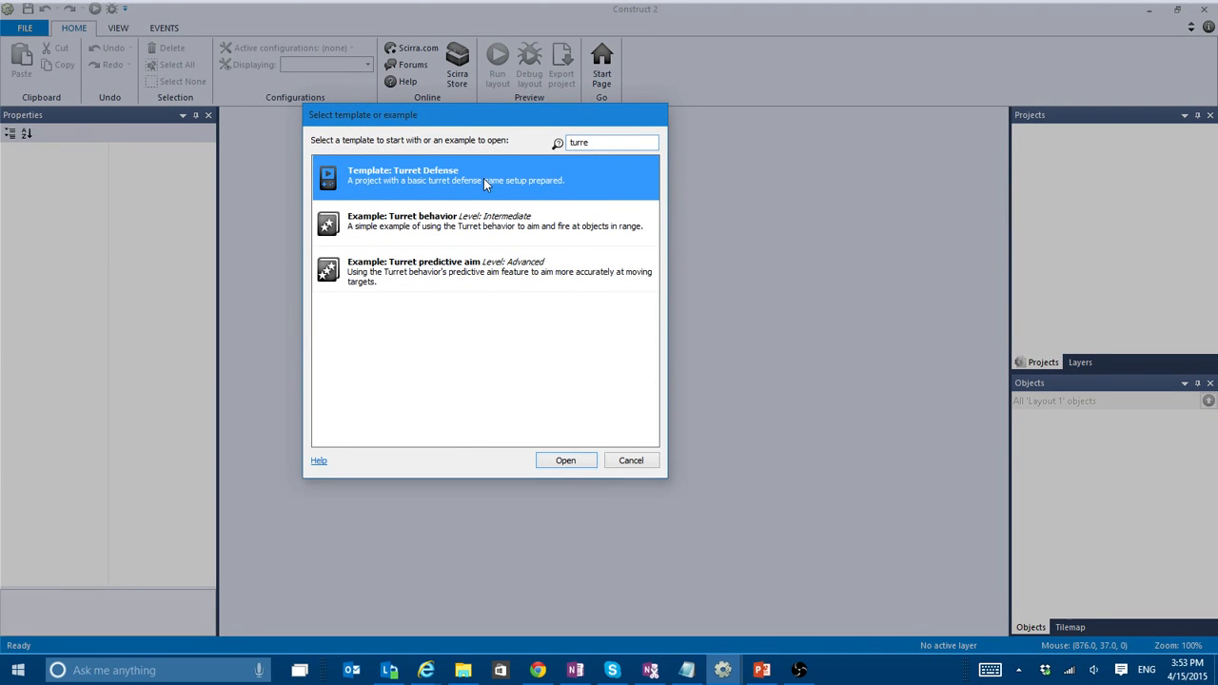
pyautogui.moveTo(387, 180)
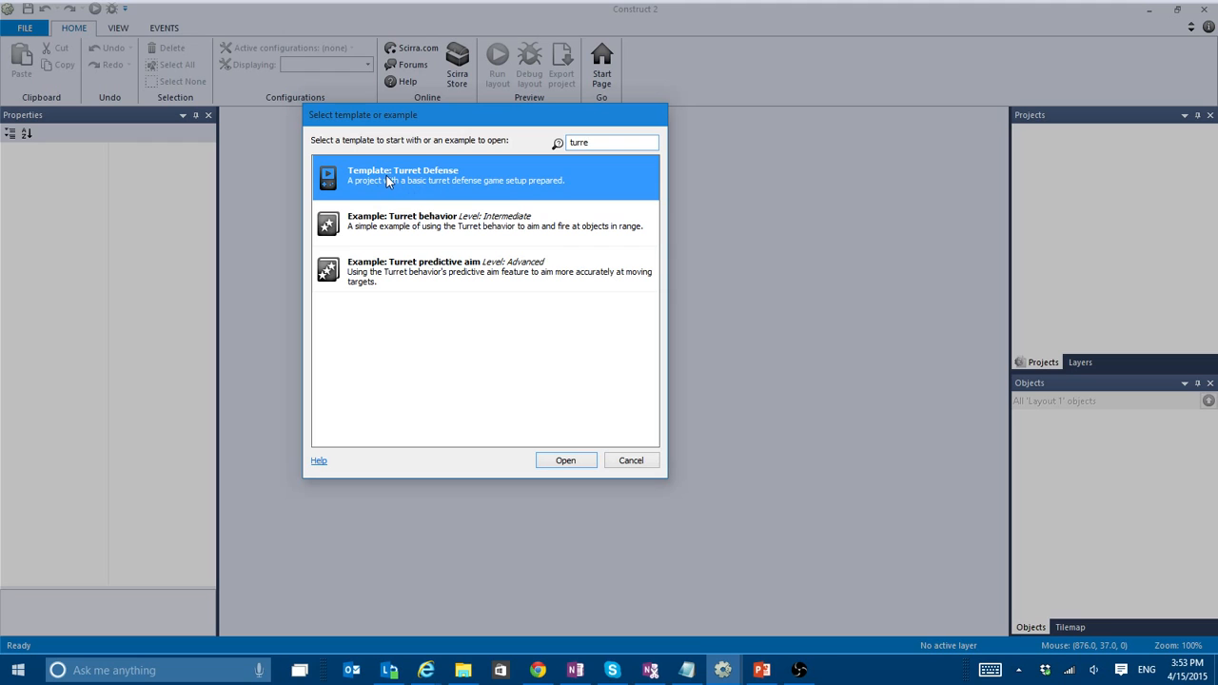
pyautogui.click(565, 460)
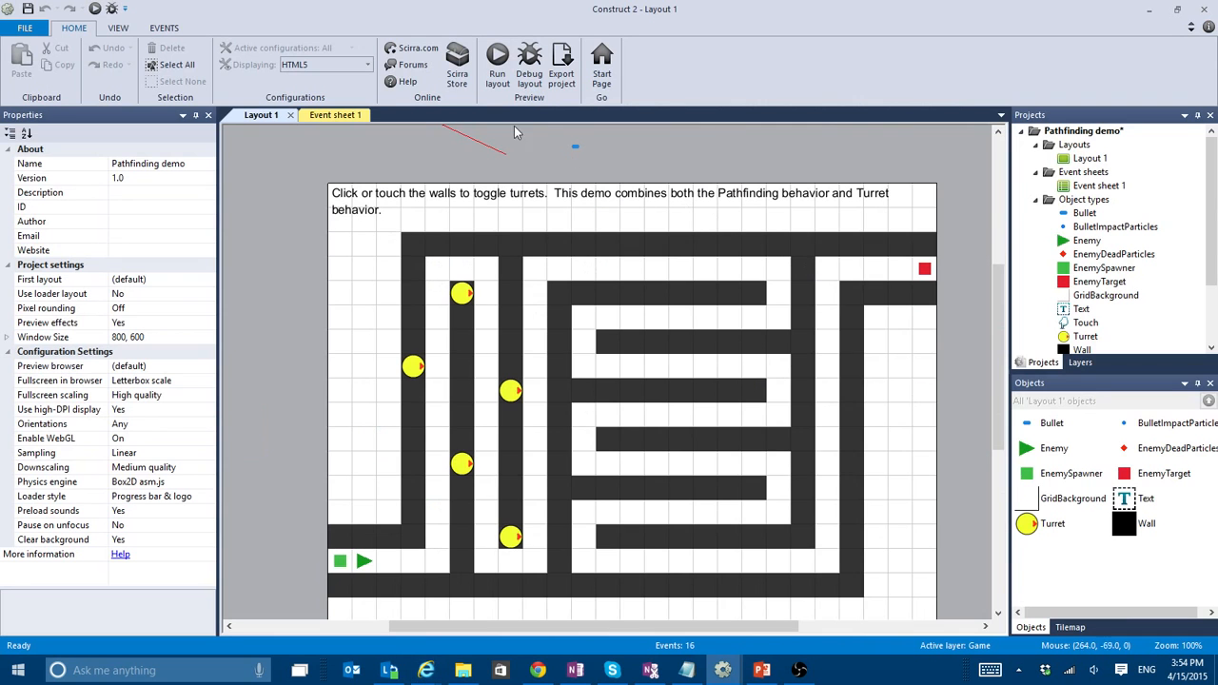
# - Show Event sheet 1 and scroll down to the Turret control event group
pyautogui.click(334, 114)
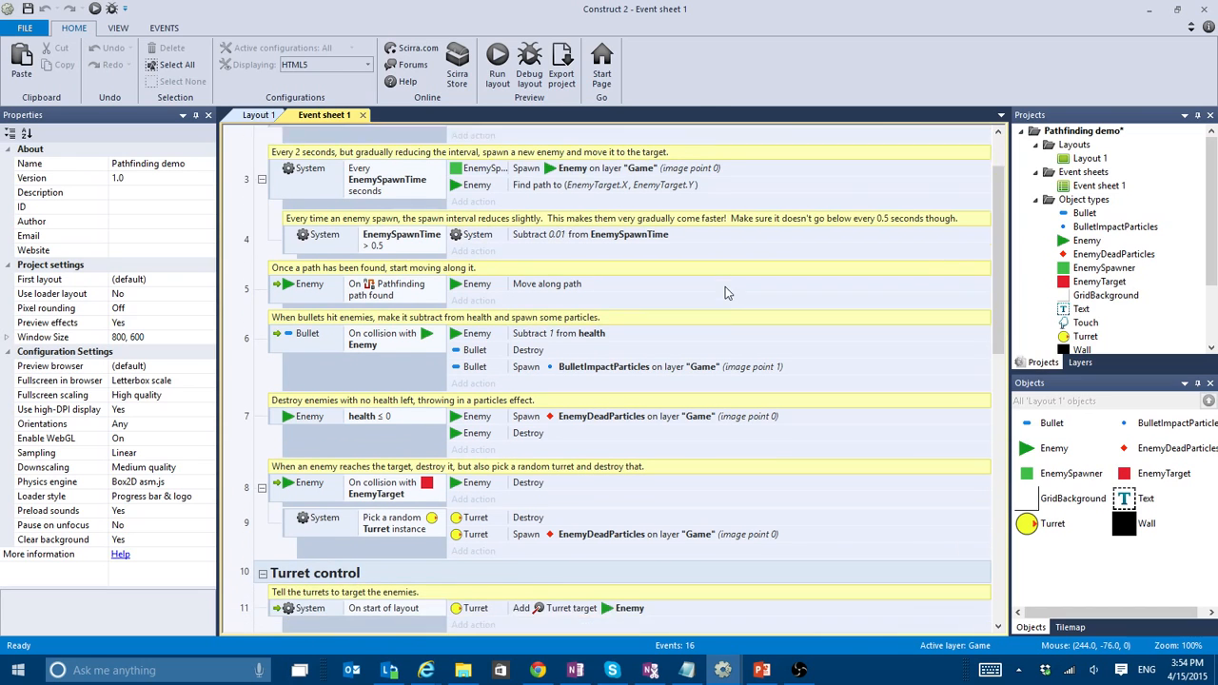
pyautogui.scroll(-3)
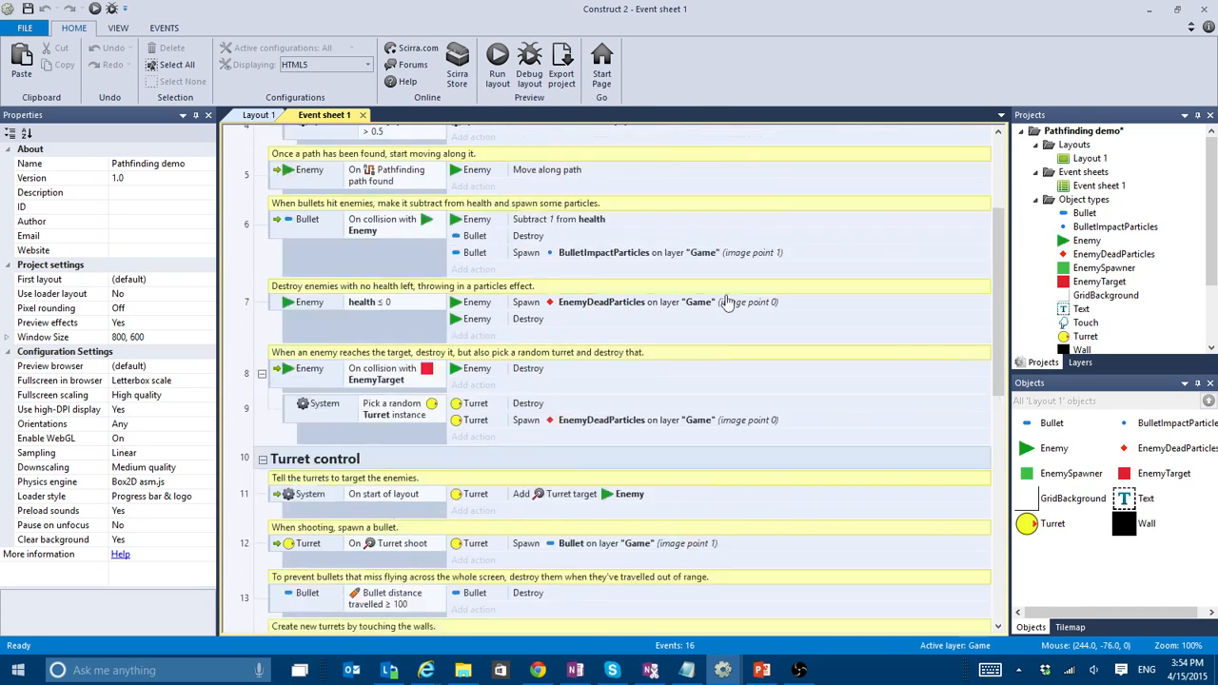
pyautogui.scroll(3)
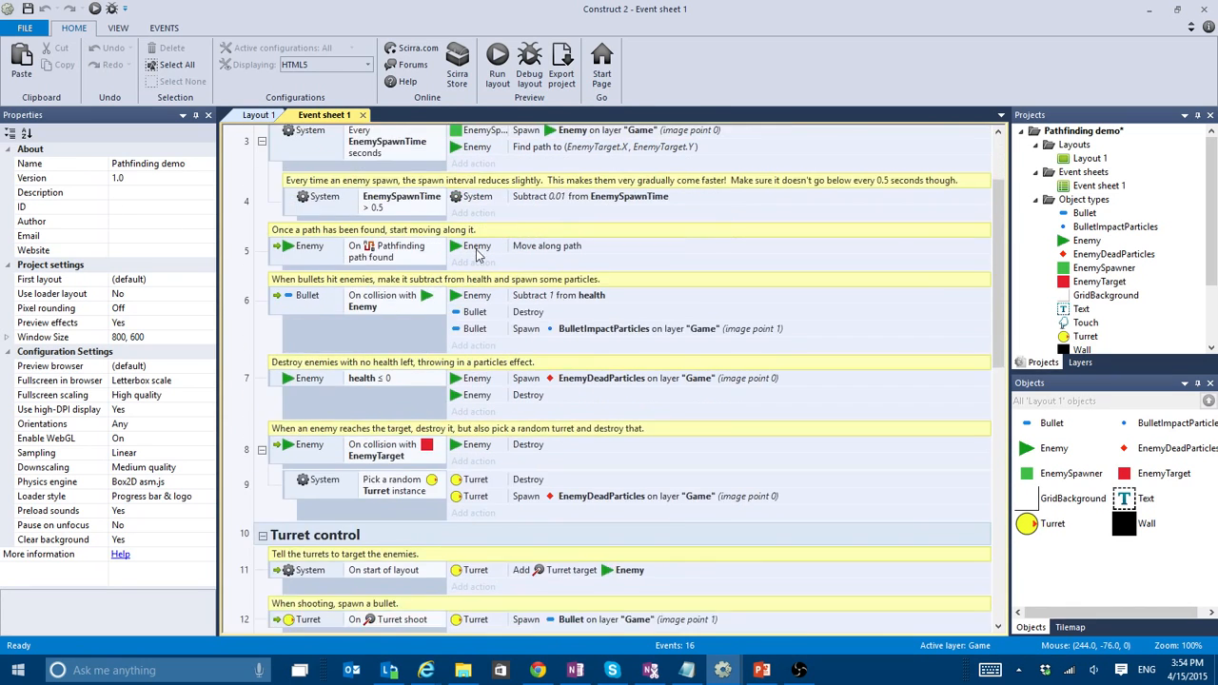
pyautogui.scroll(-3)
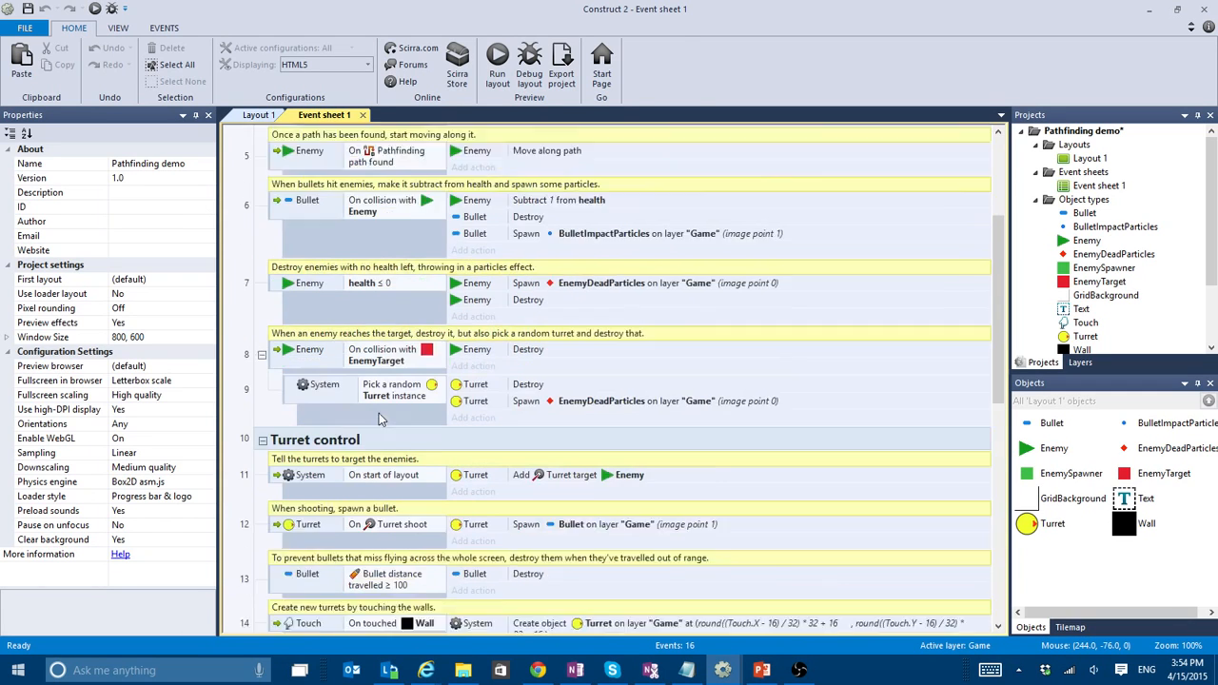
pyautogui.scroll(-3)
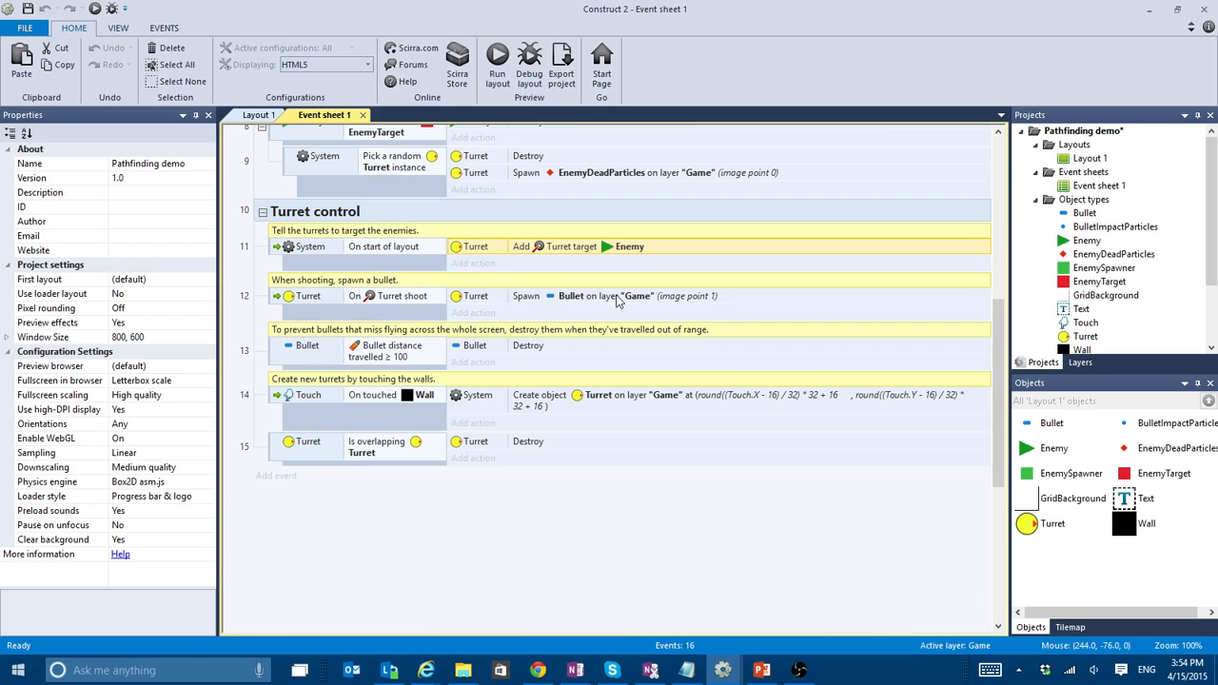
pyautogui.moveTo(264, 301)
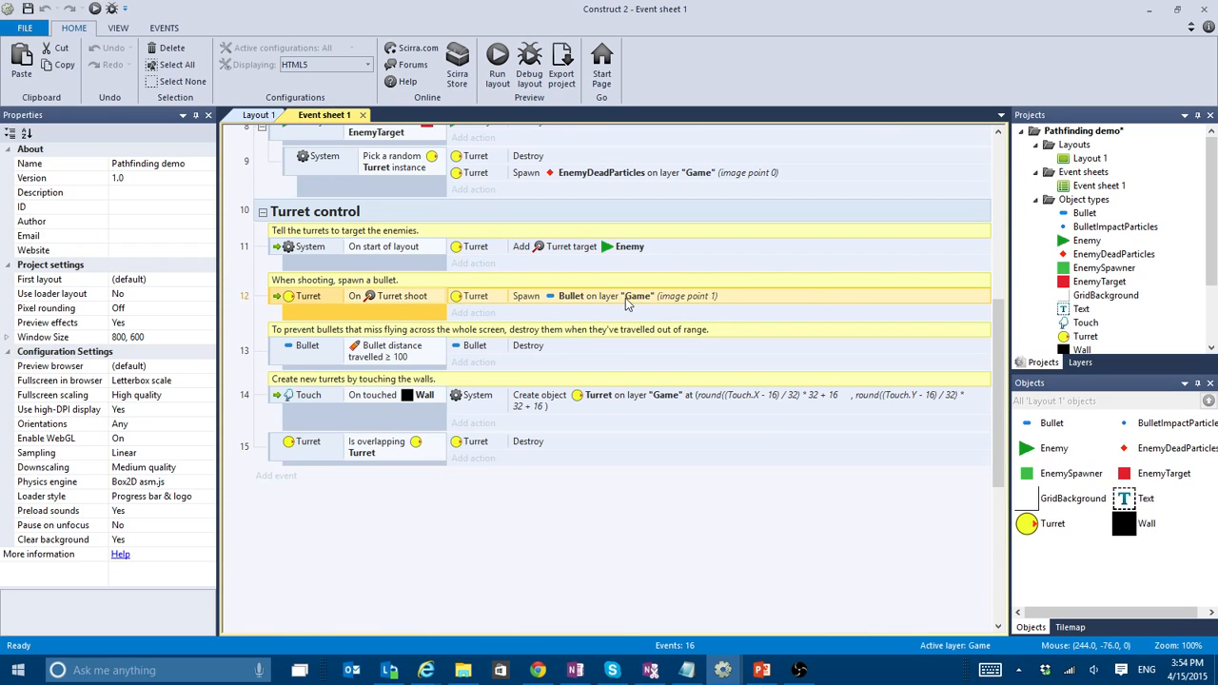
pyautogui.moveTo(283, 361)
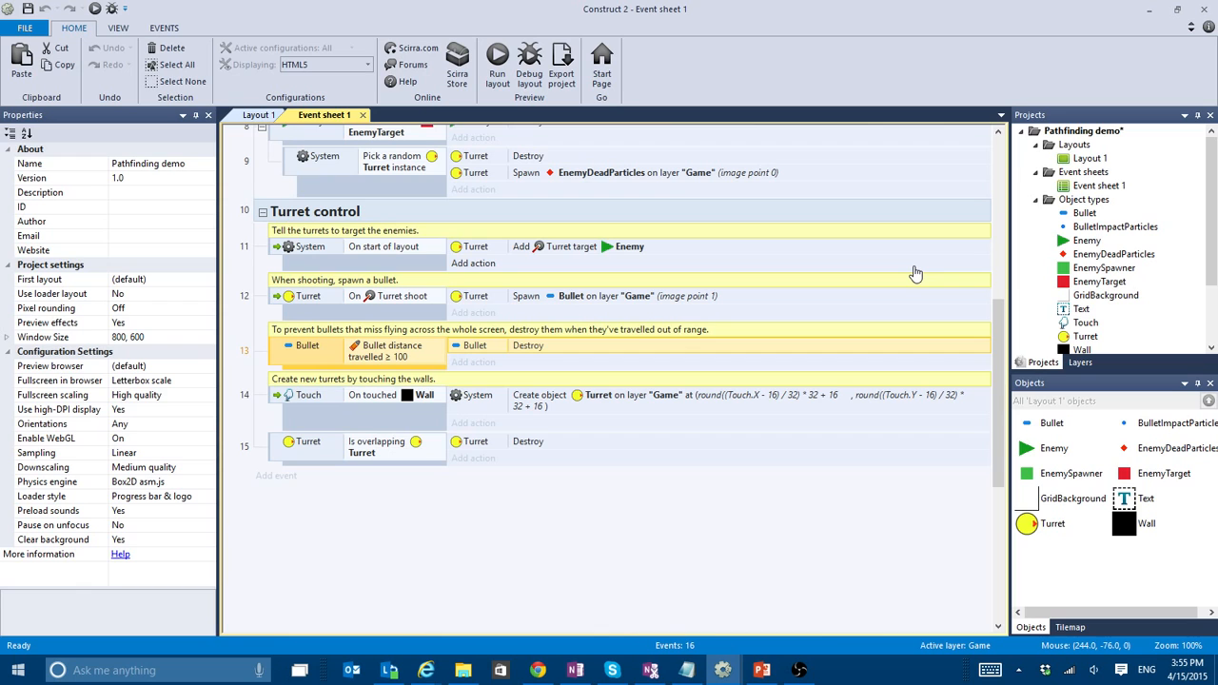
pyautogui.moveTo(331, 402)
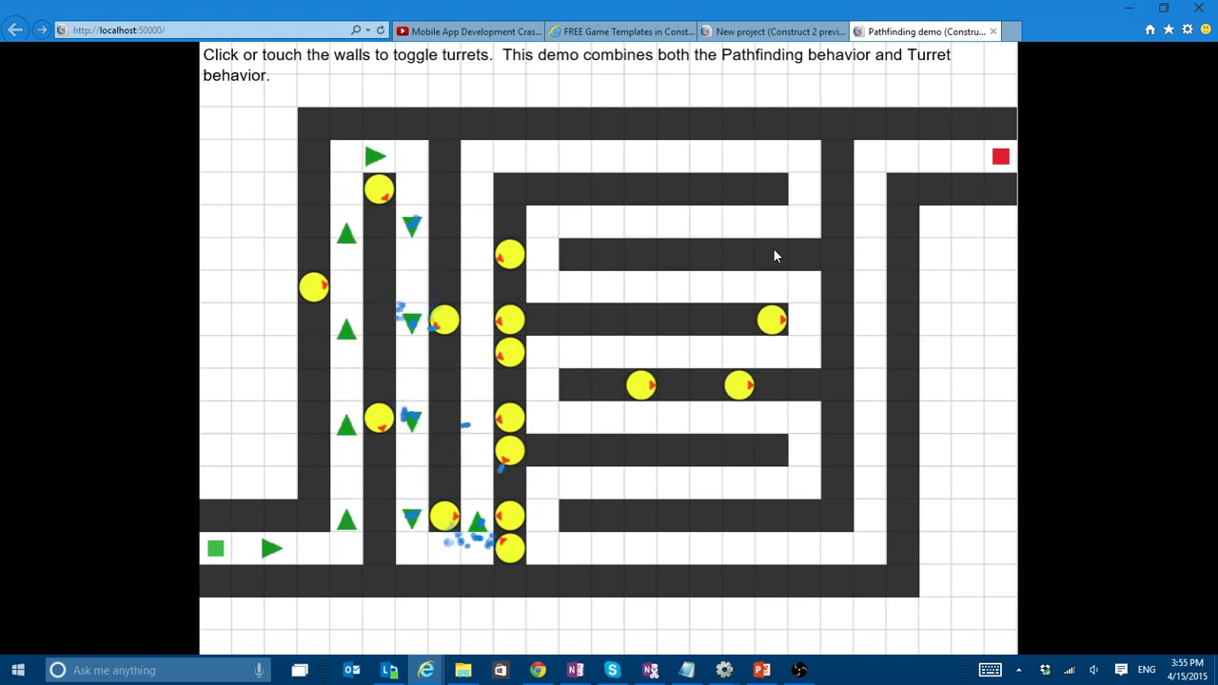
pyautogui.moveTo(609, 291)
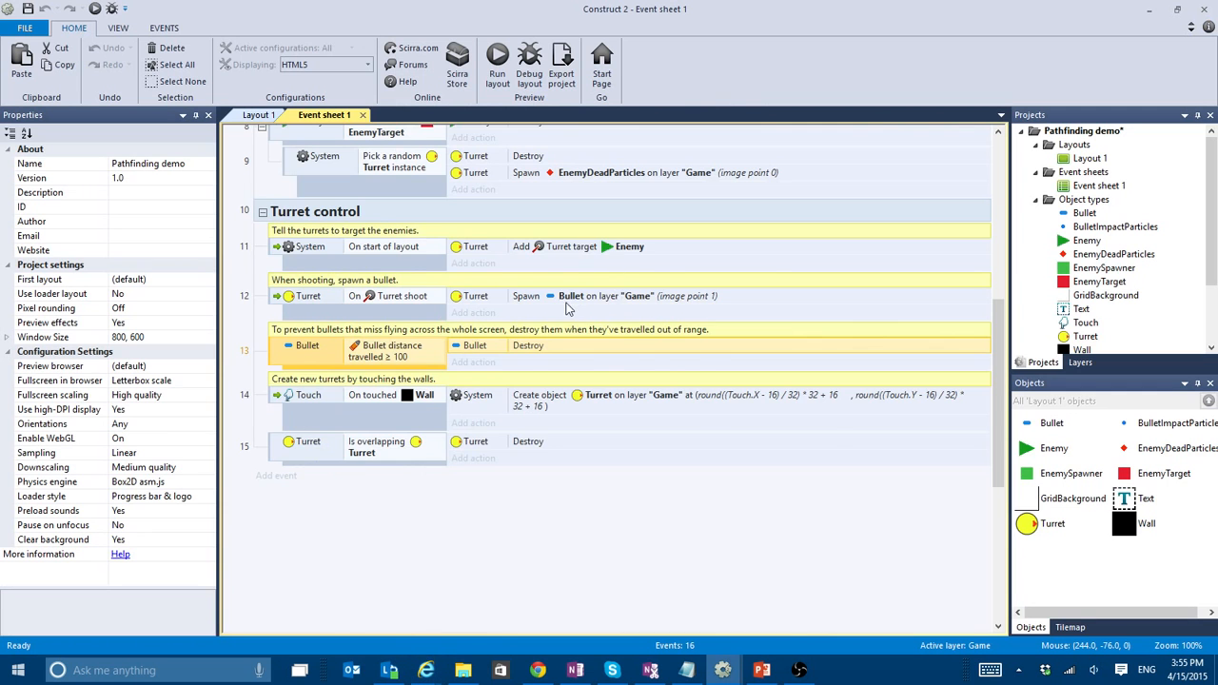
pyautogui.scroll(3)
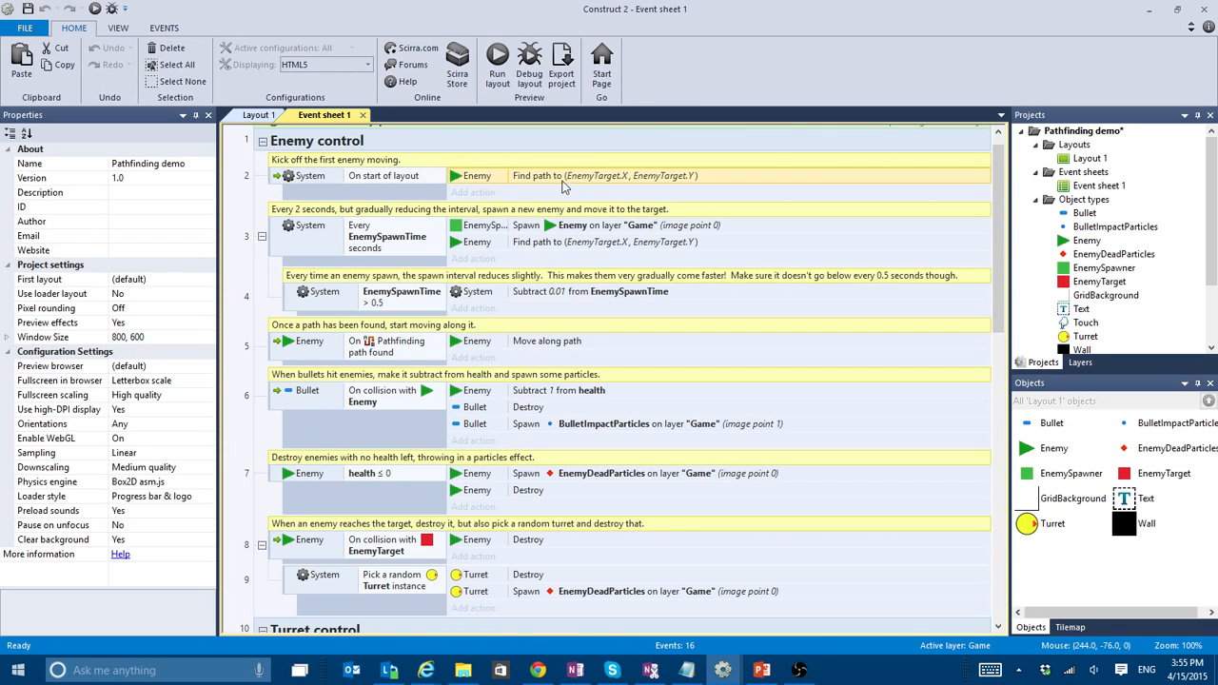
pyautogui.moveTo(1149, 497)
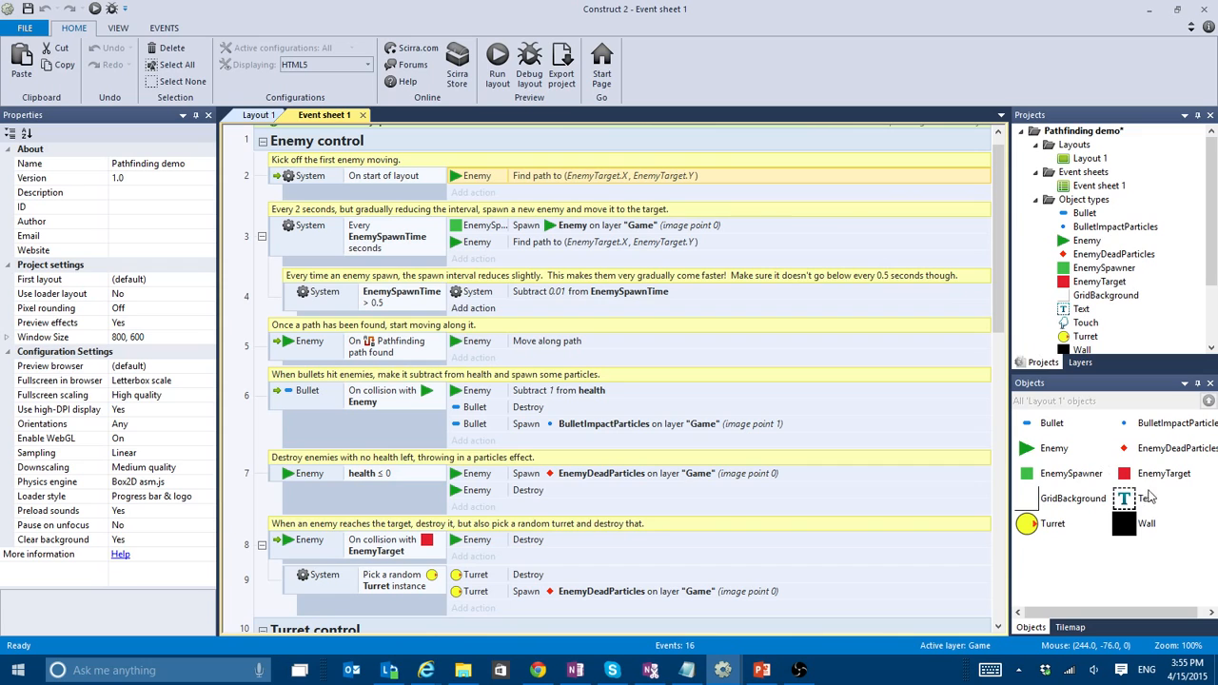
pyautogui.click(260, 114)
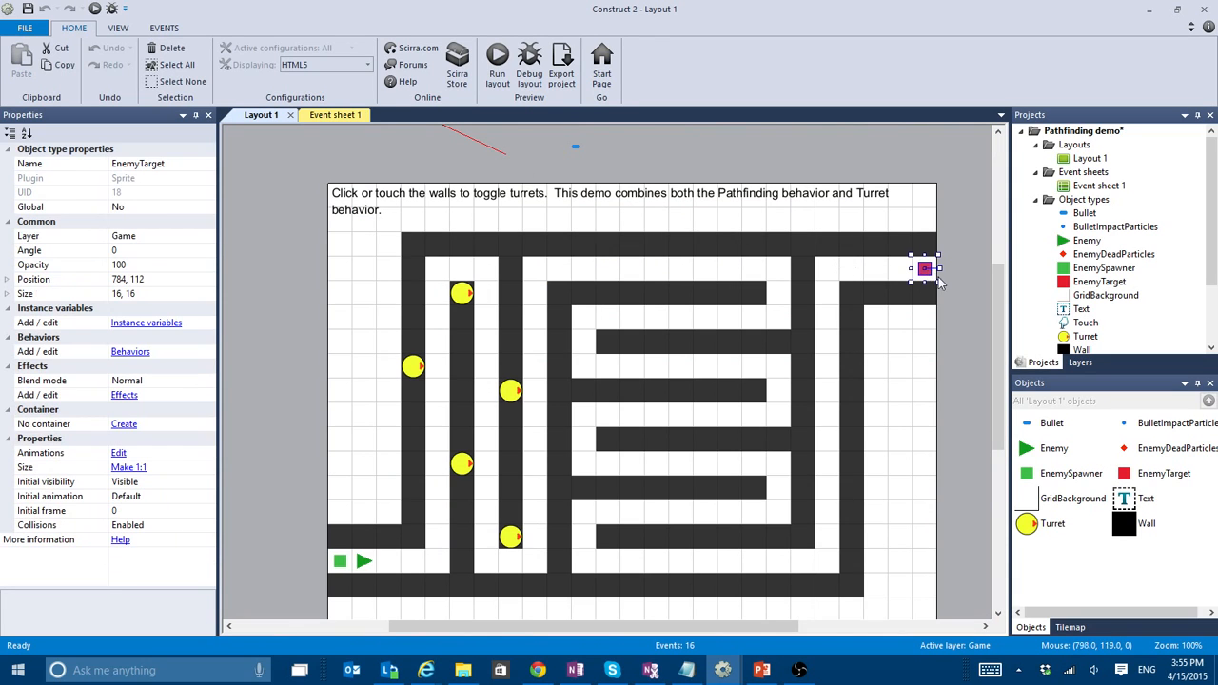
pyautogui.click(334, 115)
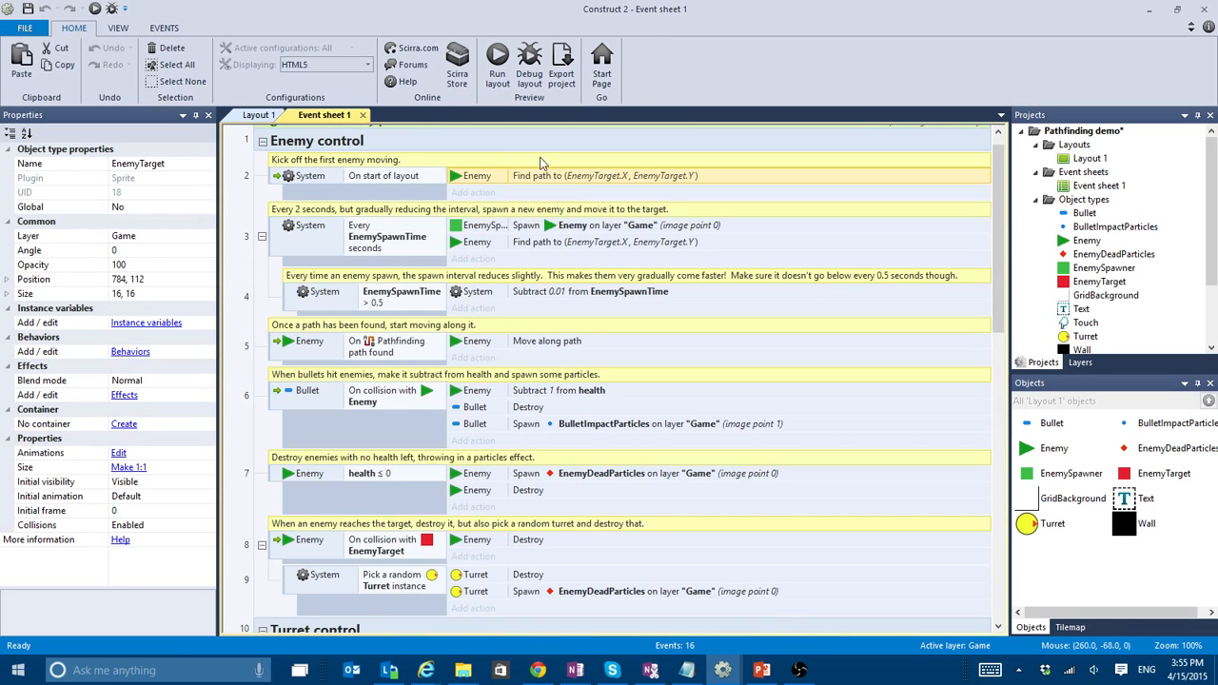
pyautogui.moveTo(580, 195)
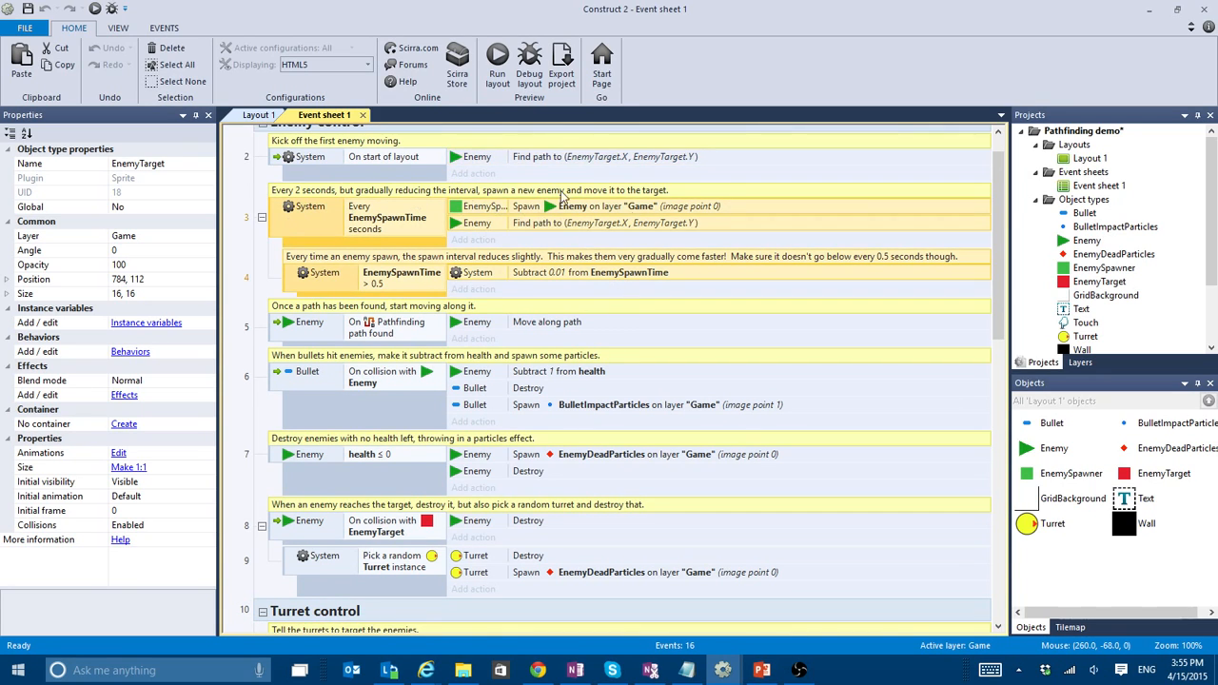
pyautogui.moveTo(509, 264)
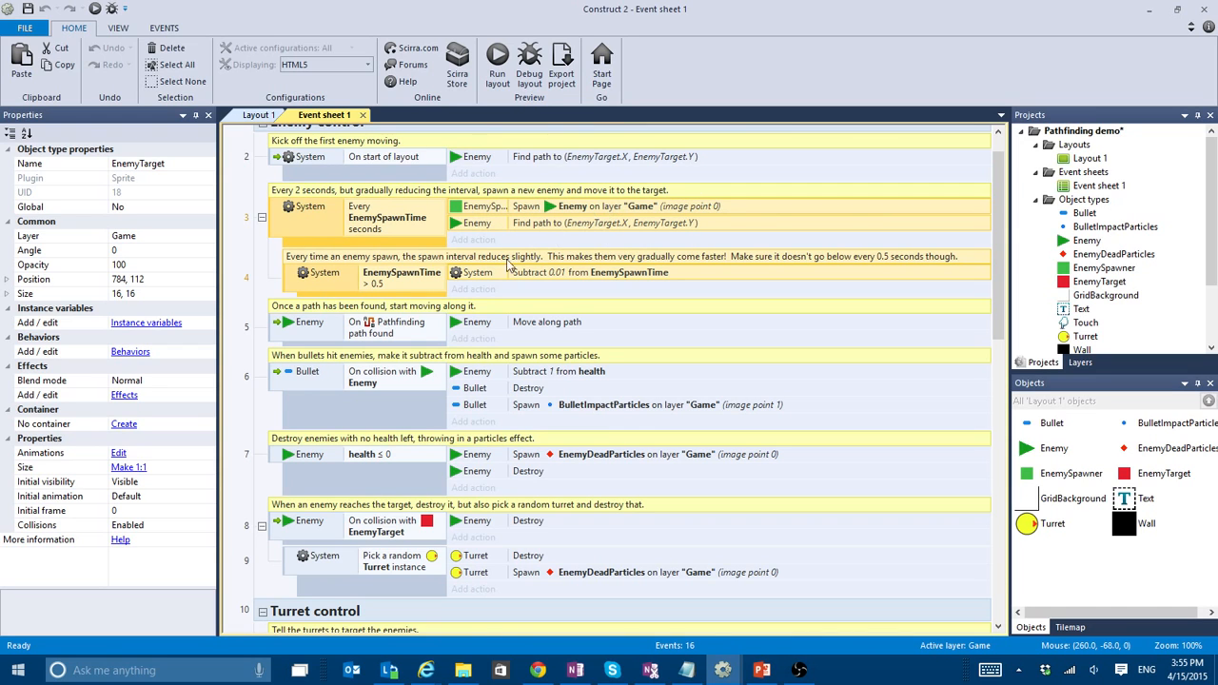
pyautogui.scroll(-3)
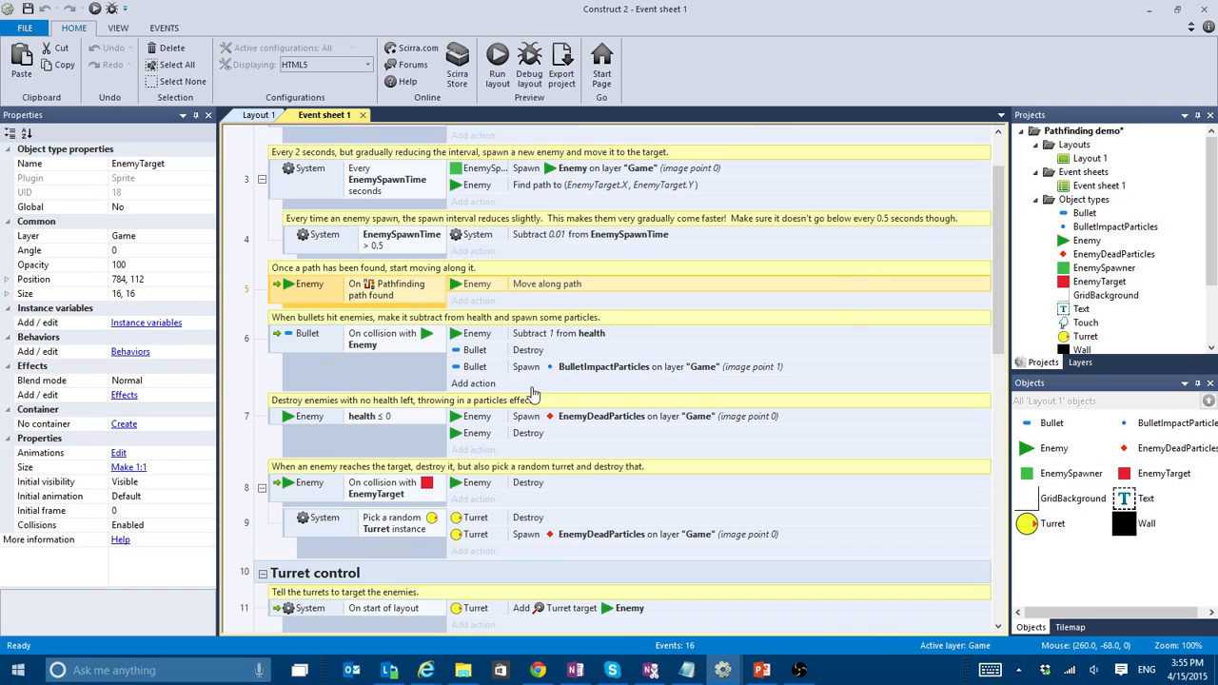
pyautogui.scroll(-3)
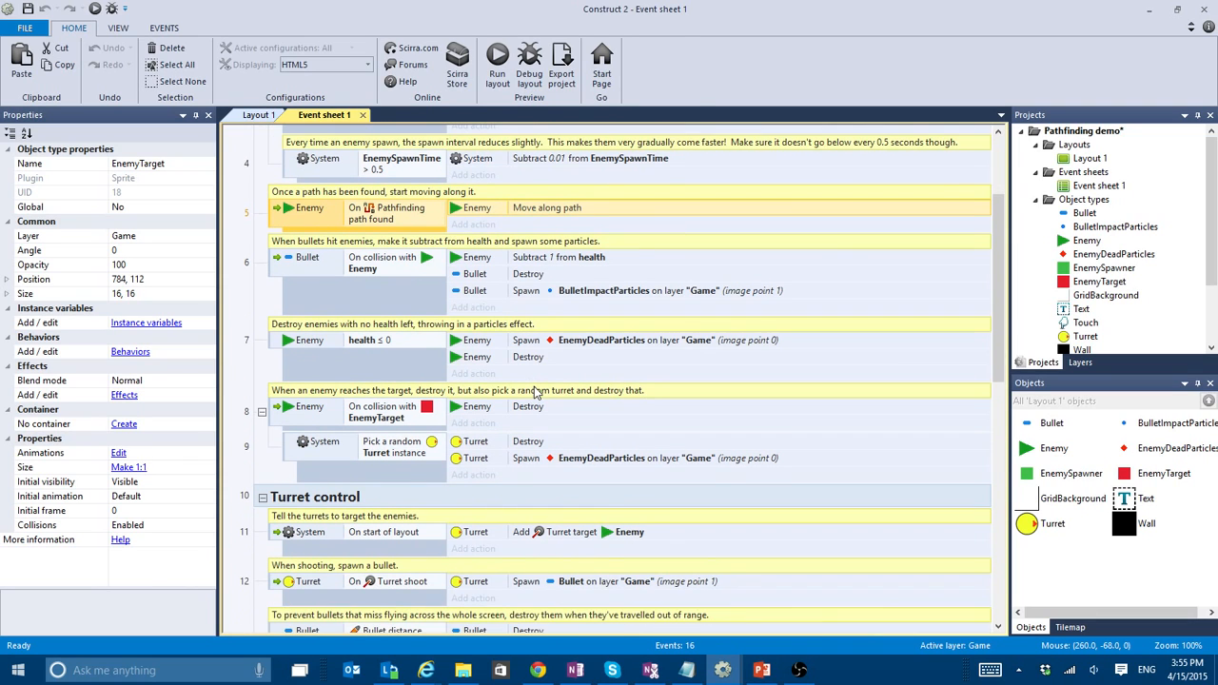
pyautogui.scroll(-3)
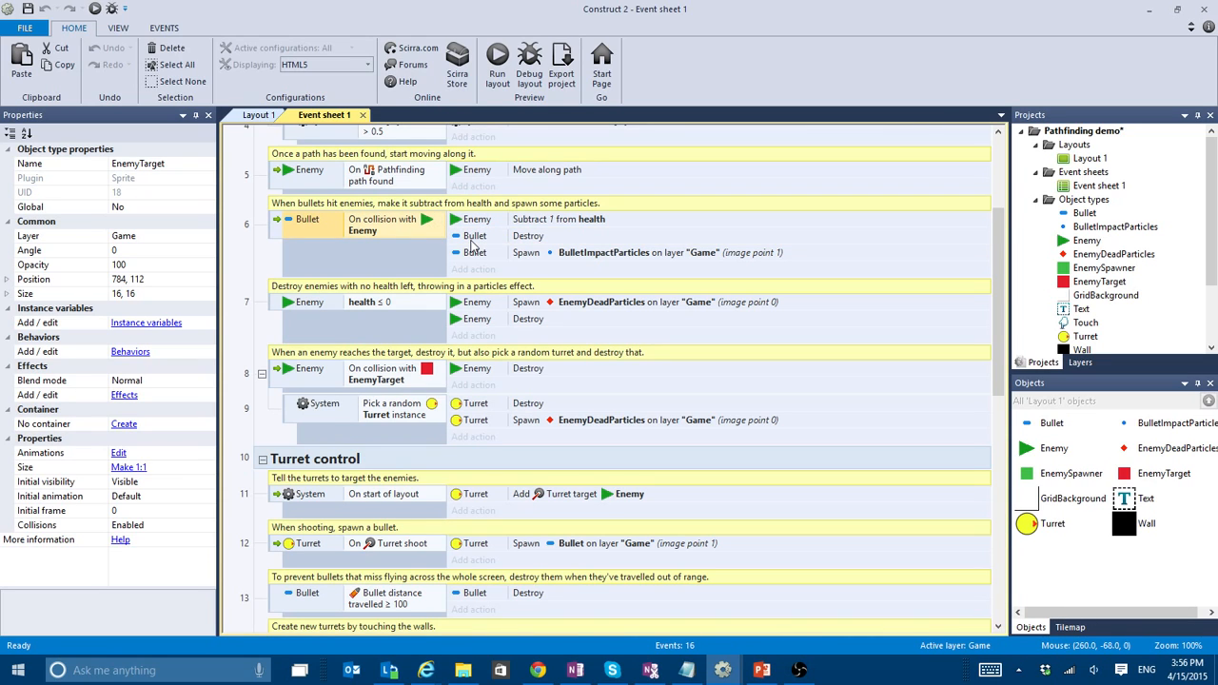
pyautogui.click(504, 235)
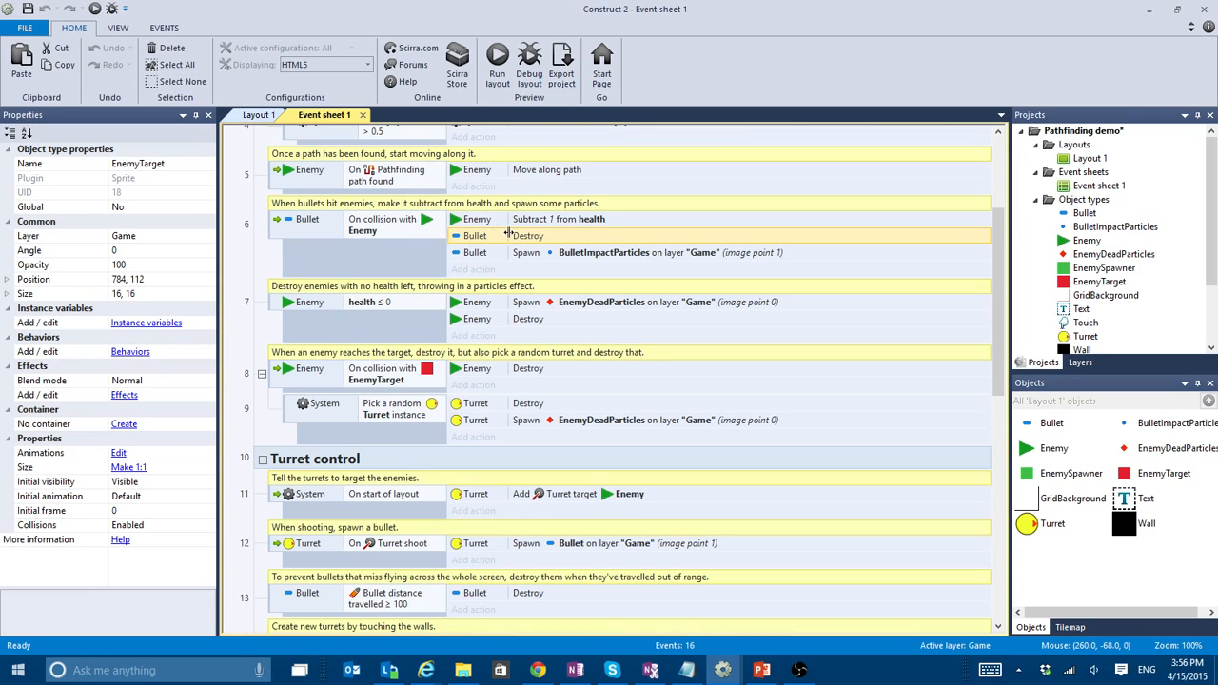
pyautogui.moveTo(501, 250)
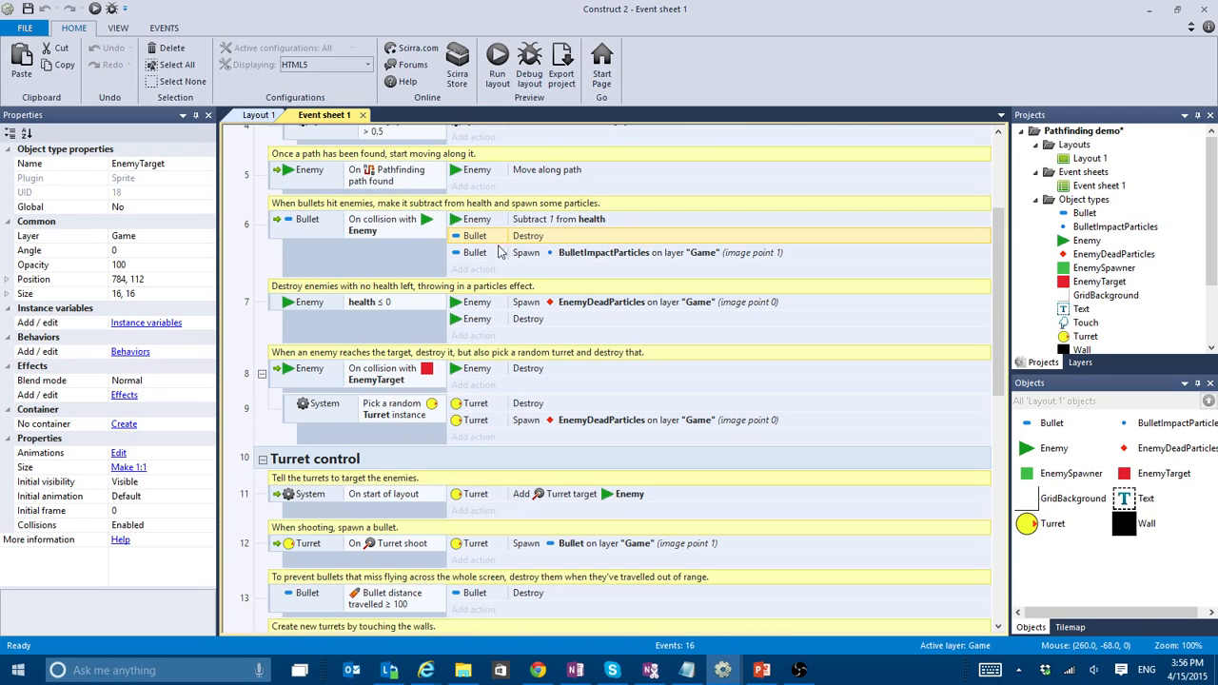
pyautogui.moveTo(277, 311)
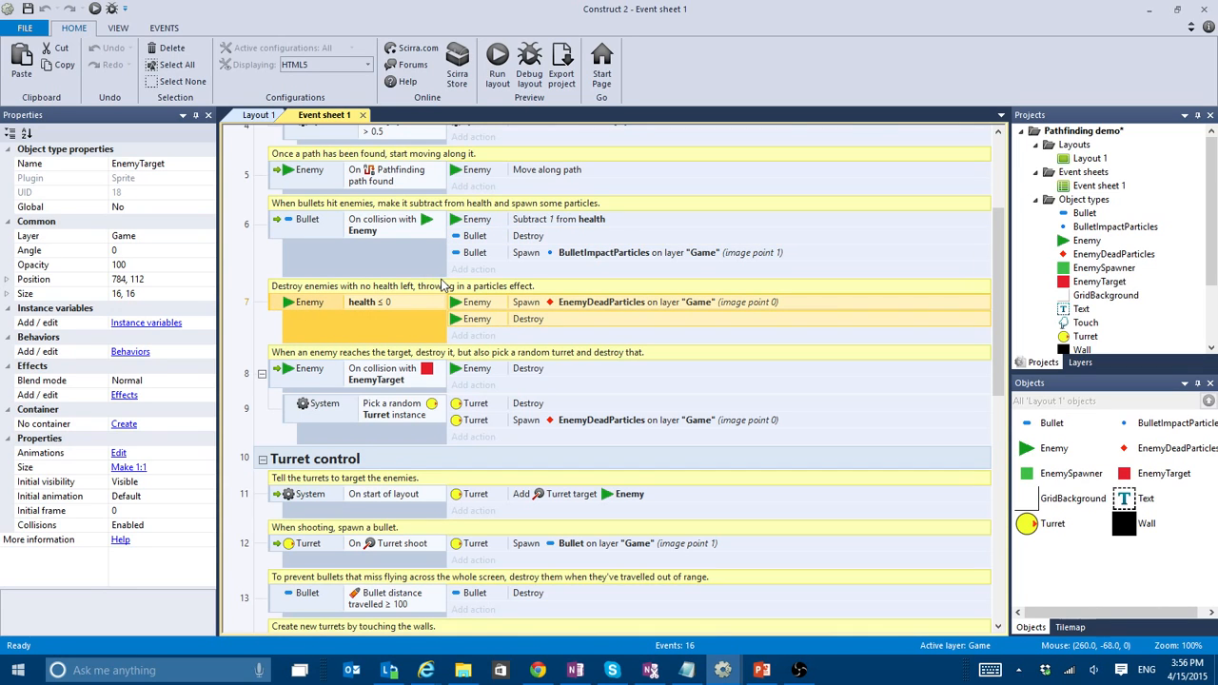
pyautogui.scroll(-3)
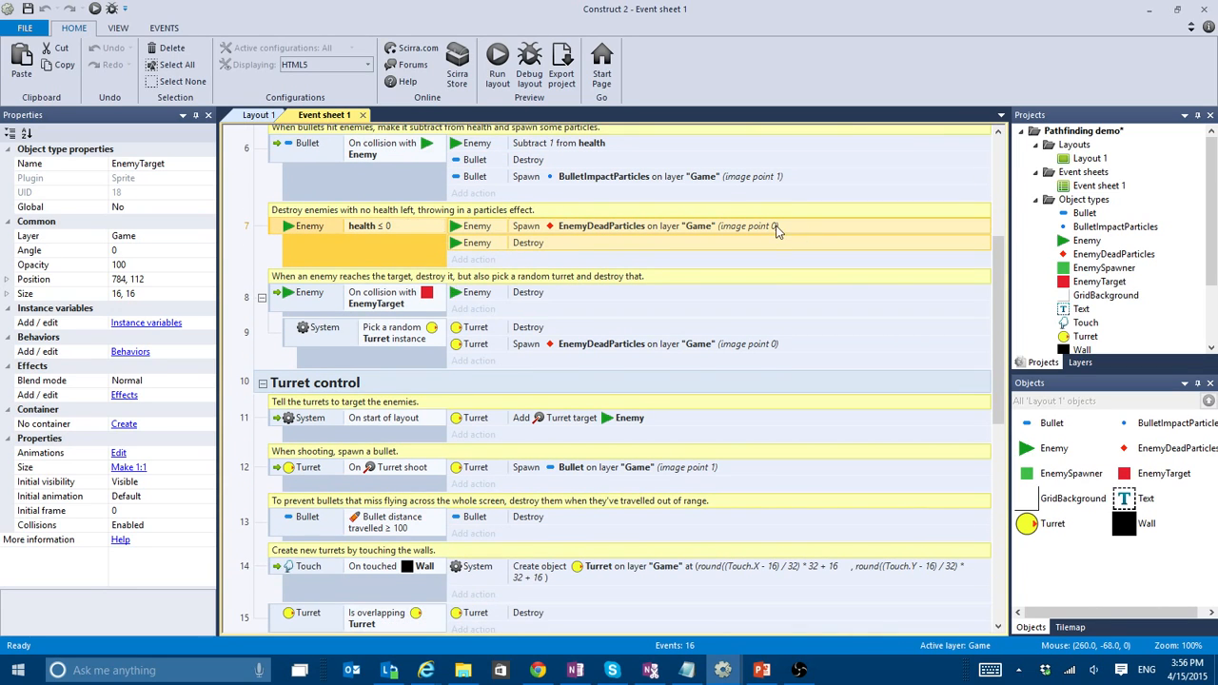
pyautogui.moveTo(257, 319)
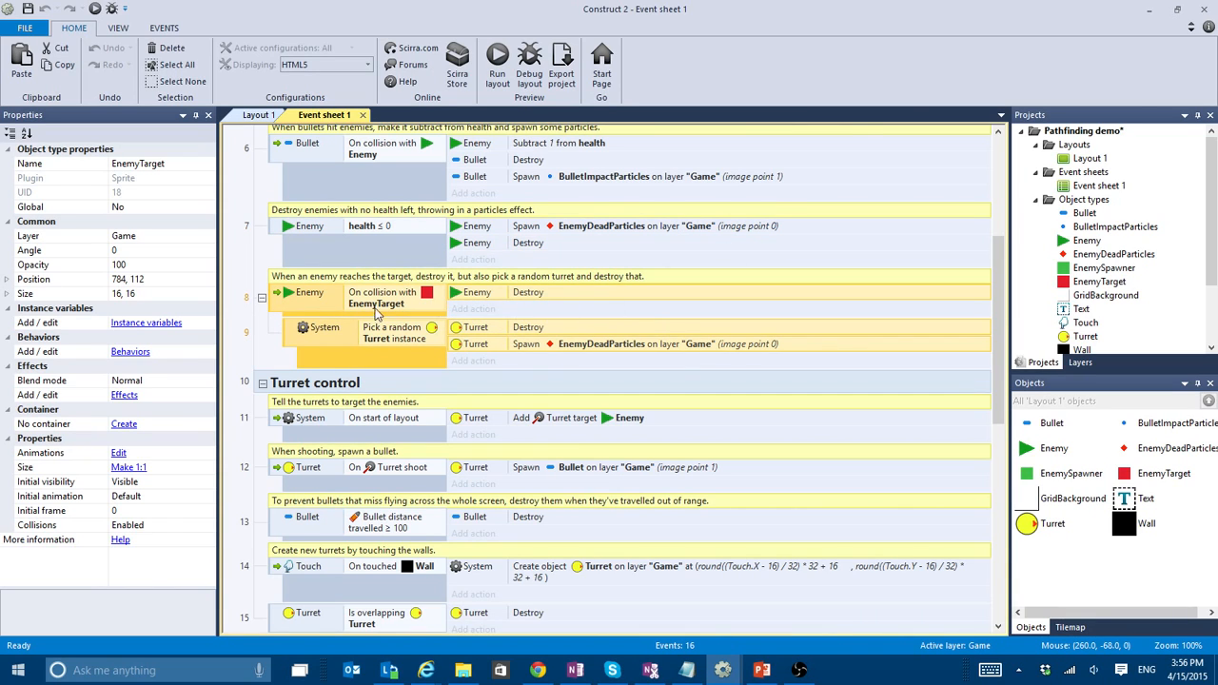
pyautogui.moveTo(452, 300)
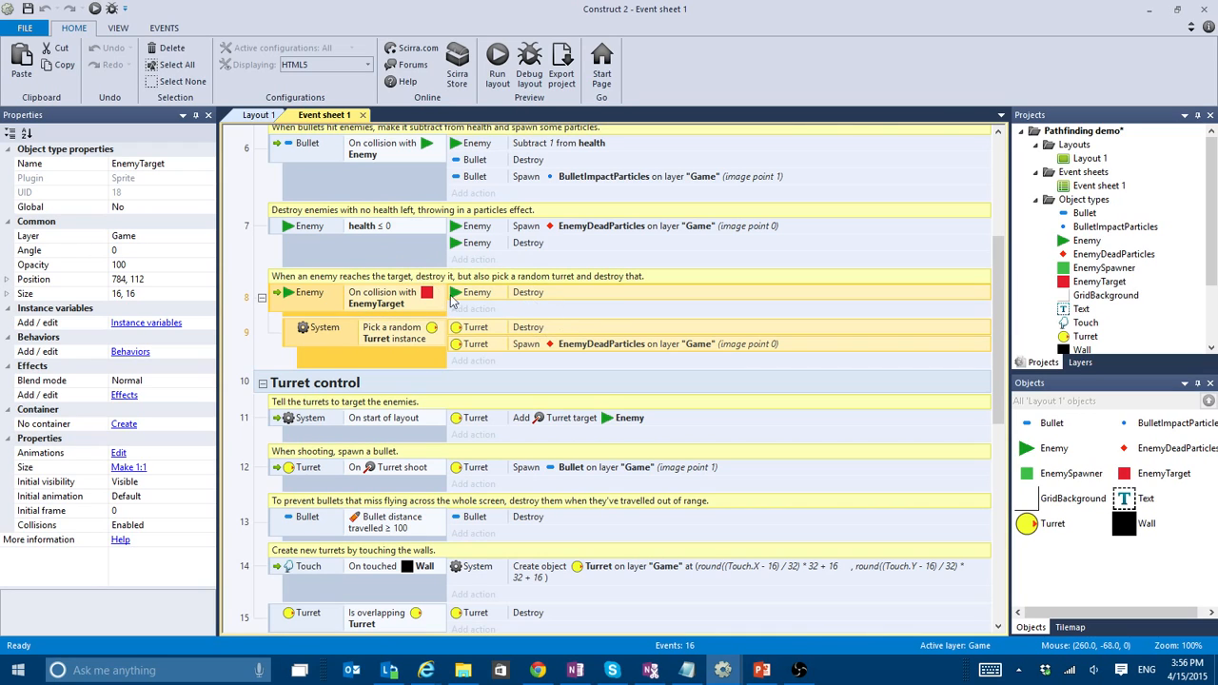
pyautogui.moveTo(456, 300)
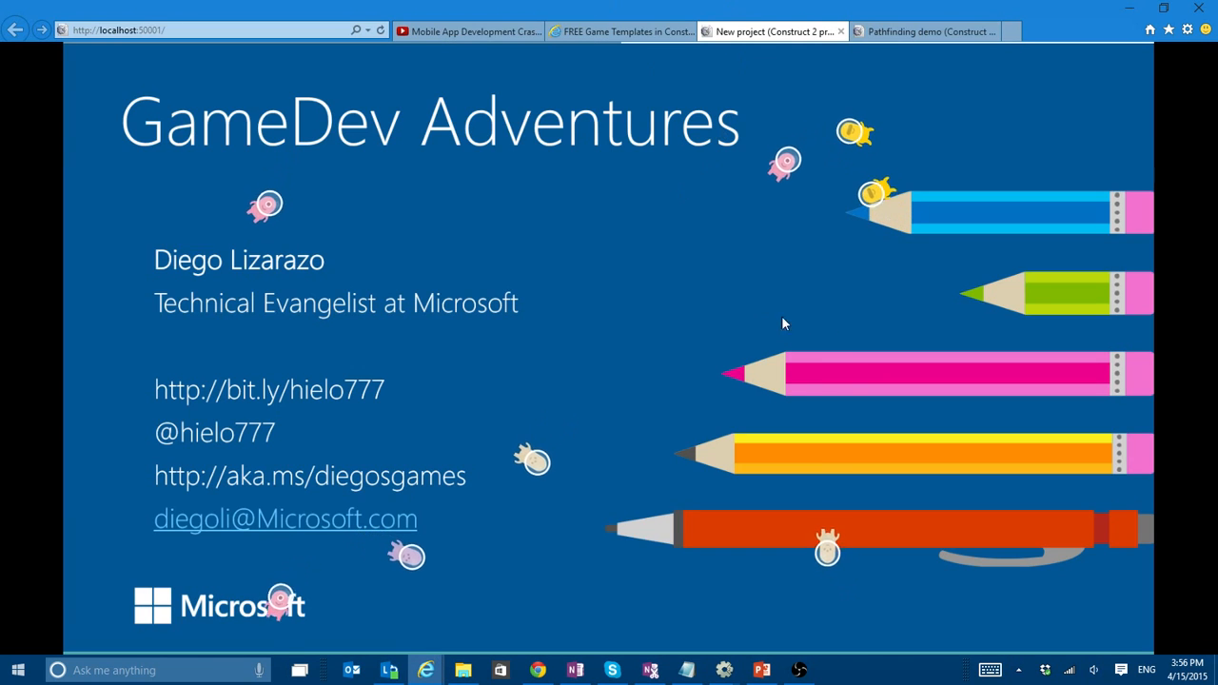
pyautogui.moveTo(1018, 333)
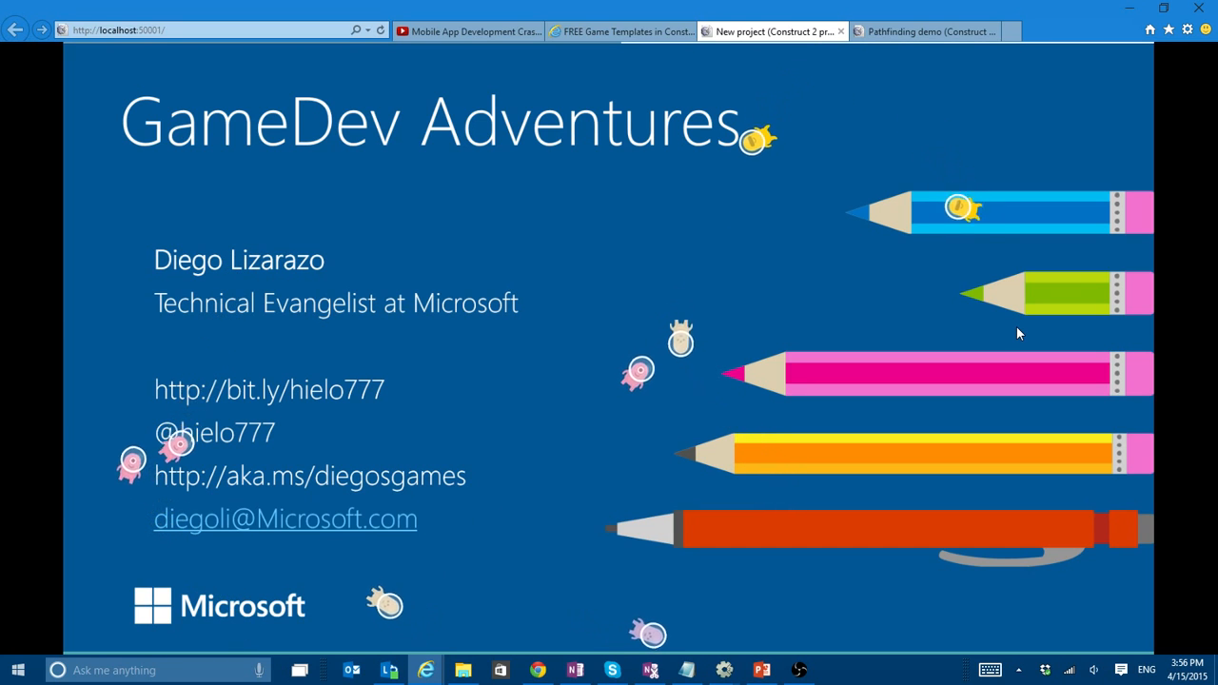
pyautogui.moveTo(1018, 326)
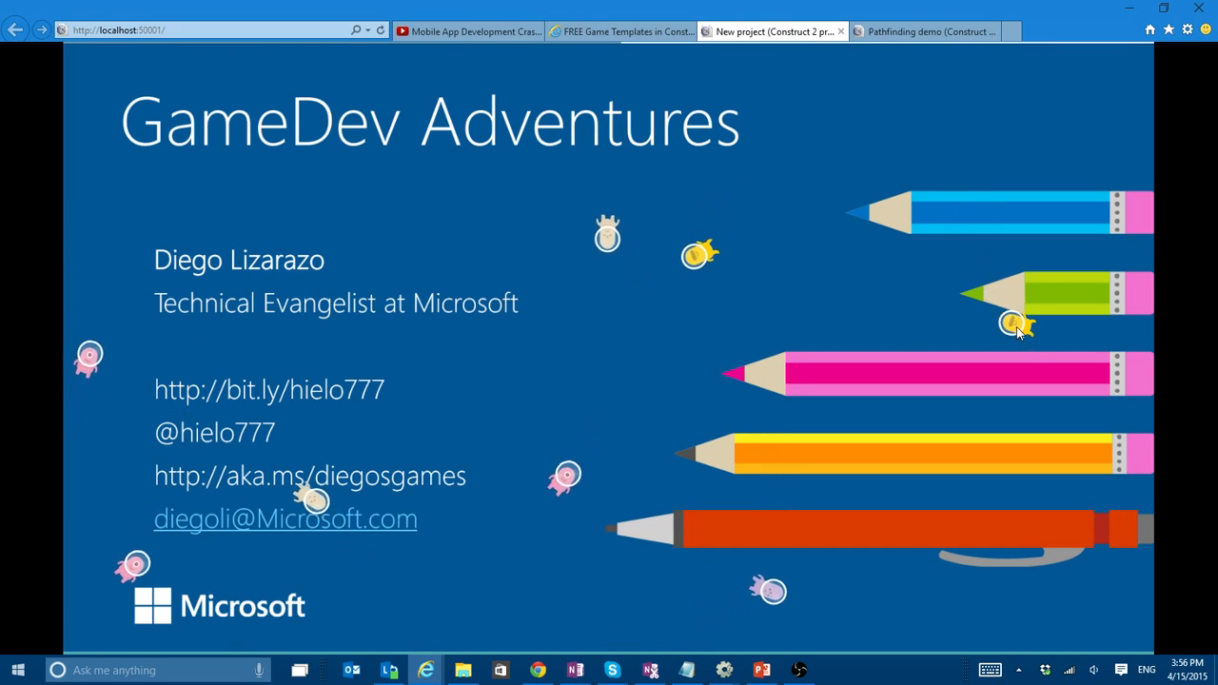